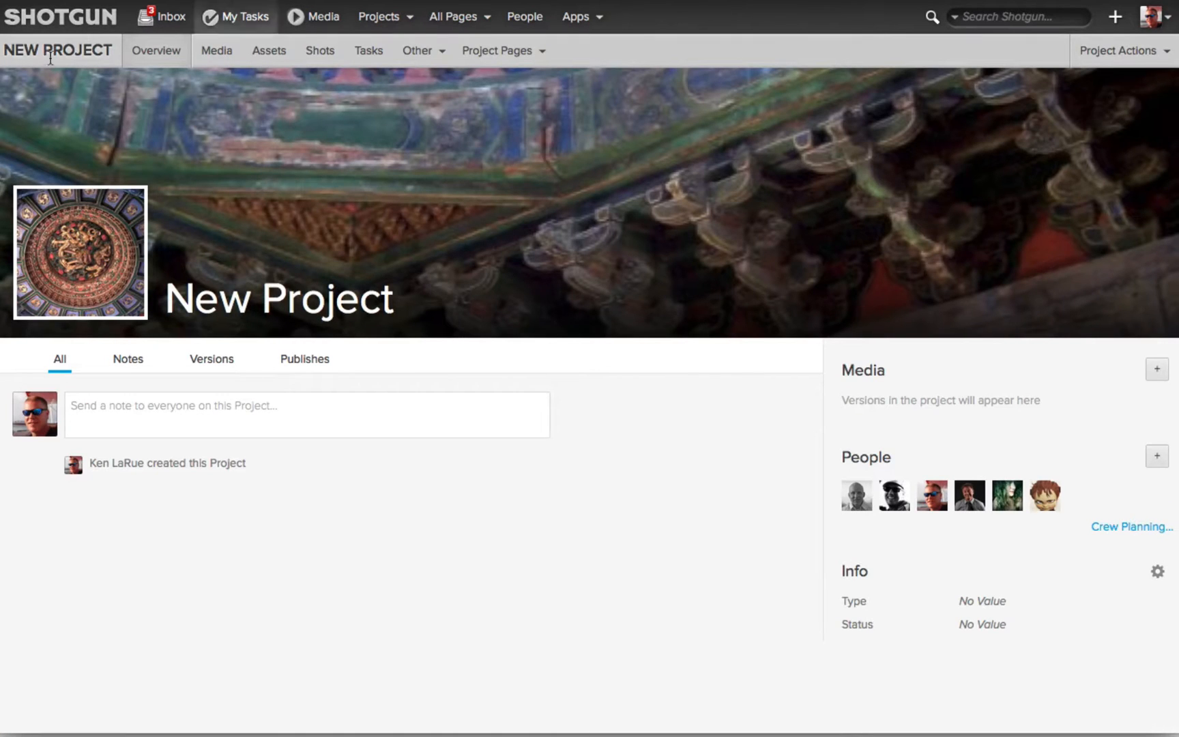
Check the project's empty Tasks list and return to the empty Shots list.
click(319, 51)
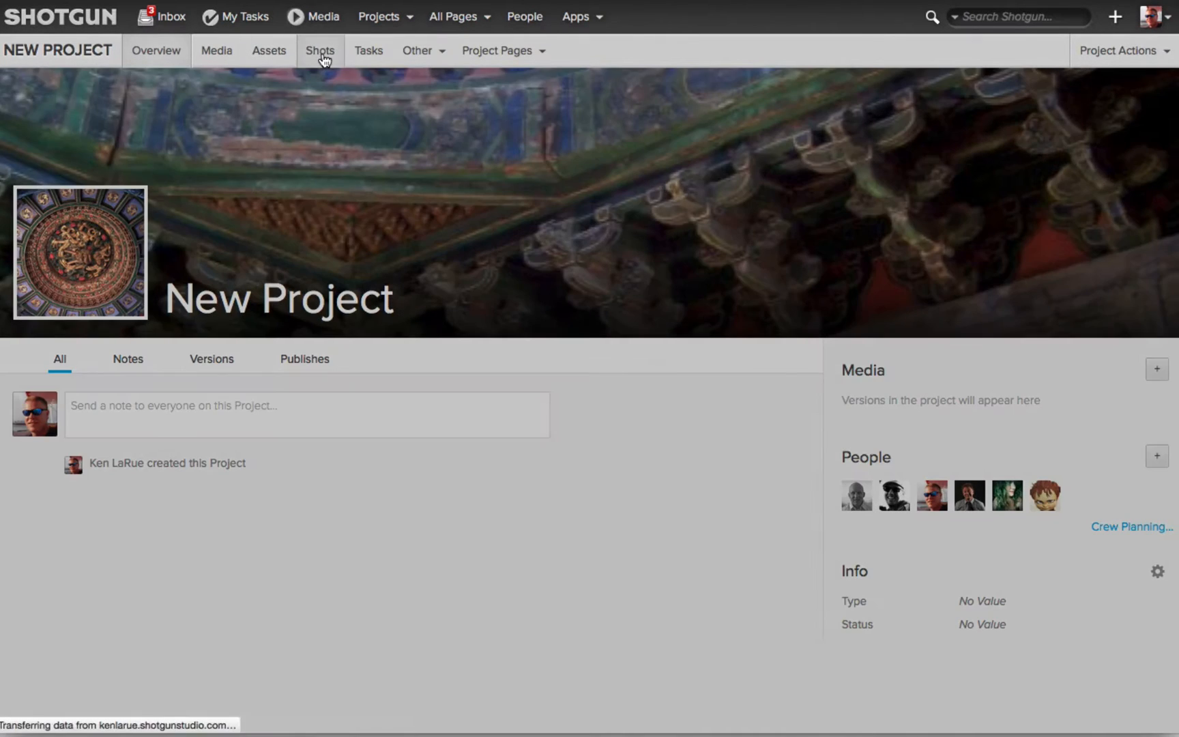
click(319, 50)
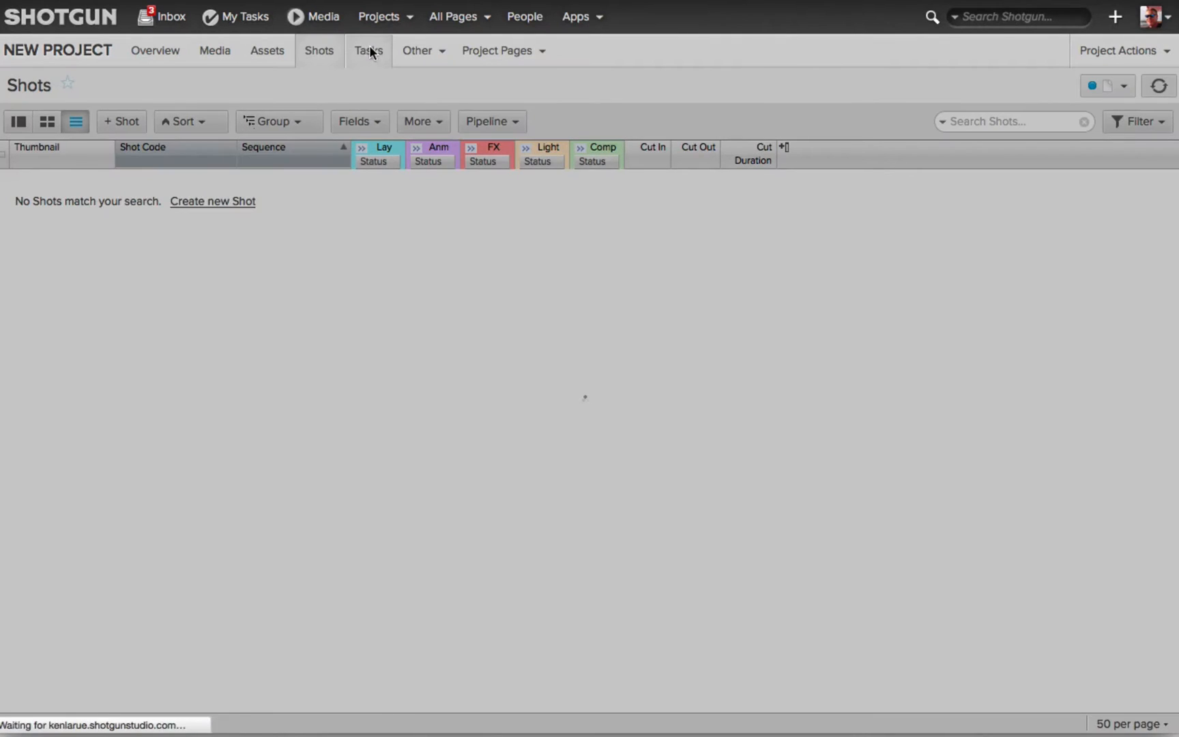
click(367, 51)
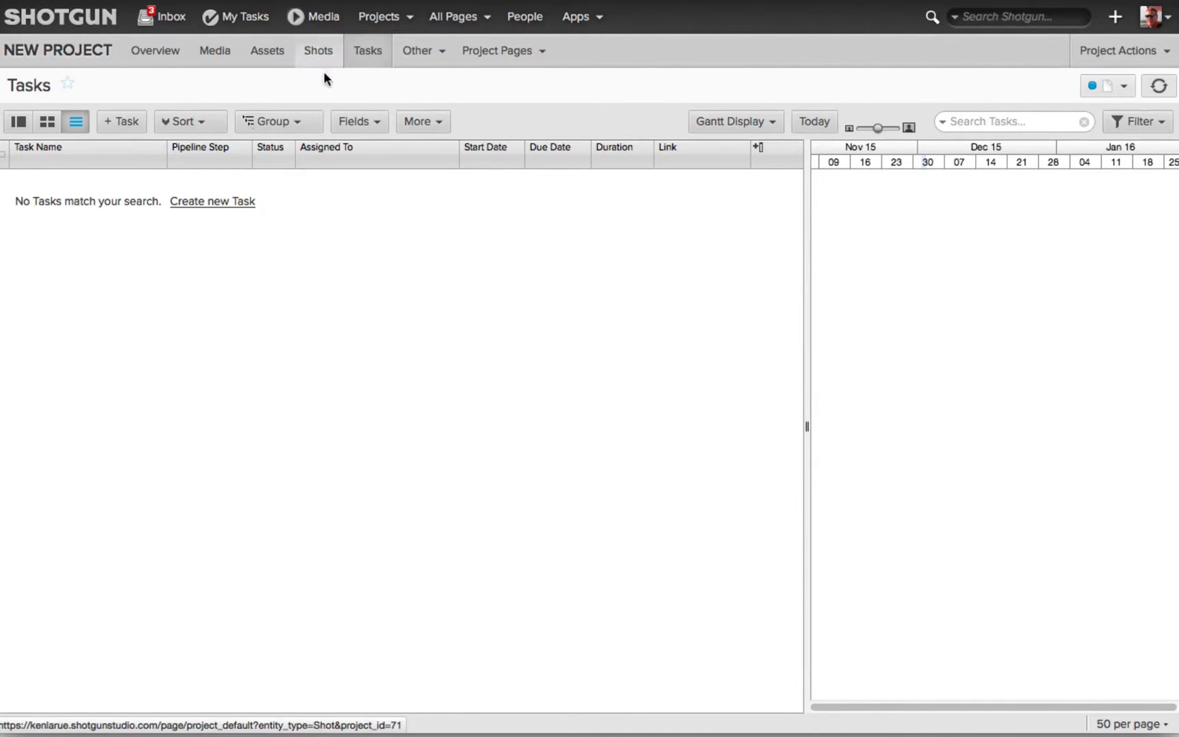
click(318, 51)
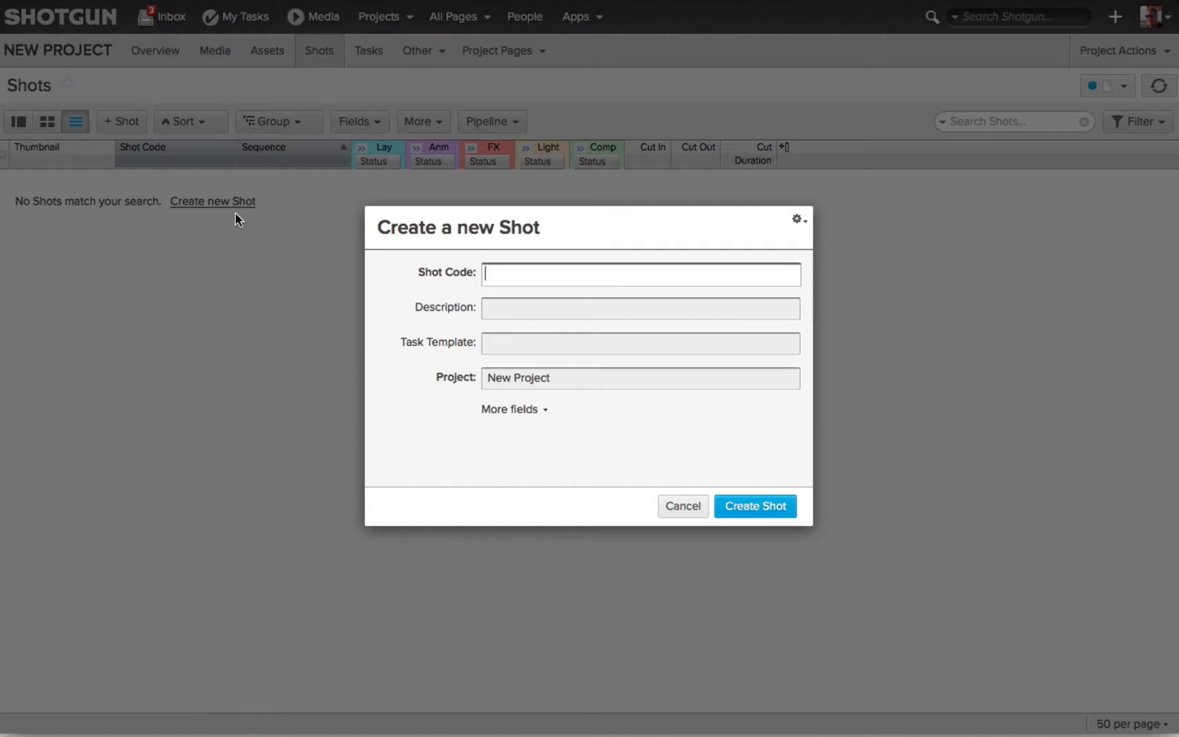
mouse_move(557, 281)
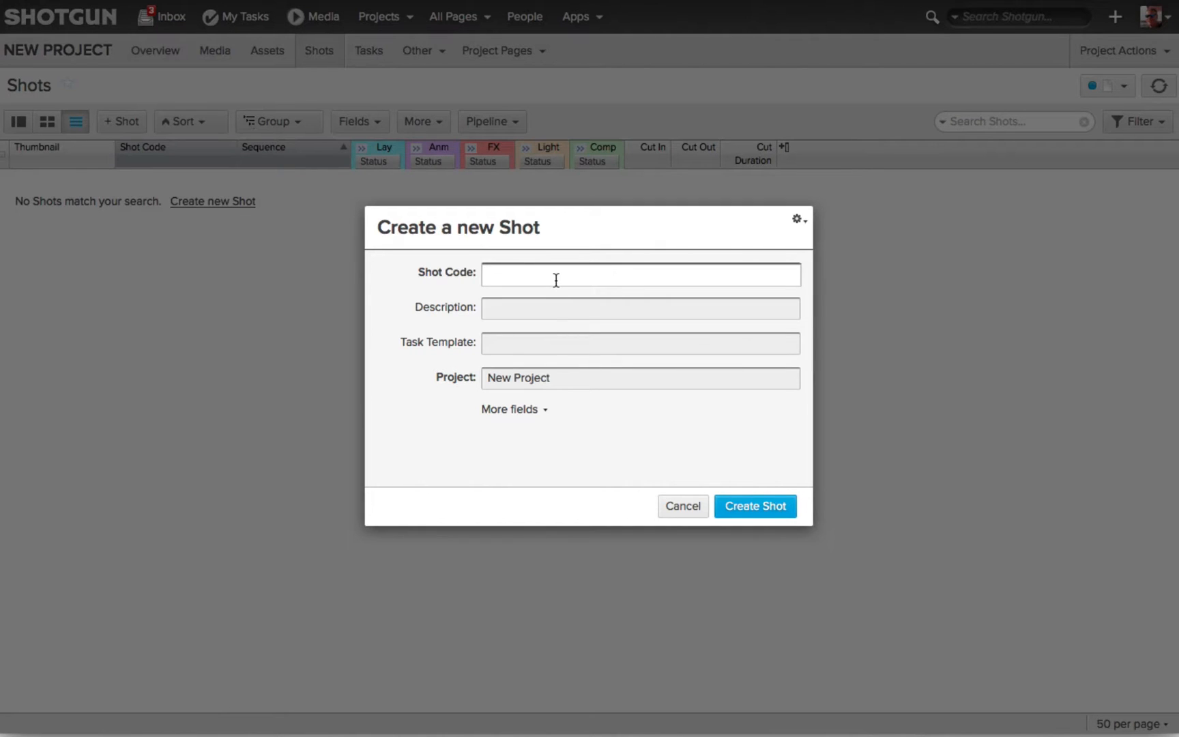
Create the project's first shot with Shot Code Shot_2001.
text(Shot_2001)
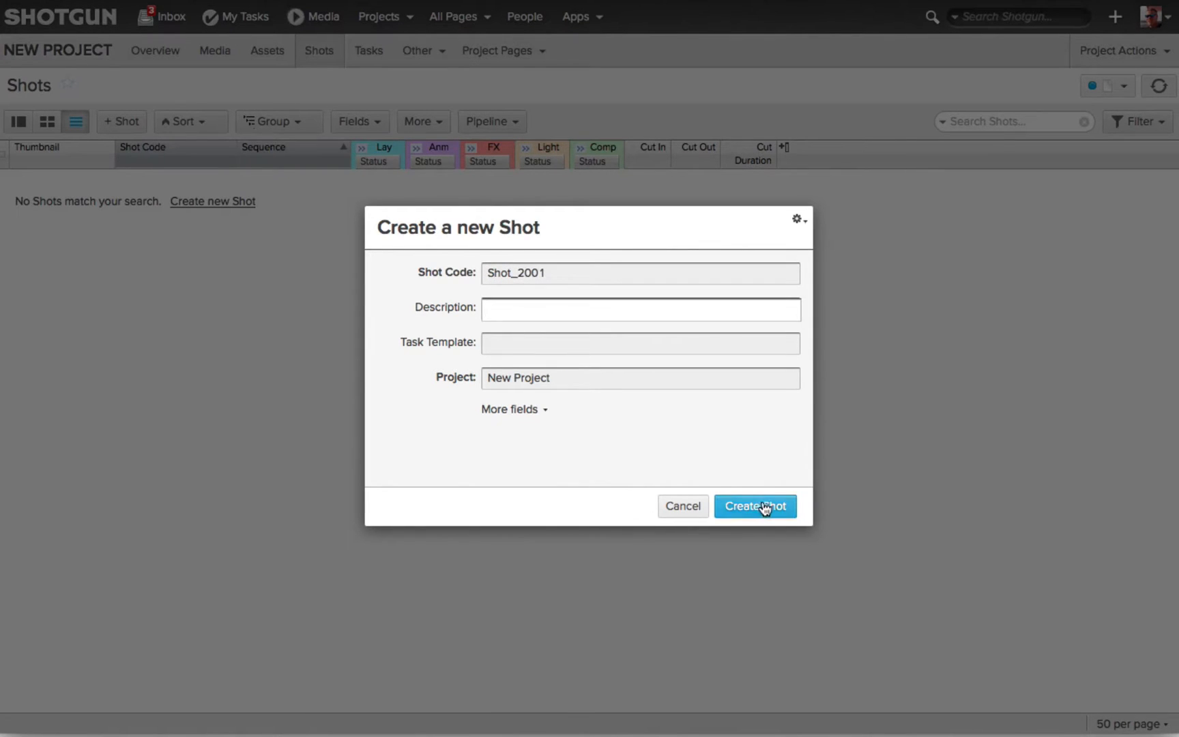
click(755, 506)
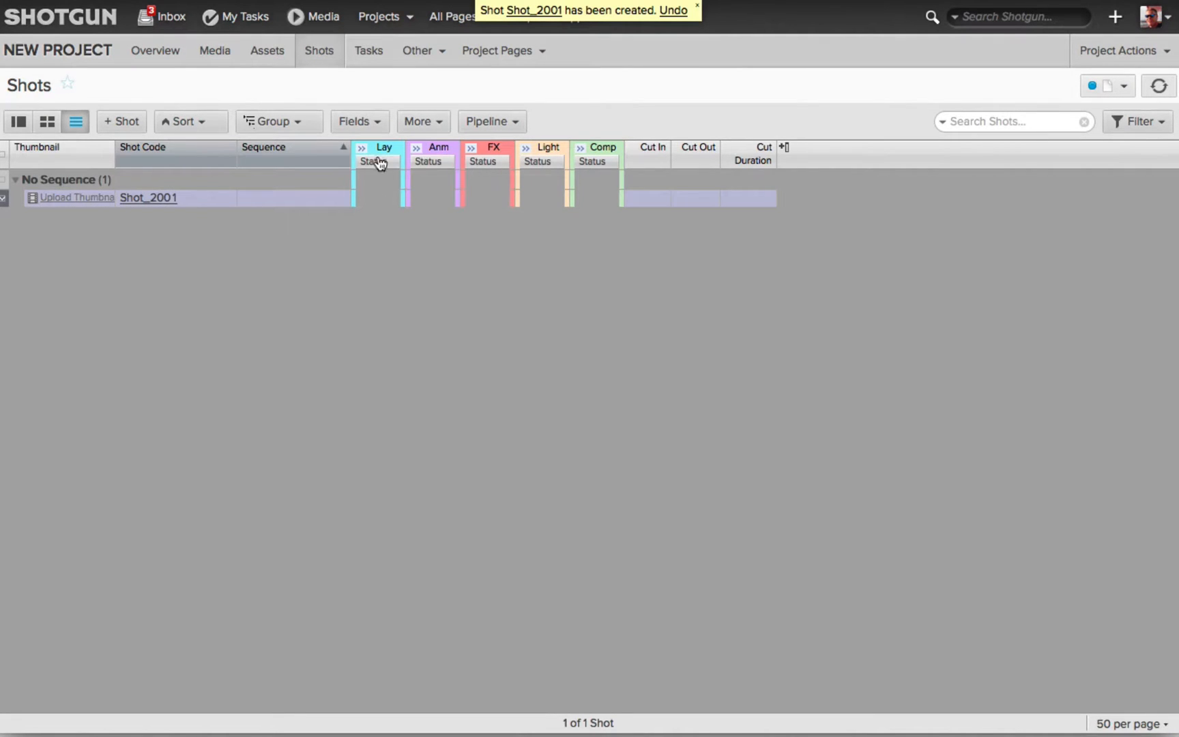
mouse_move(617, 203)
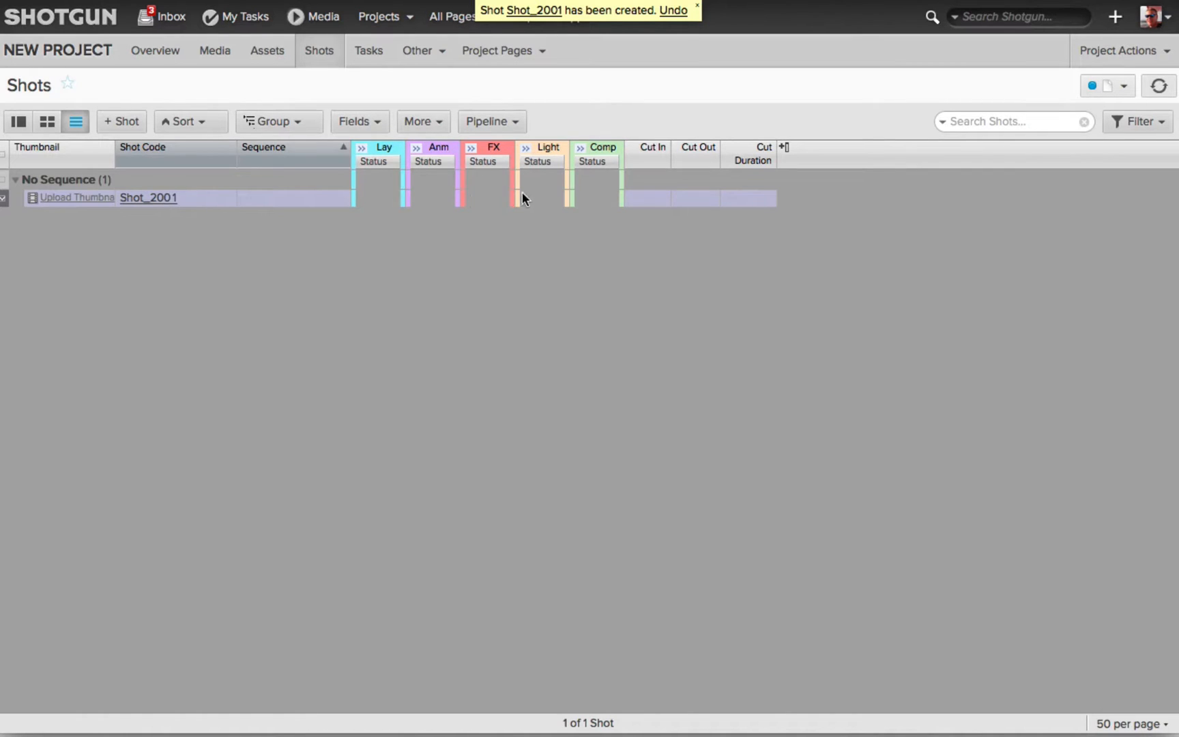
mouse_move(135, 239)
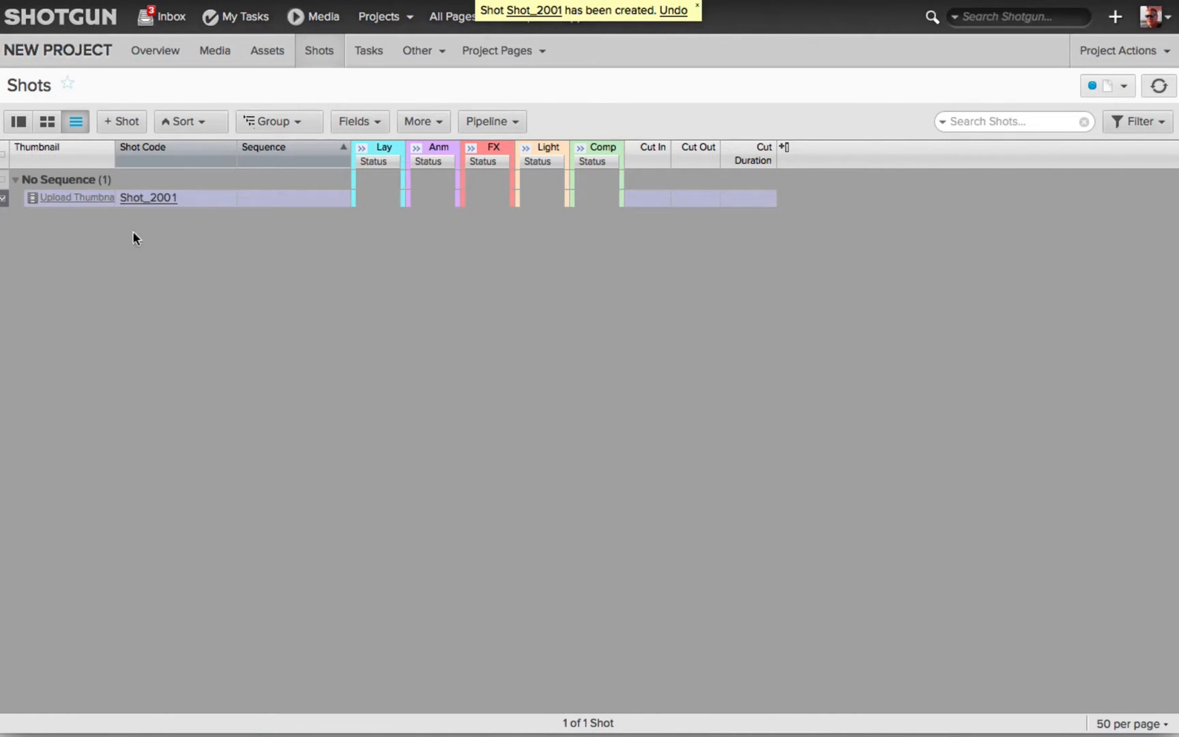
From Shot_2001's Tasks page, create a Layout task on the Layout pipeline step.
click(149, 197)
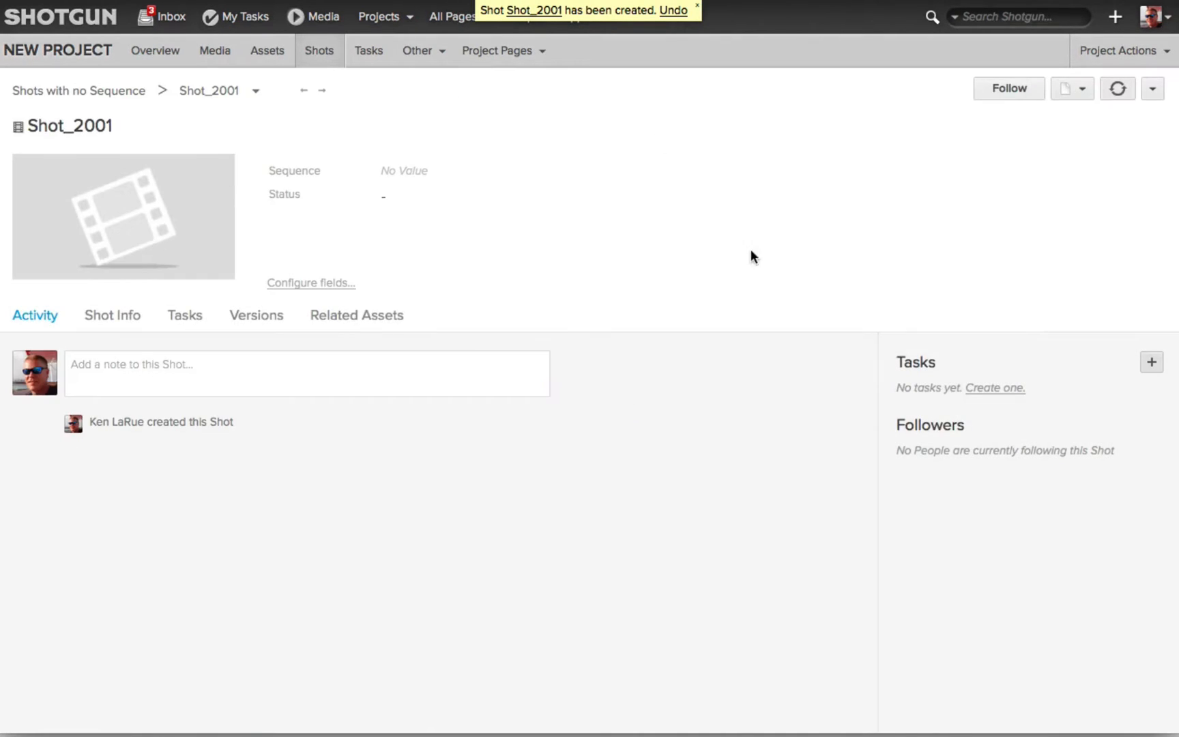
click(184, 315)
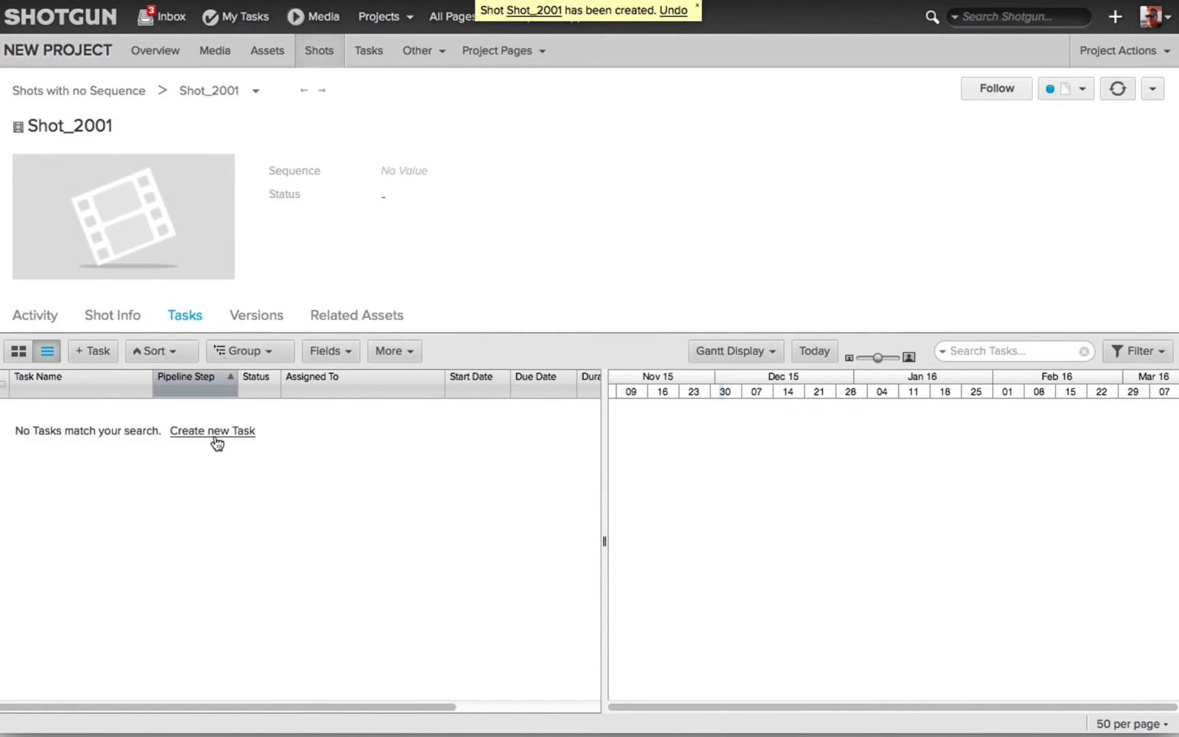
click(212, 431)
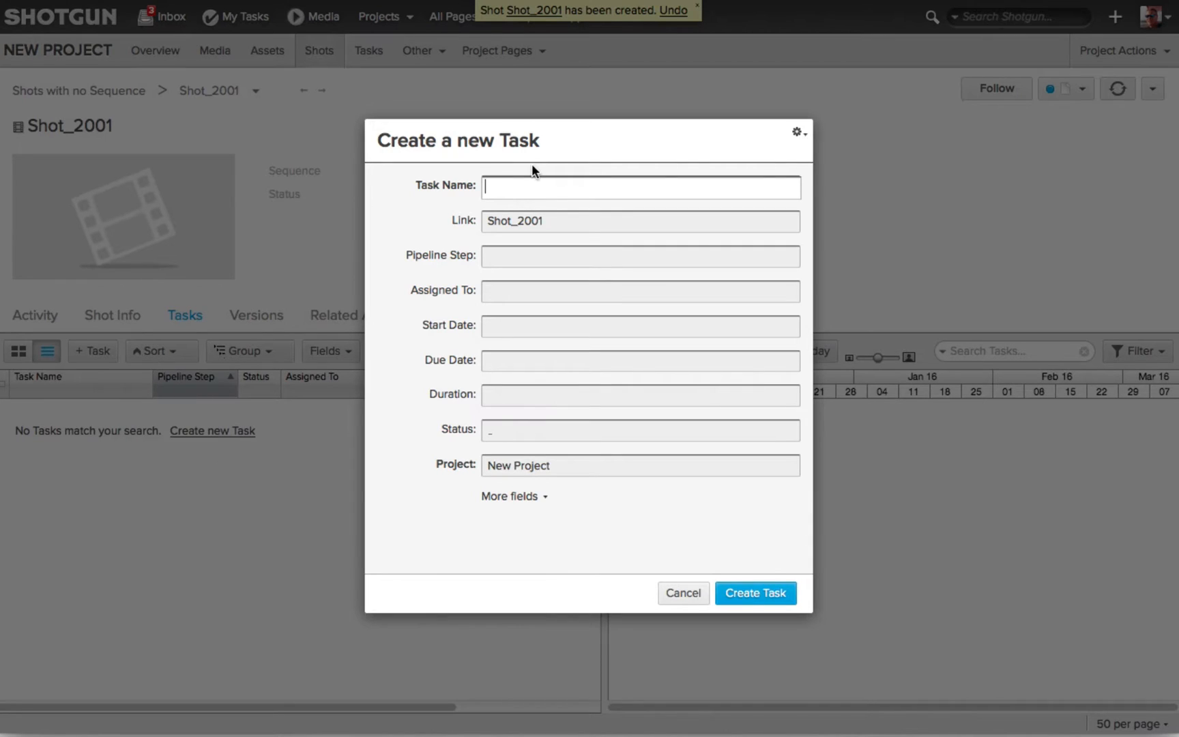
text(Layo)
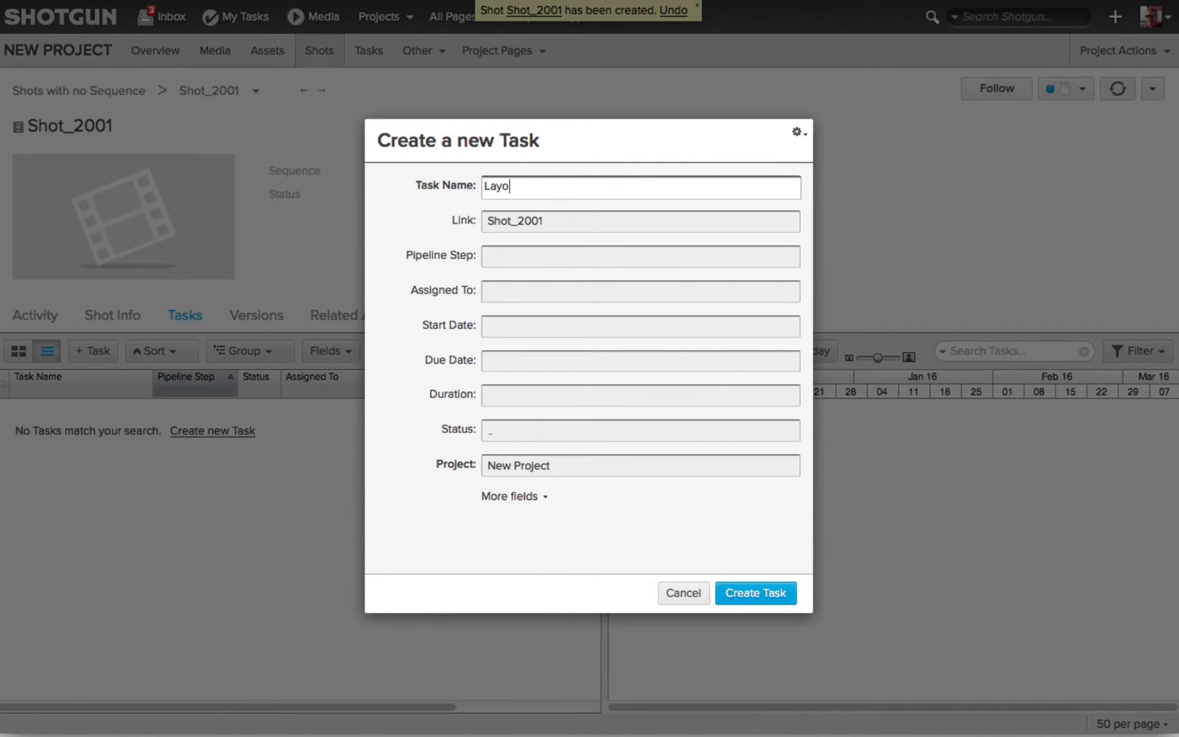
text(Layout)
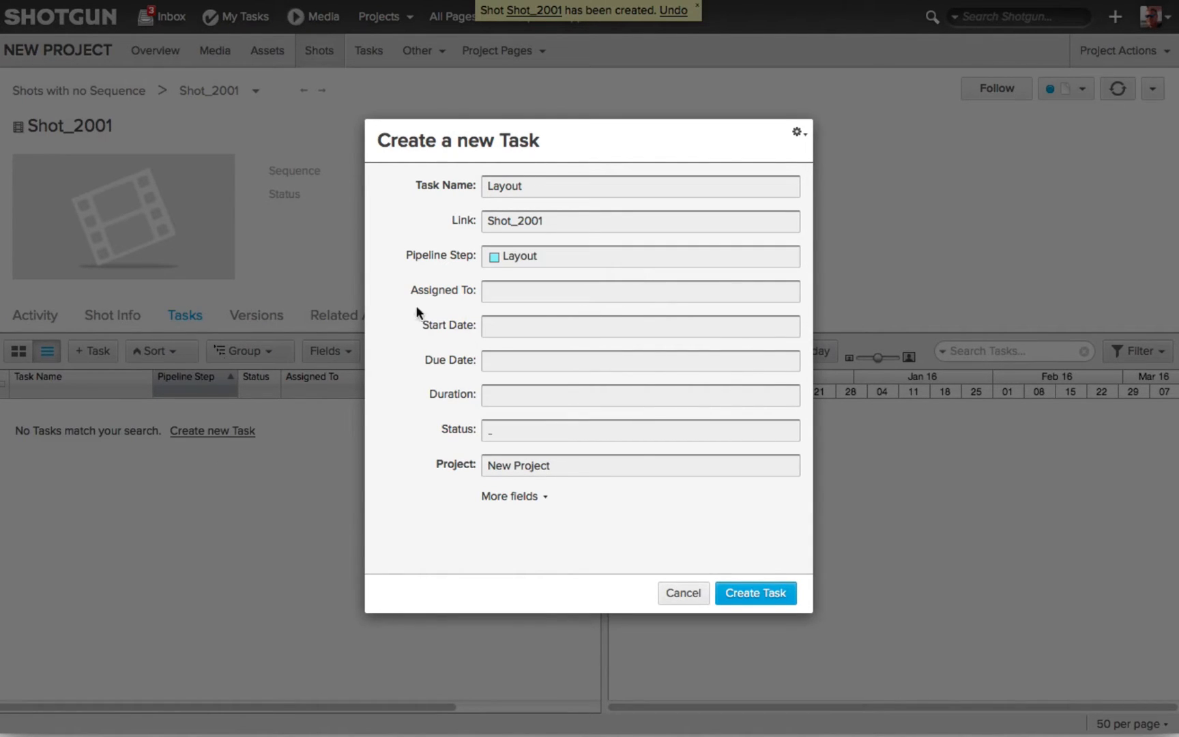
mouse_move(574, 197)
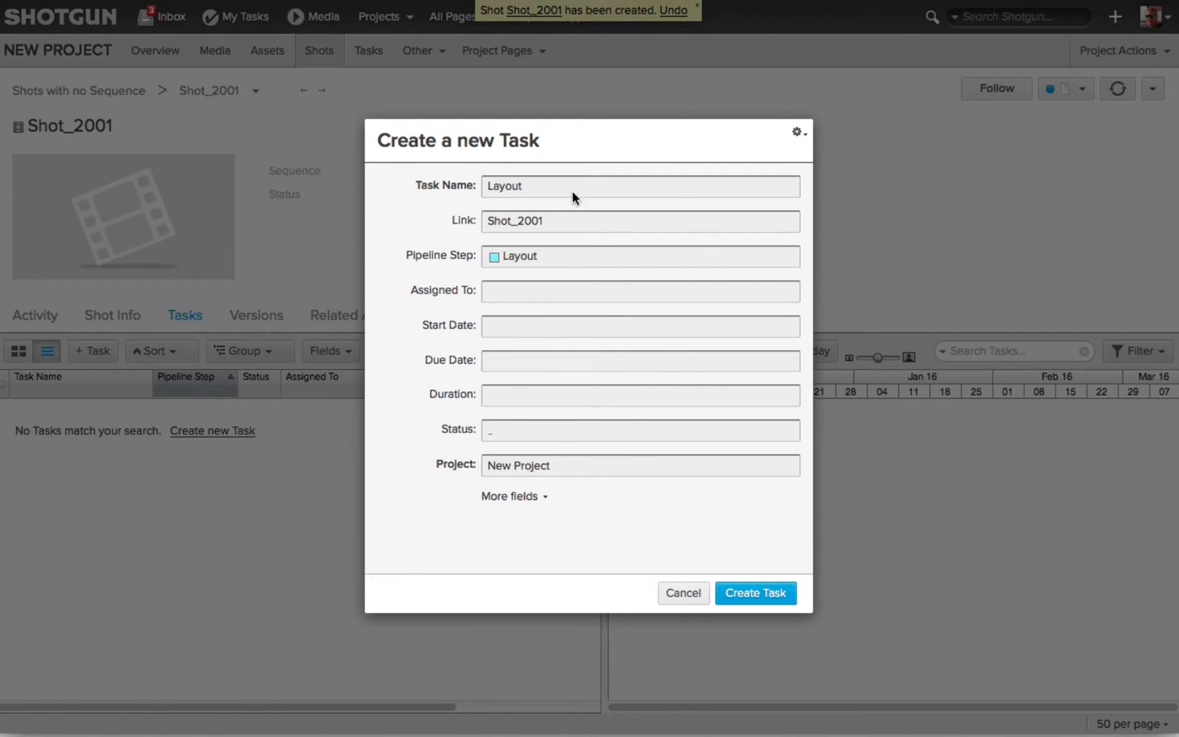
click(754, 593)
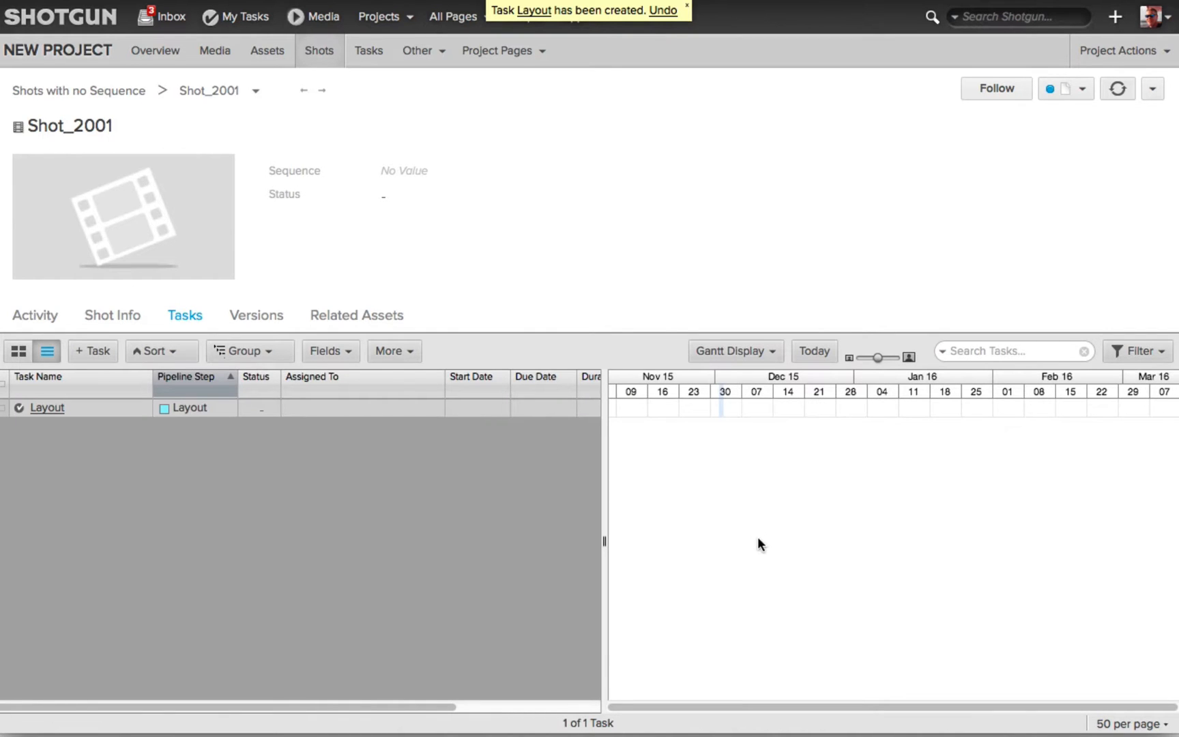
mouse_move(141, 327)
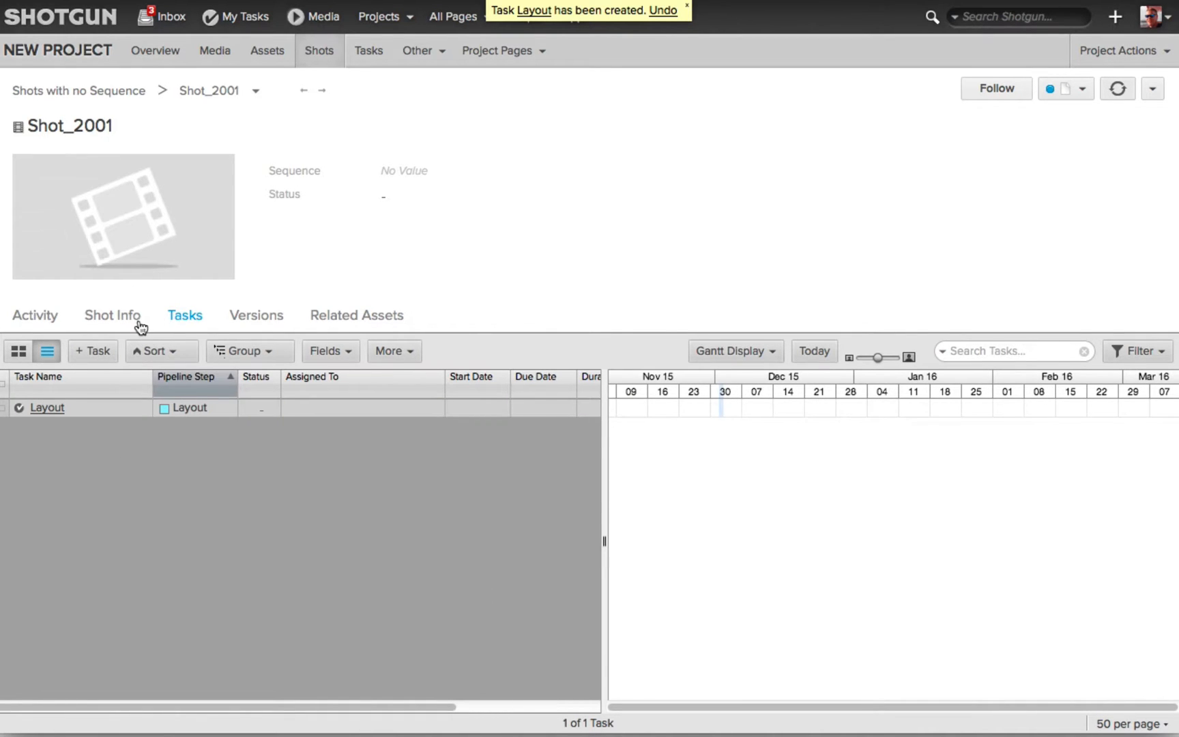
Create an Anim task on the Anim pipeline step under Shot_2001.
click(92, 351)
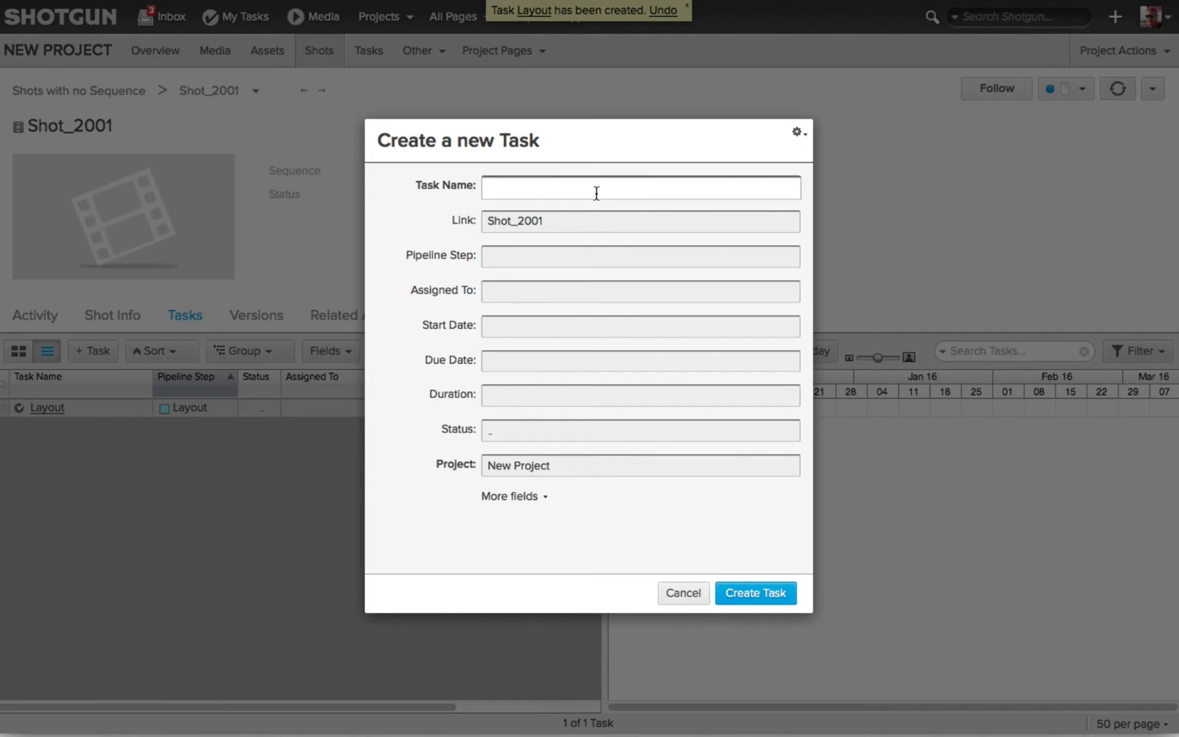
text(Anim)
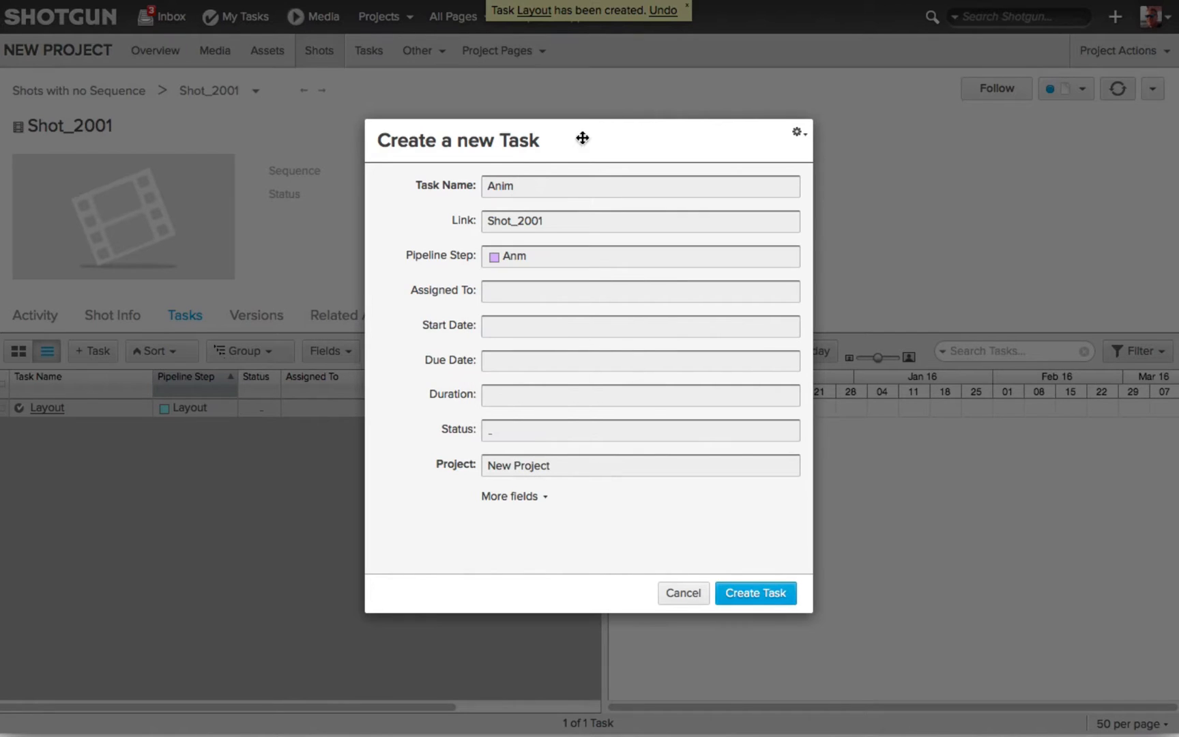
click(755, 592)
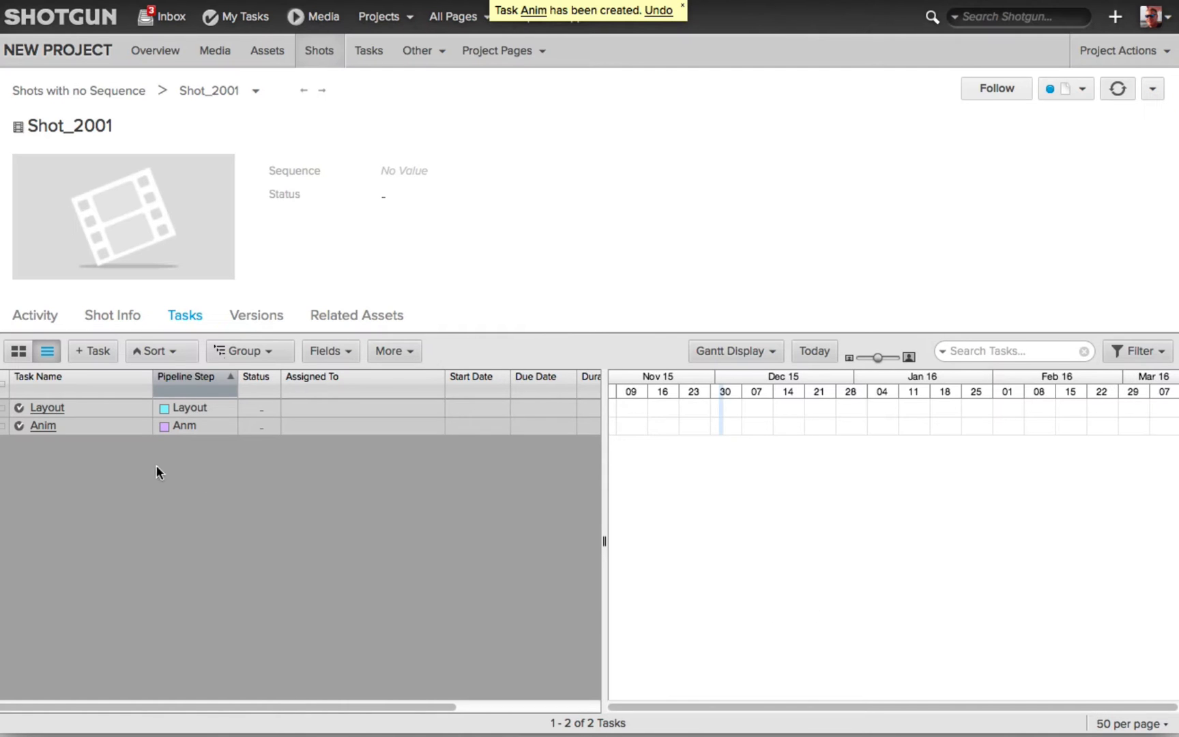
mouse_move(273, 609)
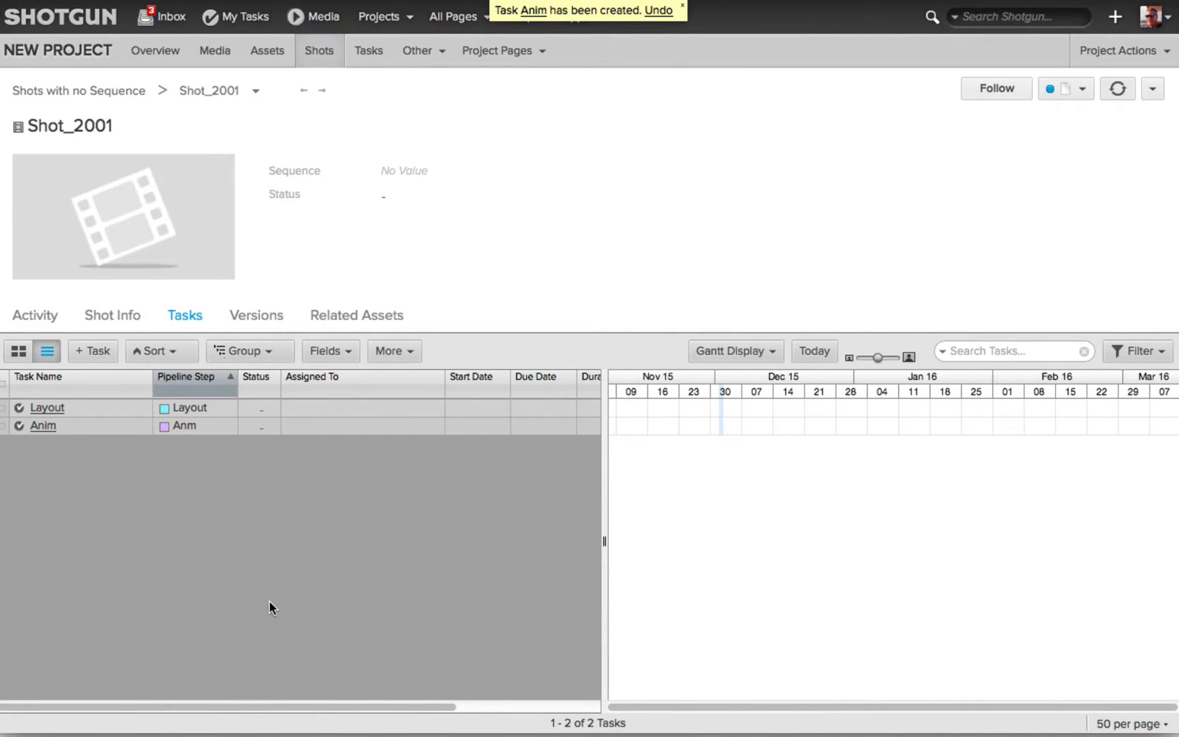
mouse_move(453, 622)
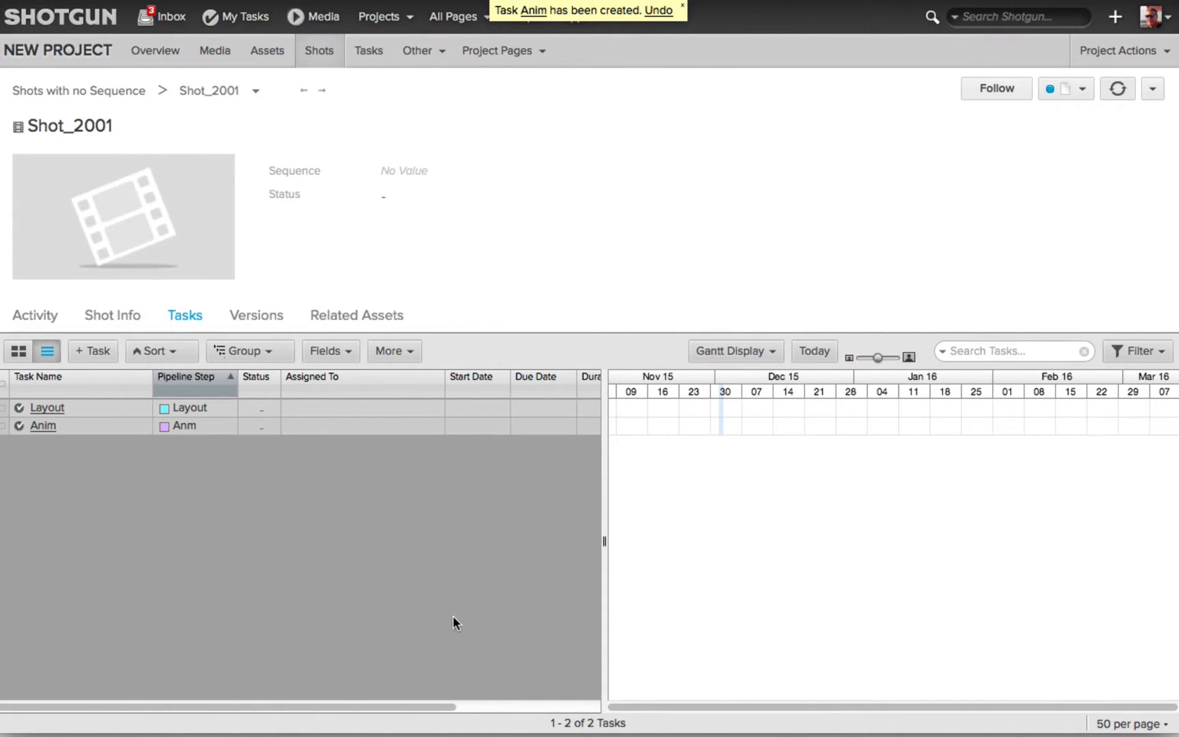
mouse_move(447, 622)
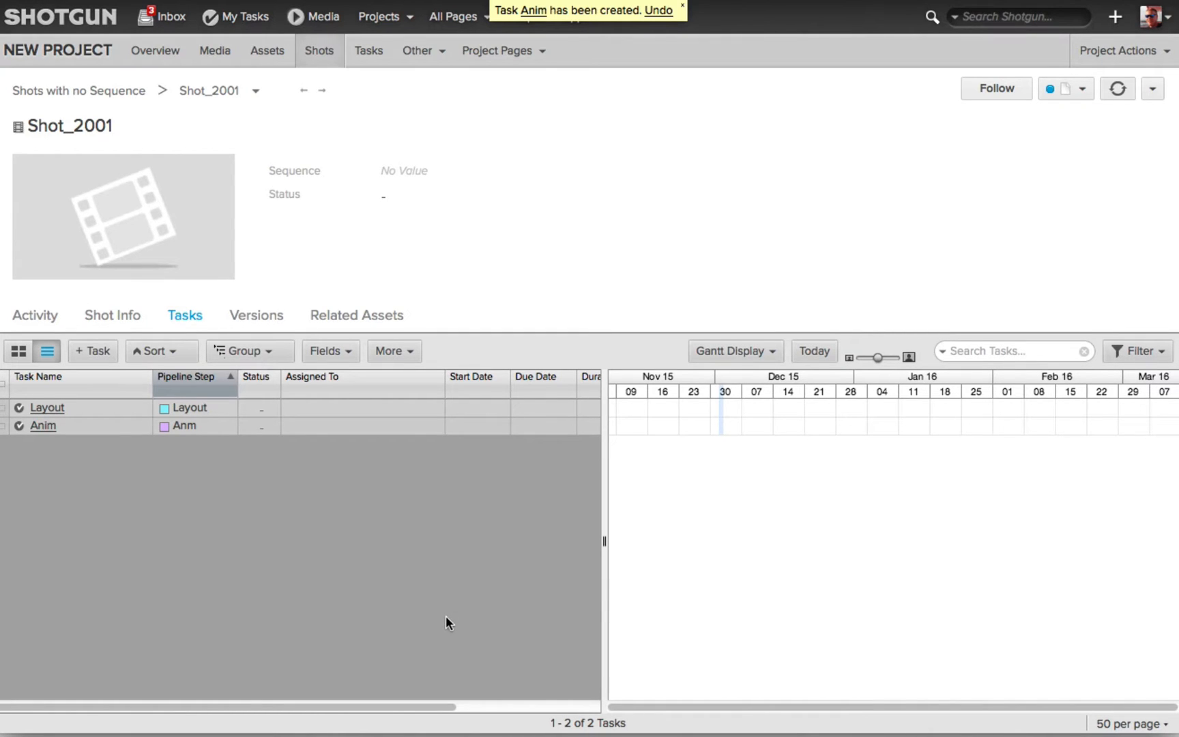
mouse_move(439, 622)
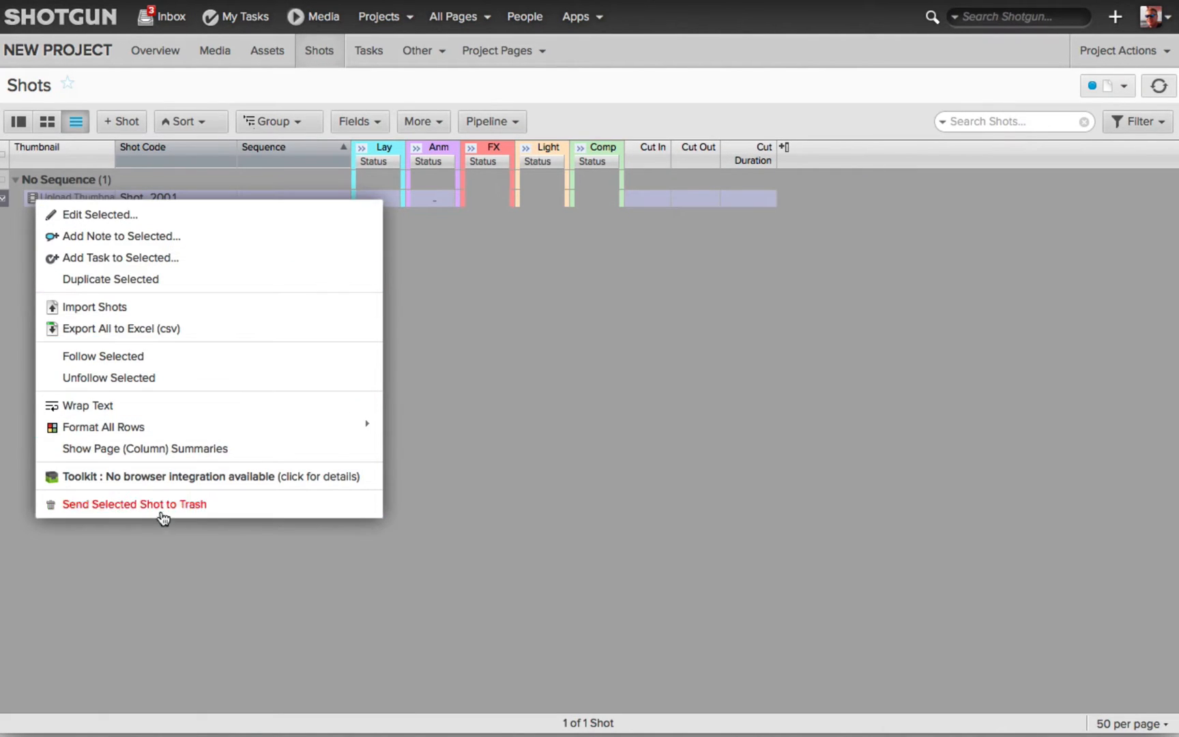
Send Shot_2001 to the trash, then bring up the account and site admin menu.
click(133, 504)
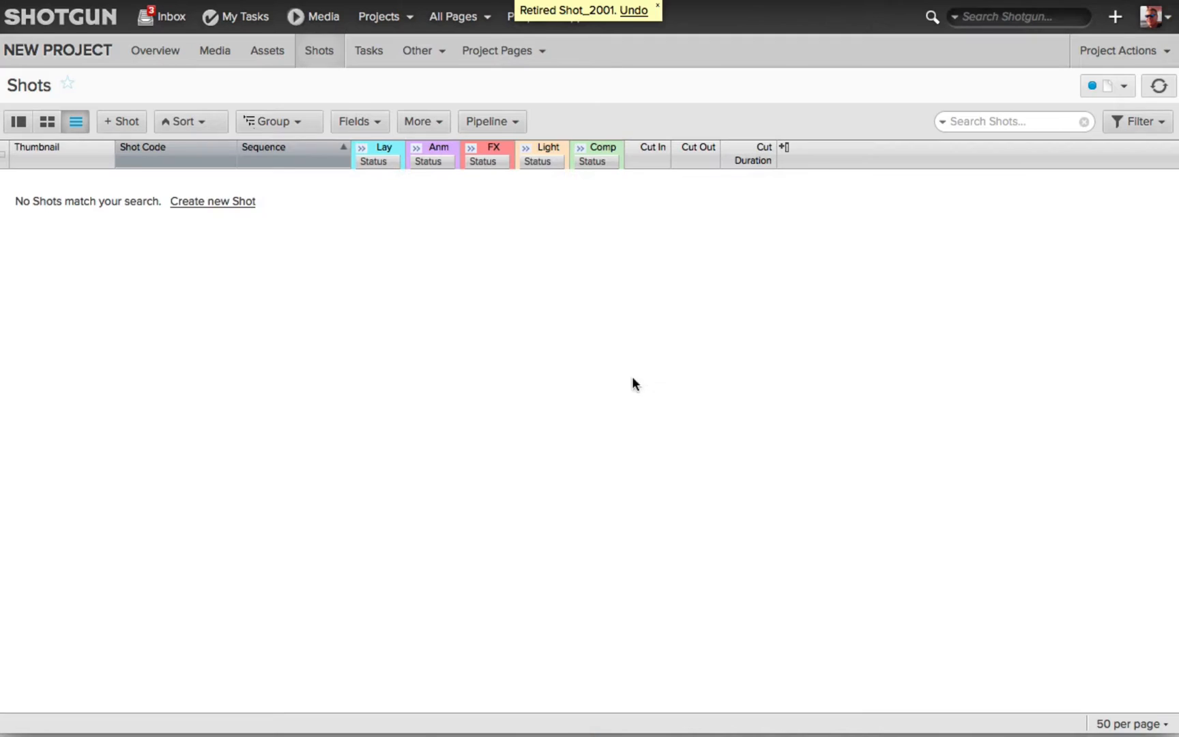
mouse_move(1159, 16)
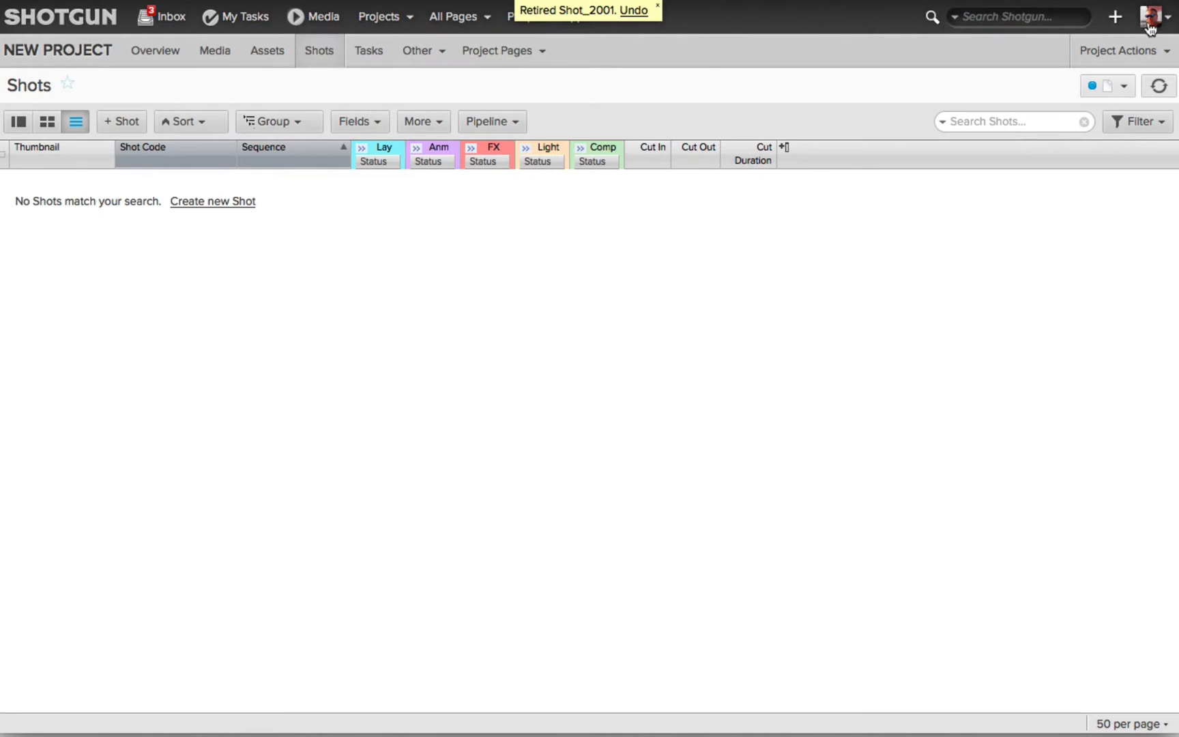
click(1165, 16)
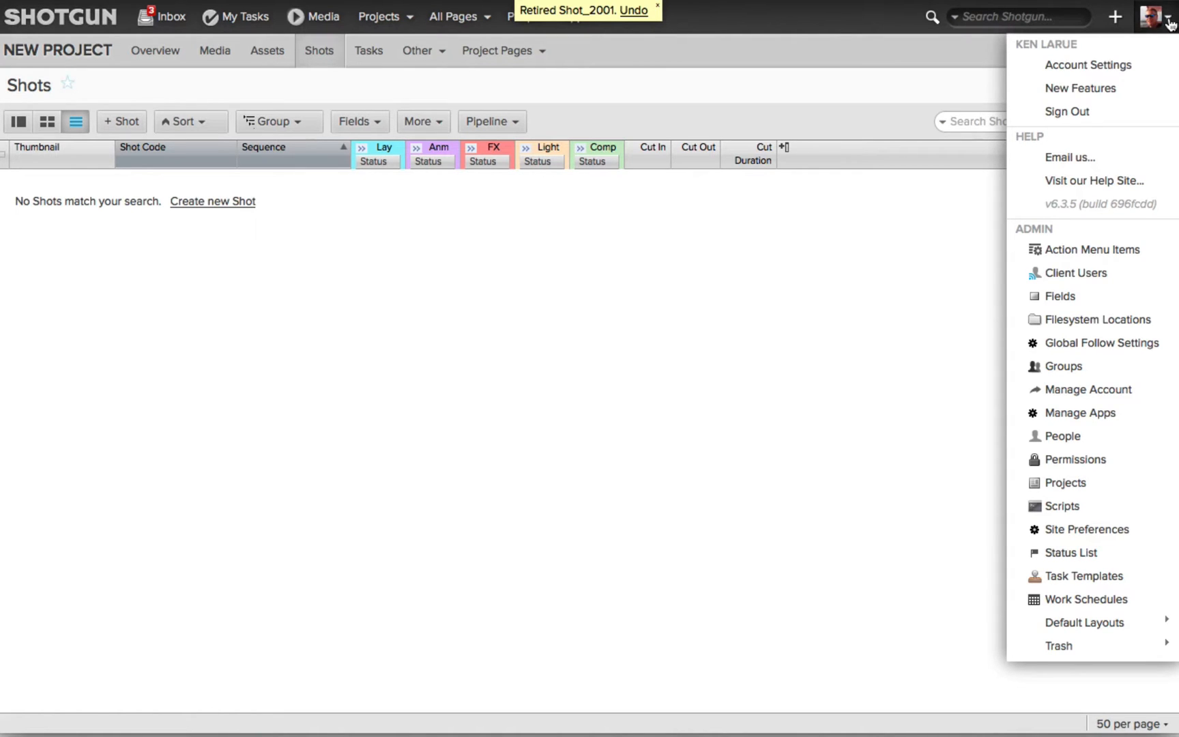
mouse_move(1085, 576)
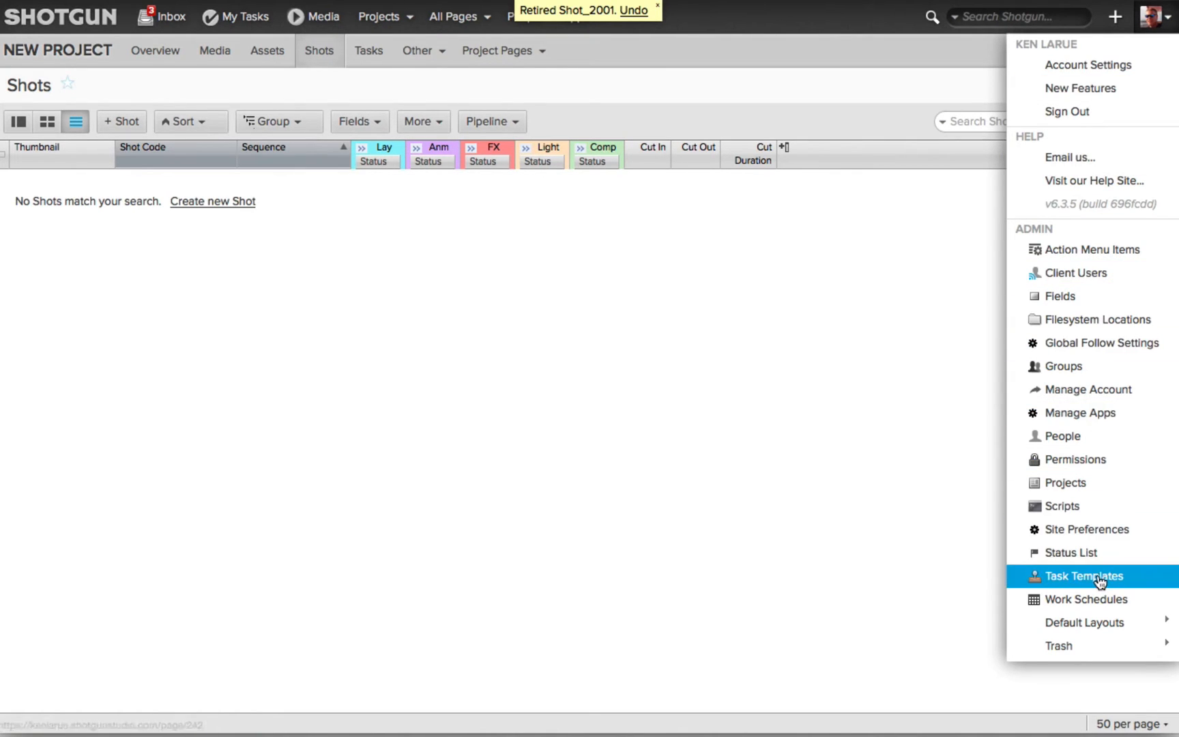
click(1085, 576)
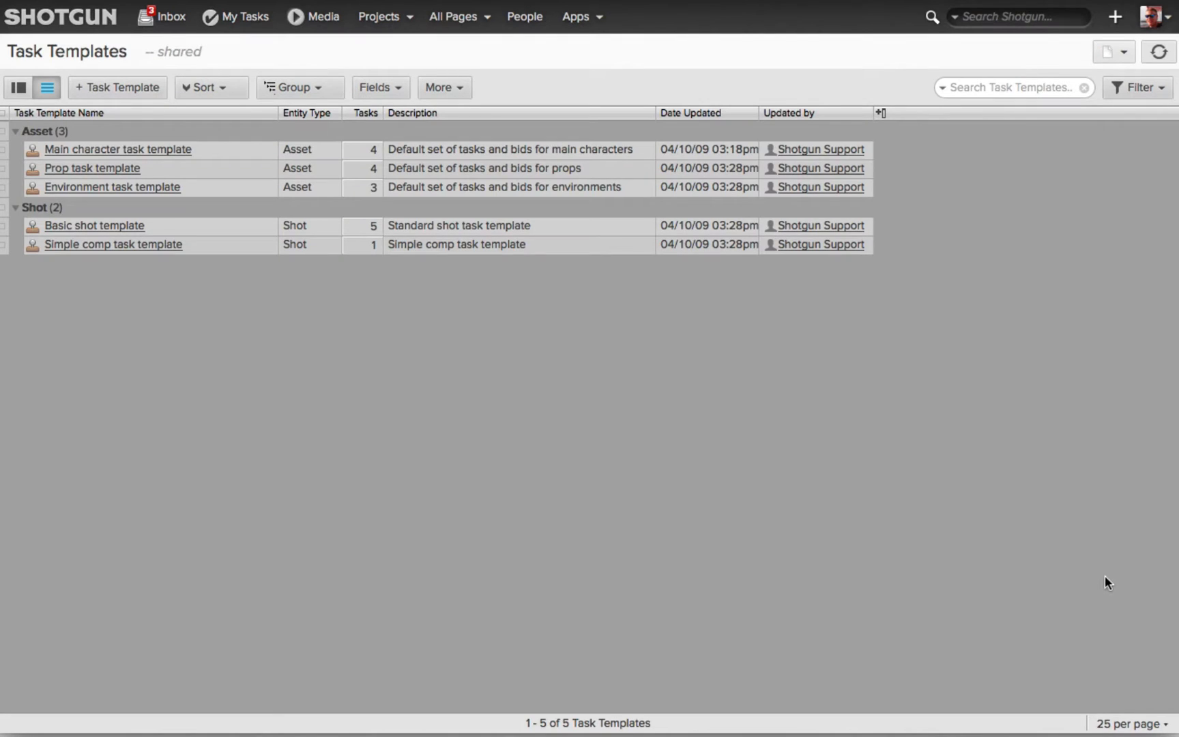
mouse_move(116, 311)
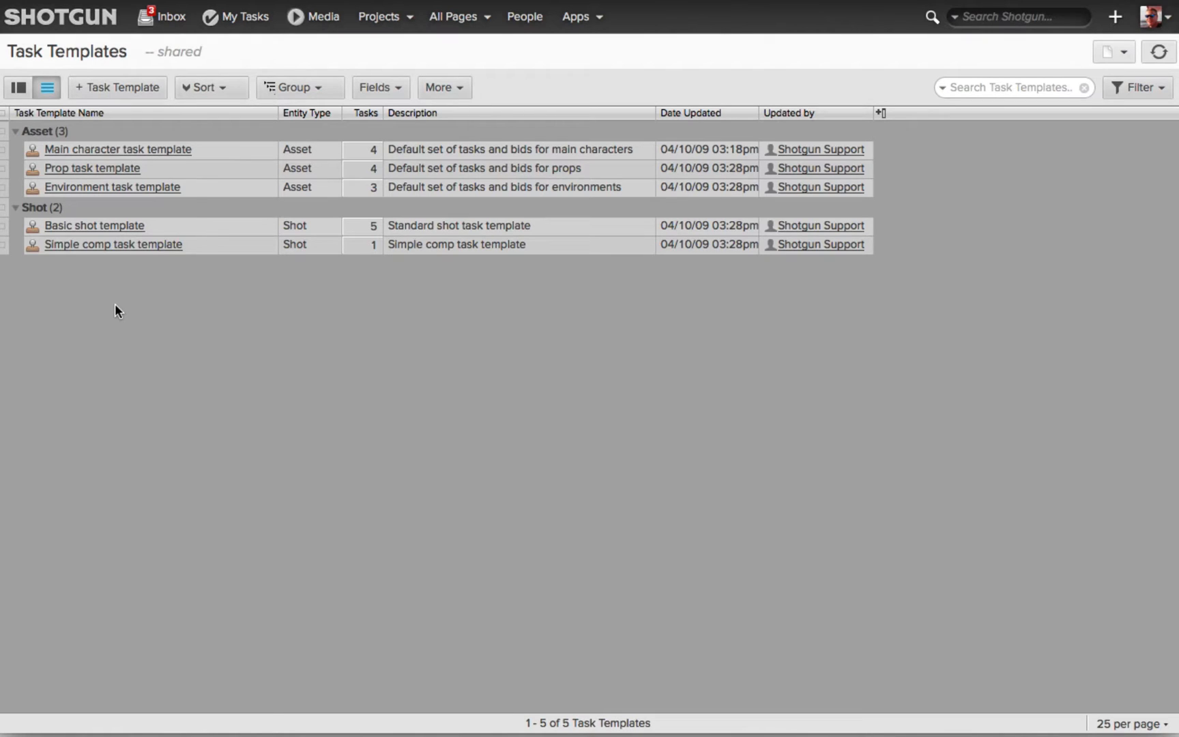
mouse_move(257, 515)
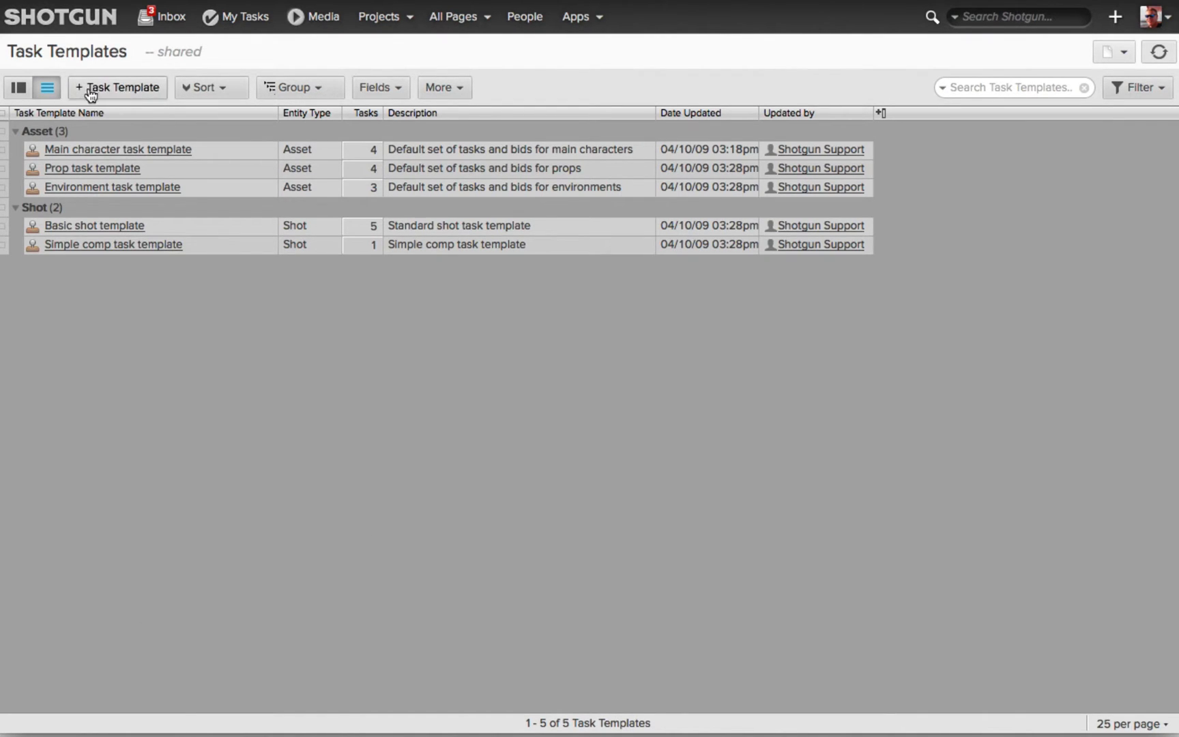
Create a task template named 'Shots_ Kens Template' with Entity Type Shot.
click(116, 88)
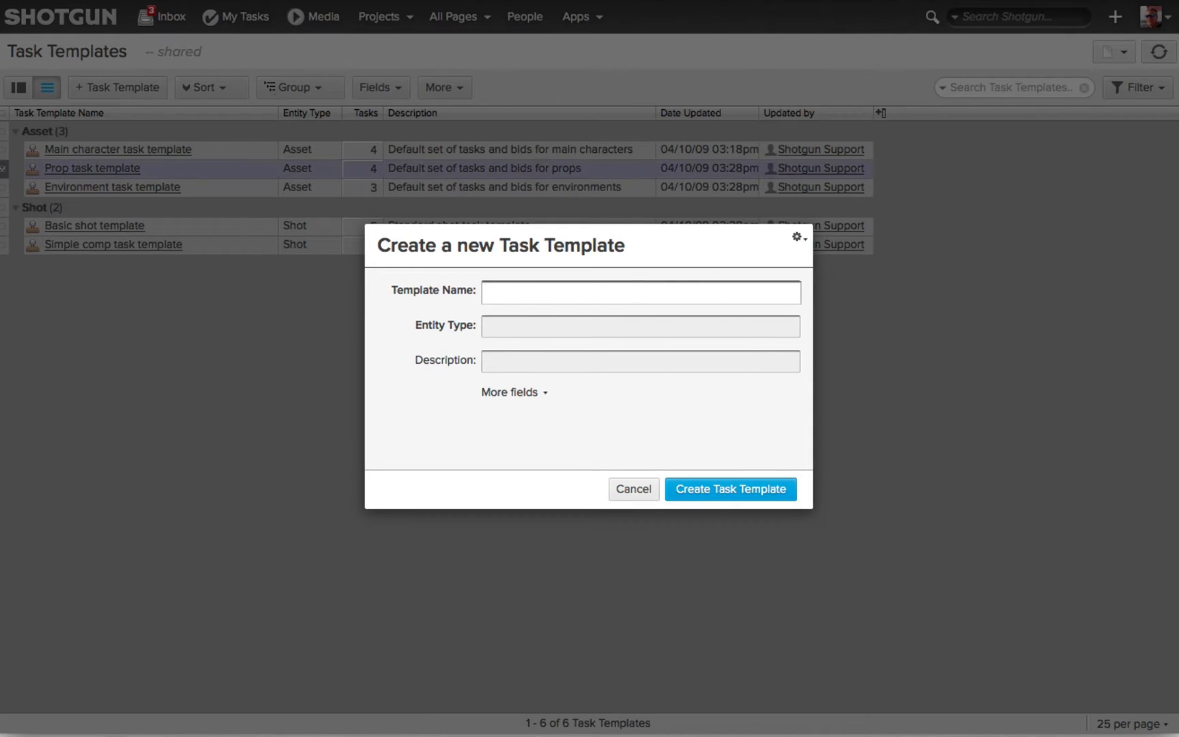
text(Shots_)
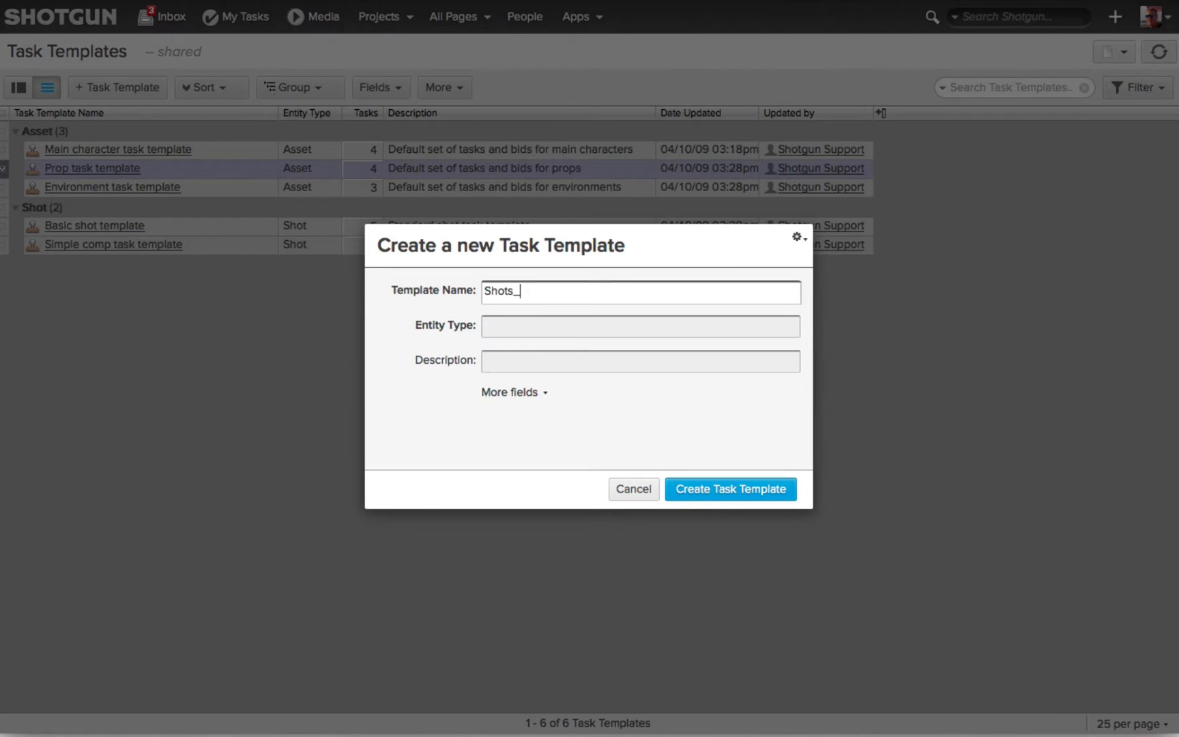
text(Kens Temp)
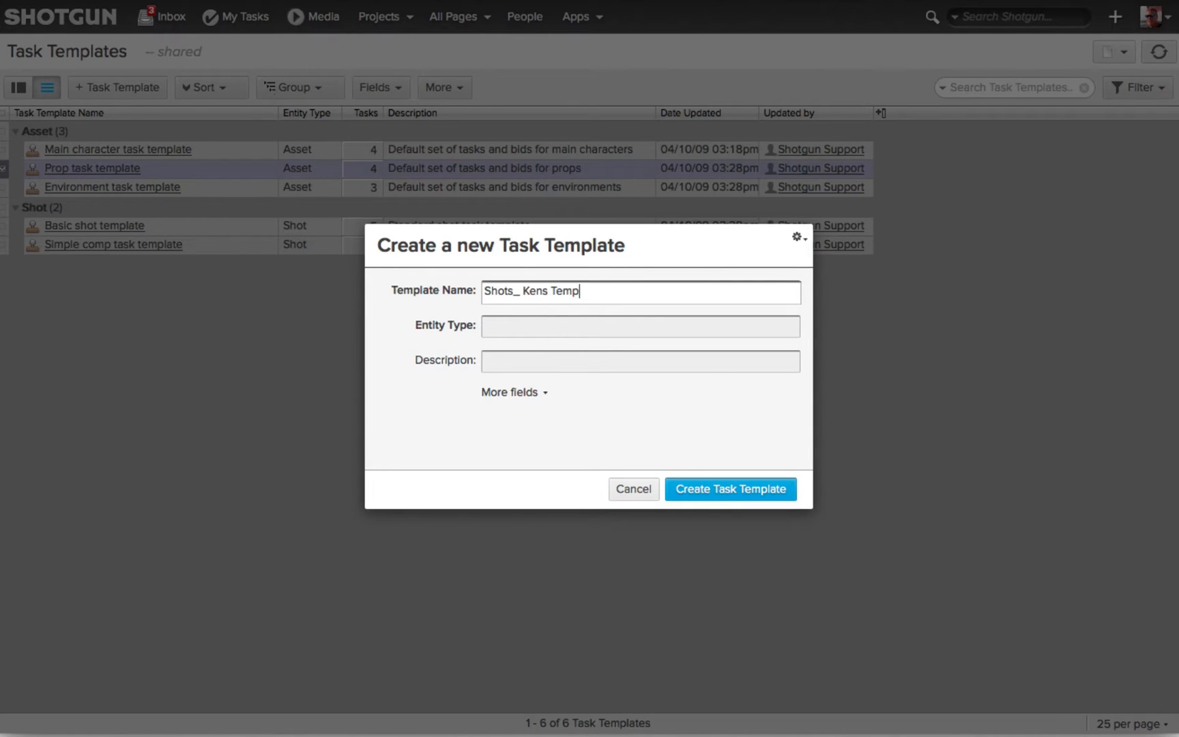
text(late)
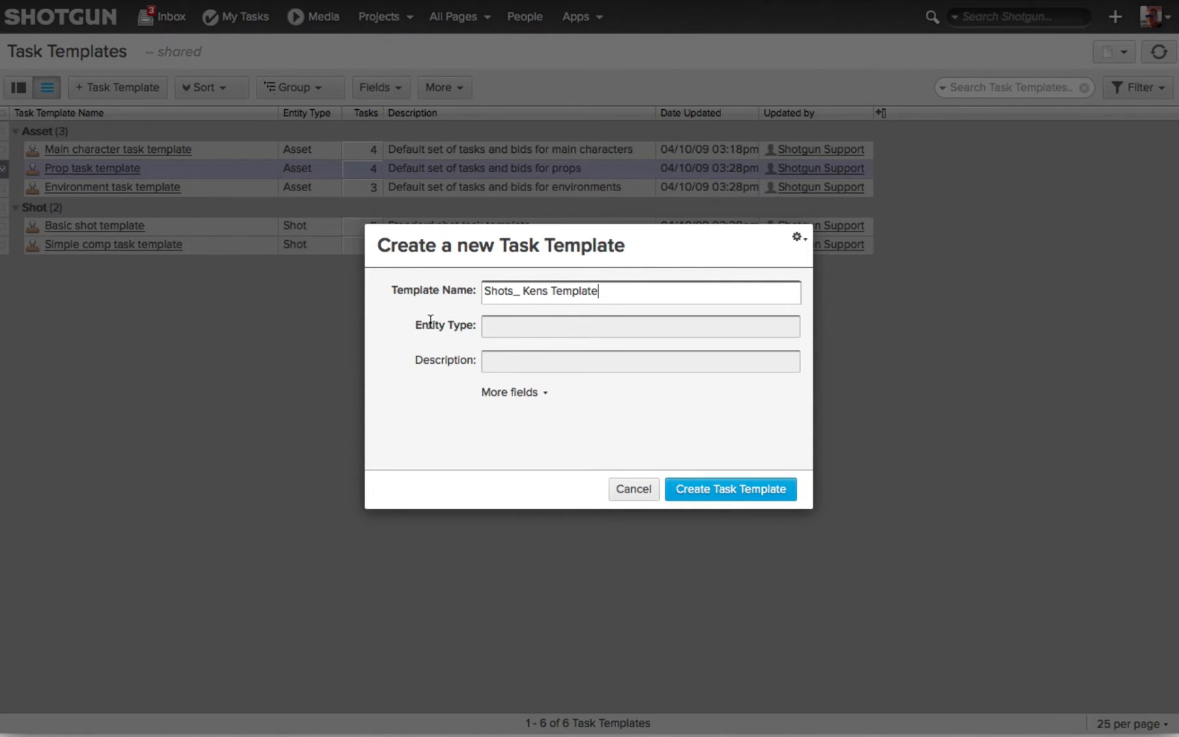
click(639, 325)
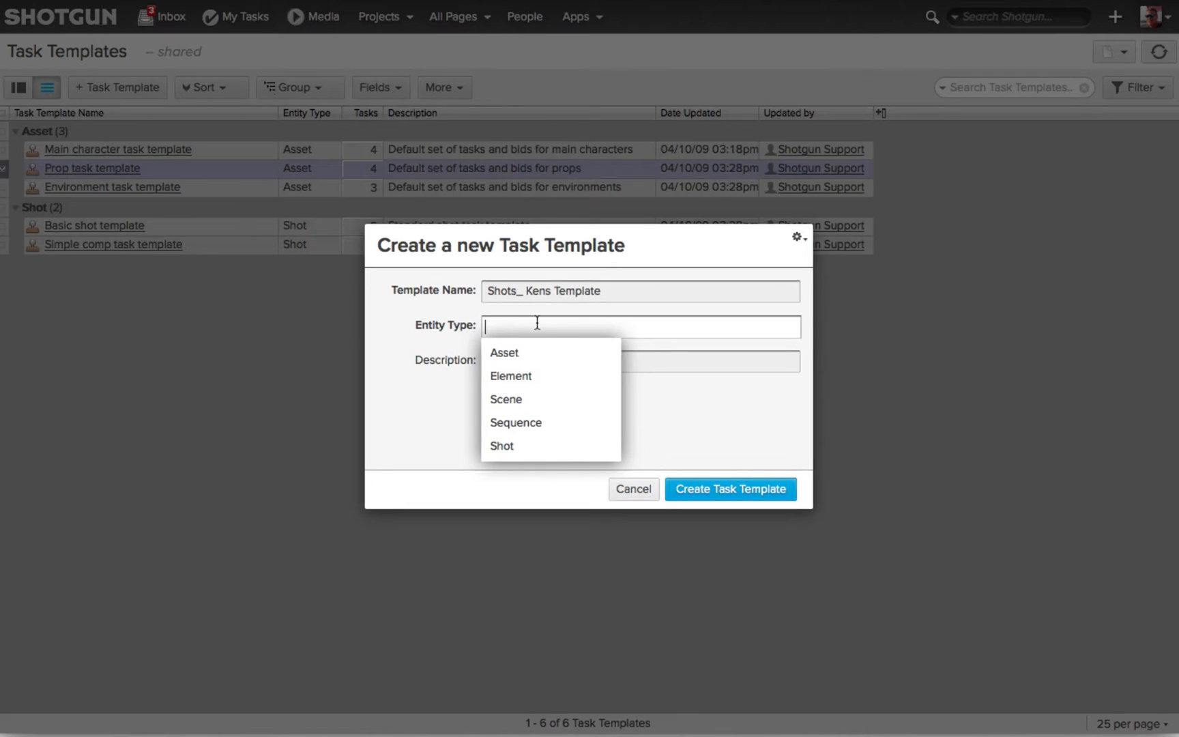
mouse_move(502, 446)
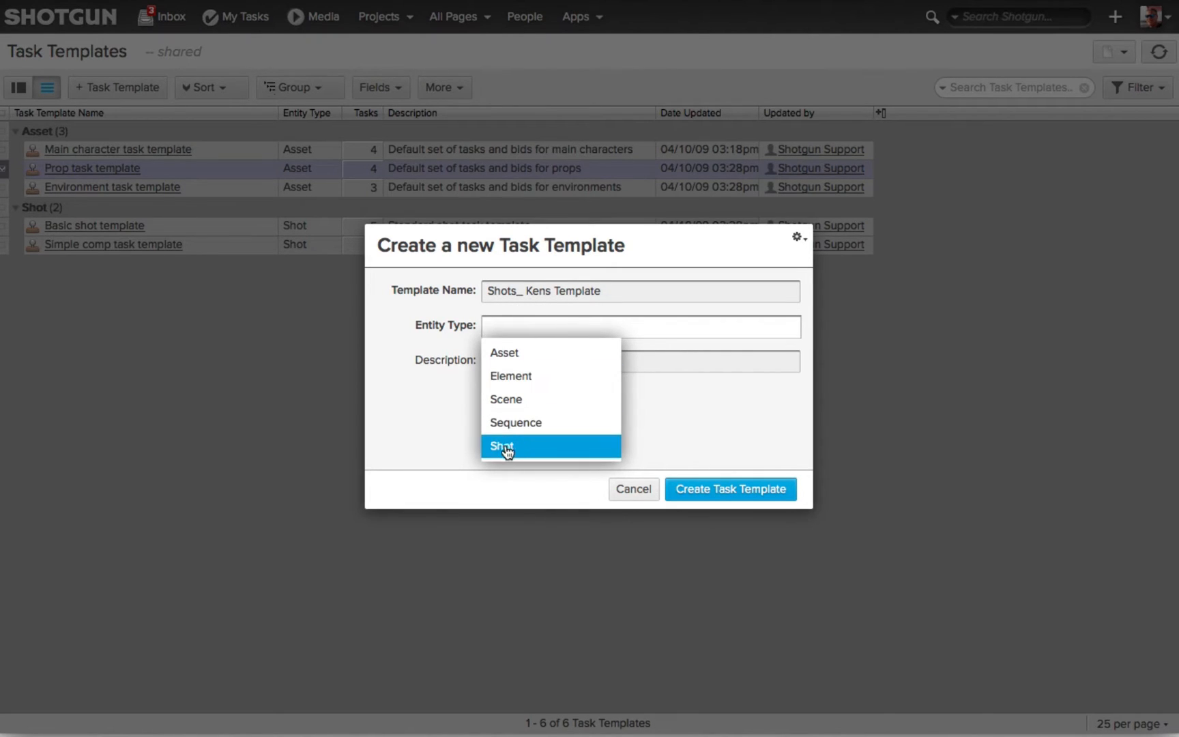
click(501, 446)
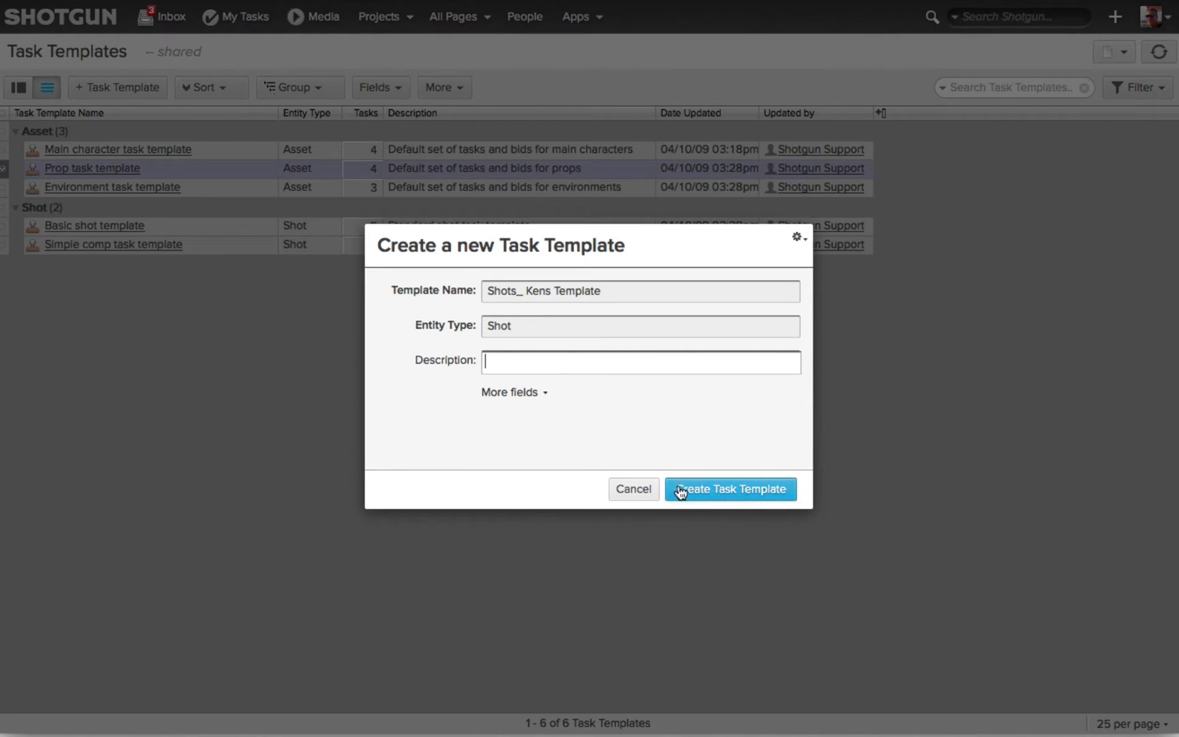
click(729, 489)
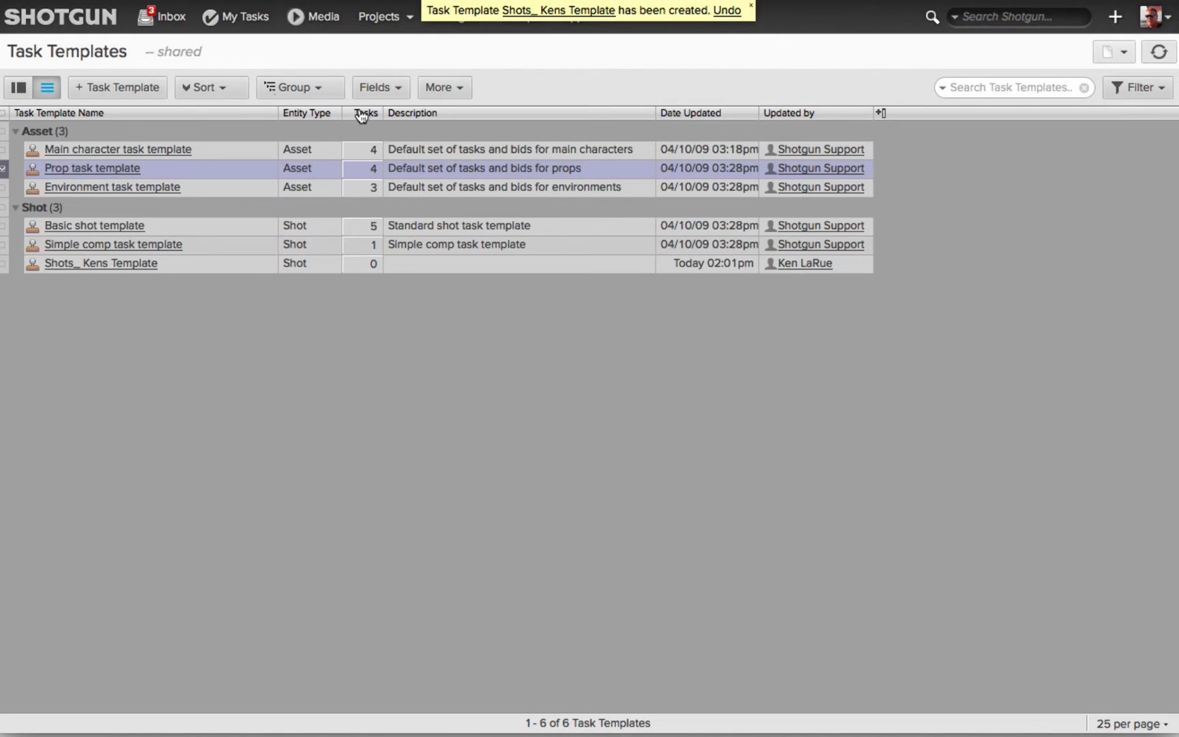
mouse_move(379, 292)
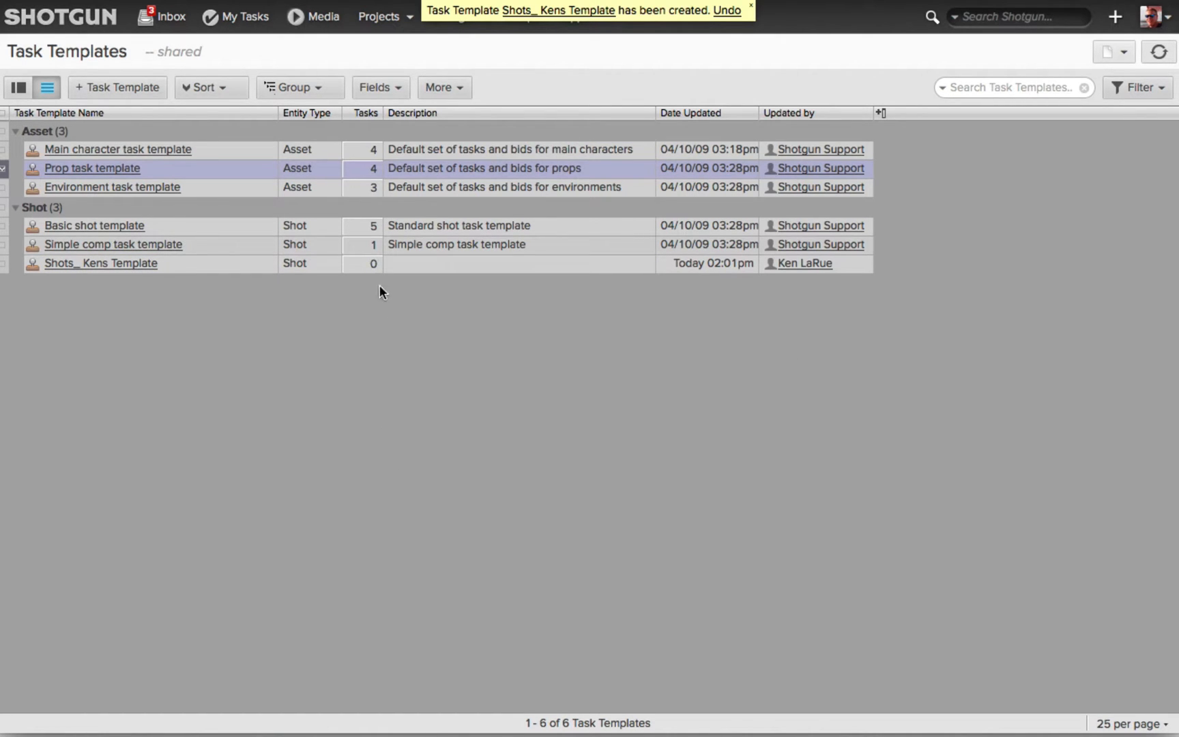
mouse_move(358, 465)
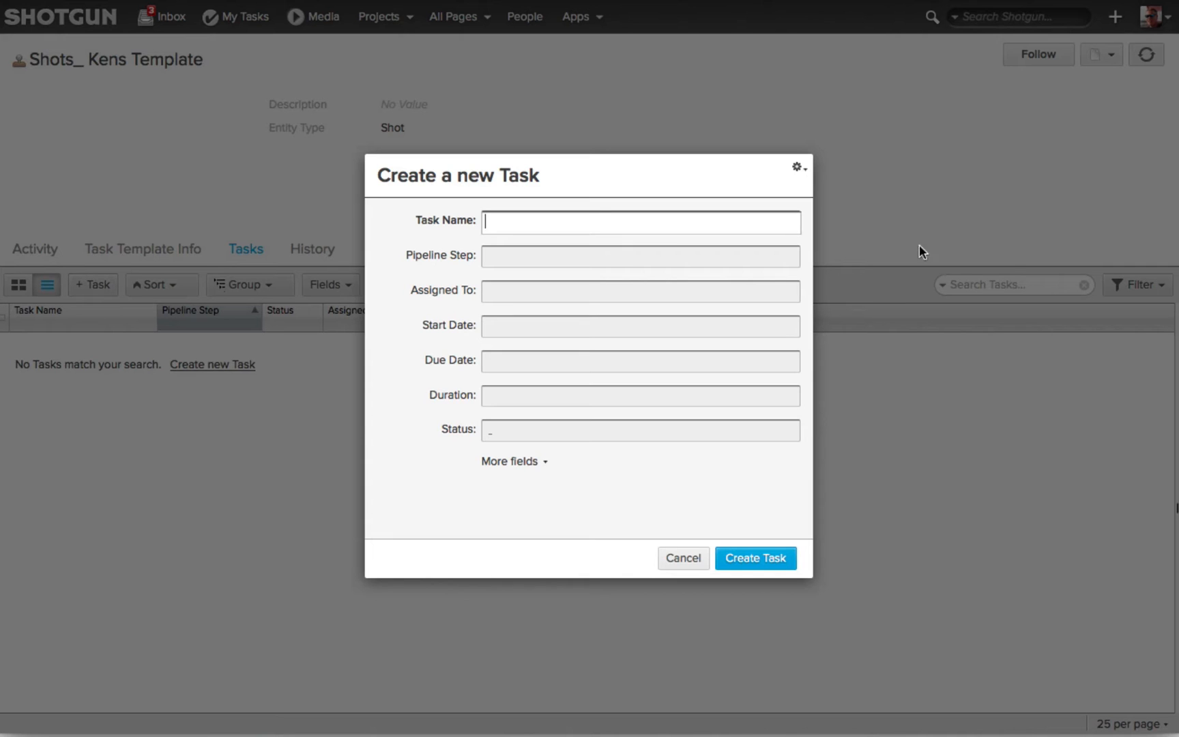
mouse_move(99, 292)
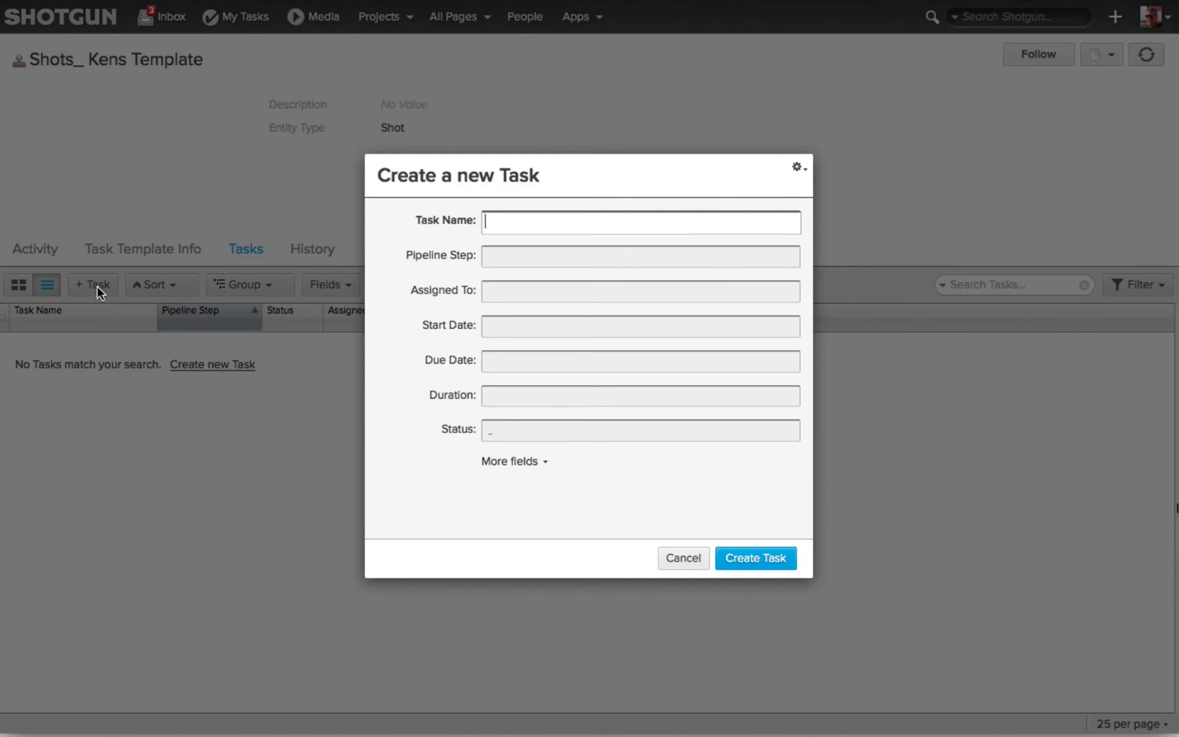
mouse_move(374, 453)
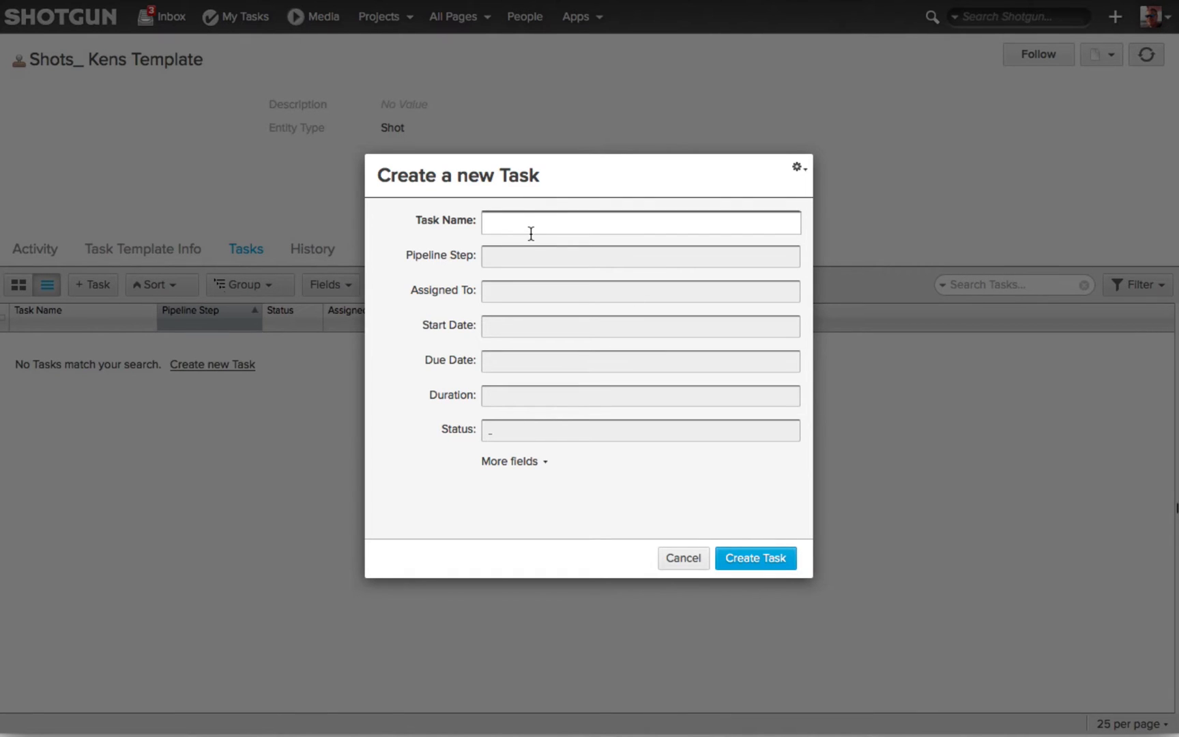
Create template task Layout on the Layout step, assigned to Daryl Obert.
text(Layout)
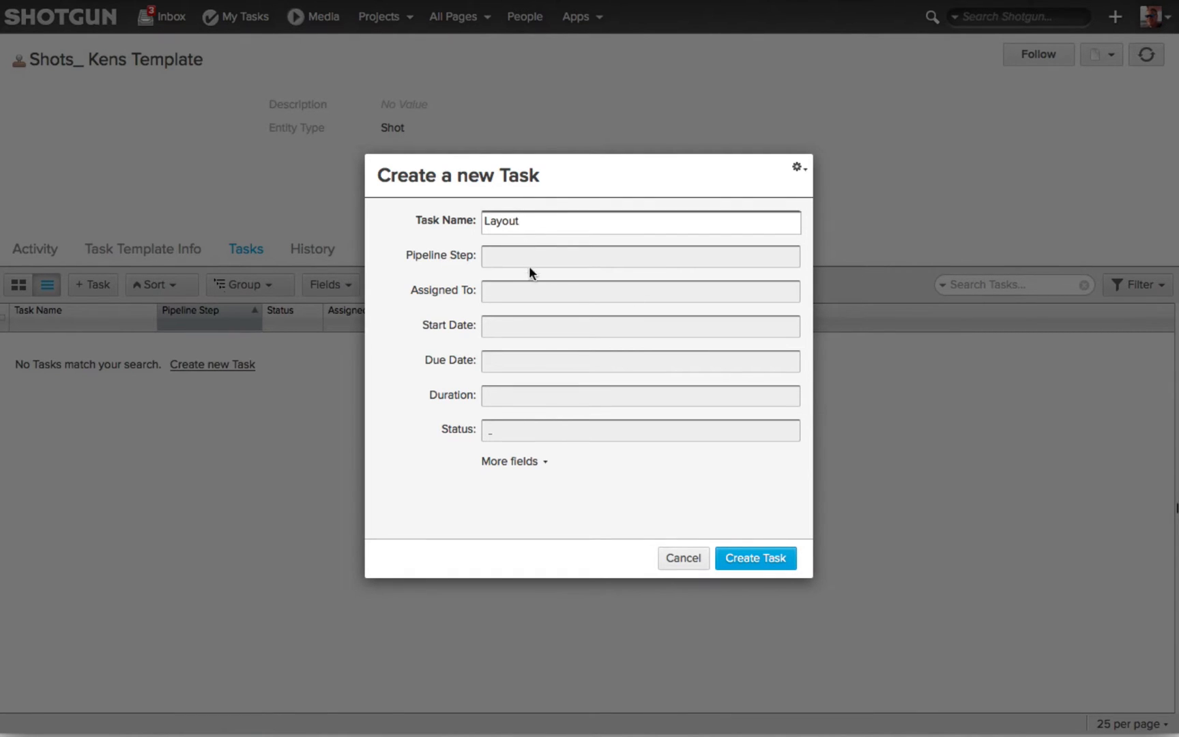
click(640, 256)
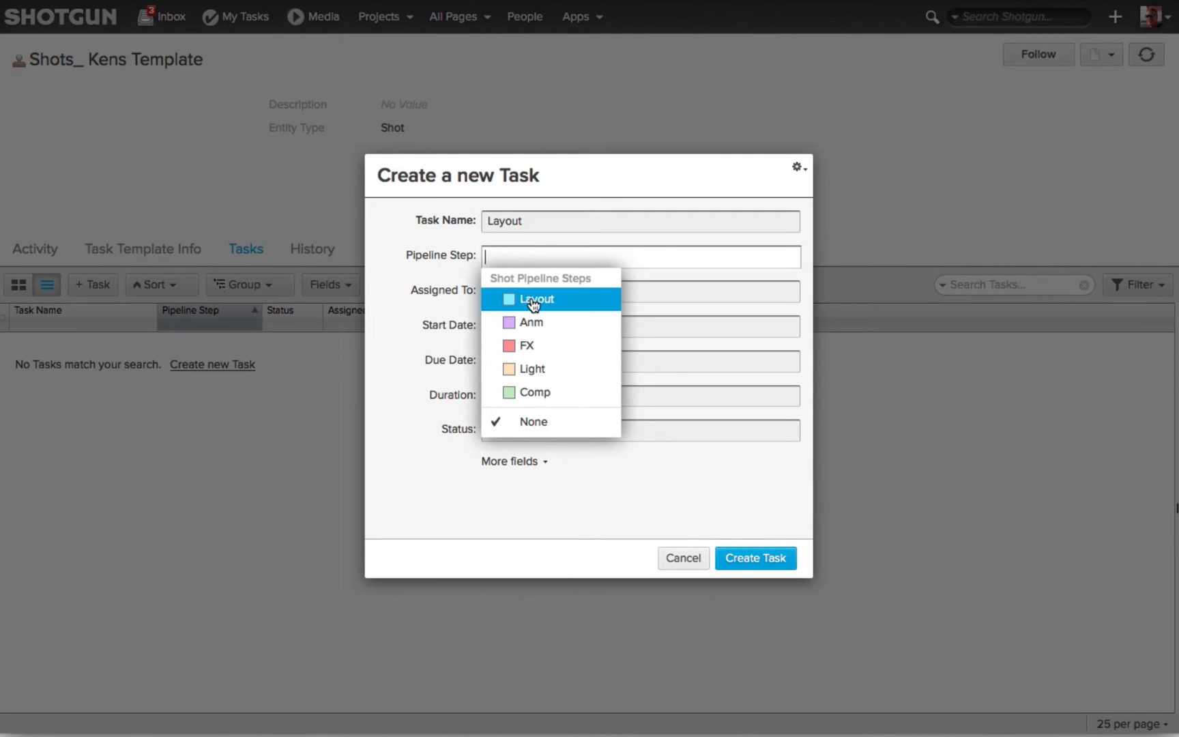
click(537, 299)
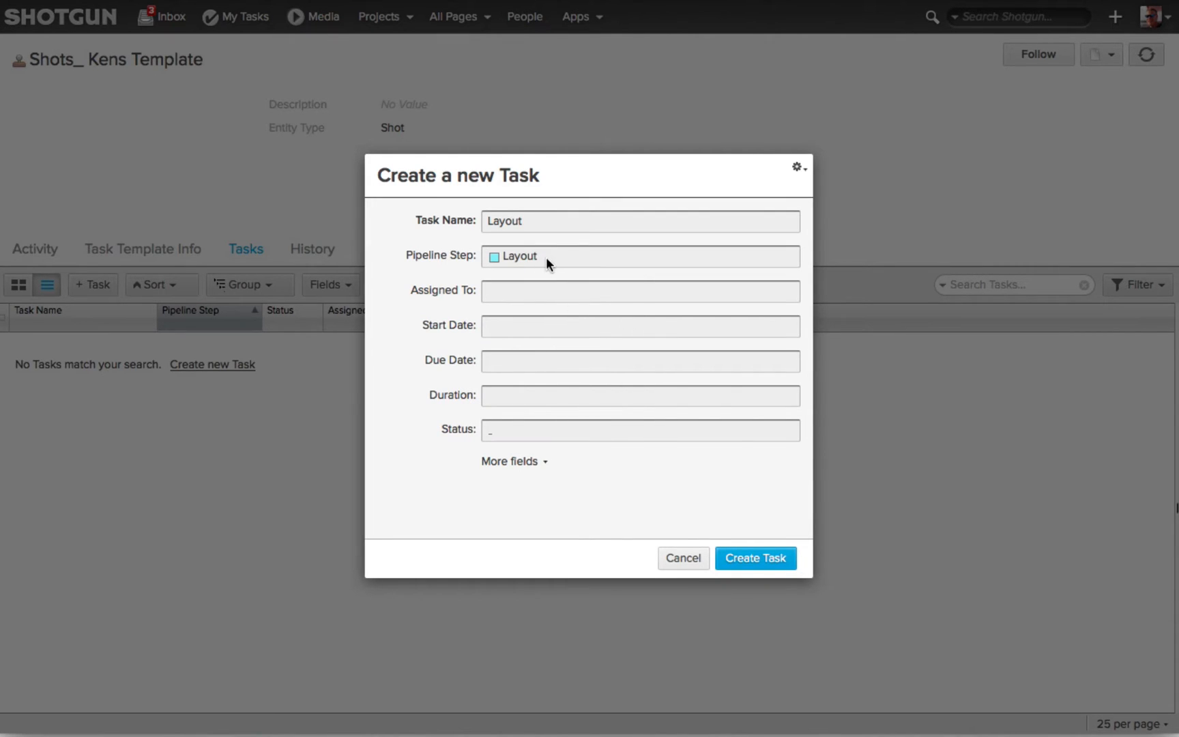
mouse_move(556, 299)
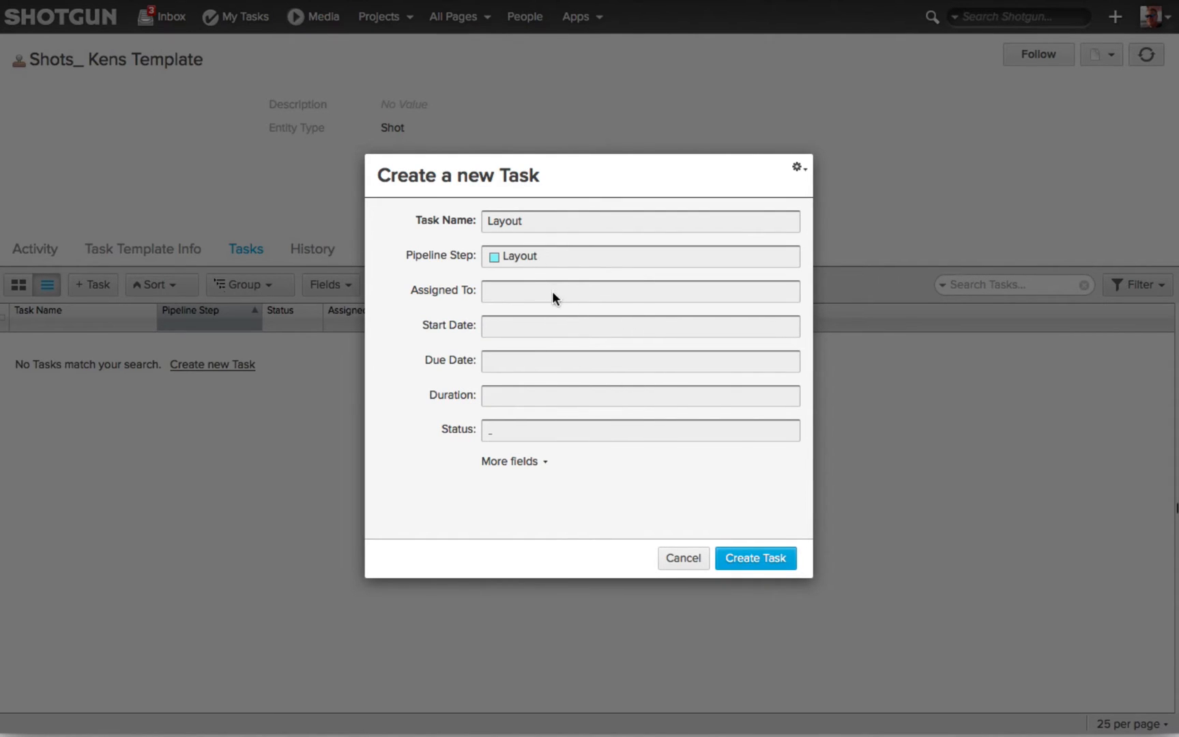
text(Dar)
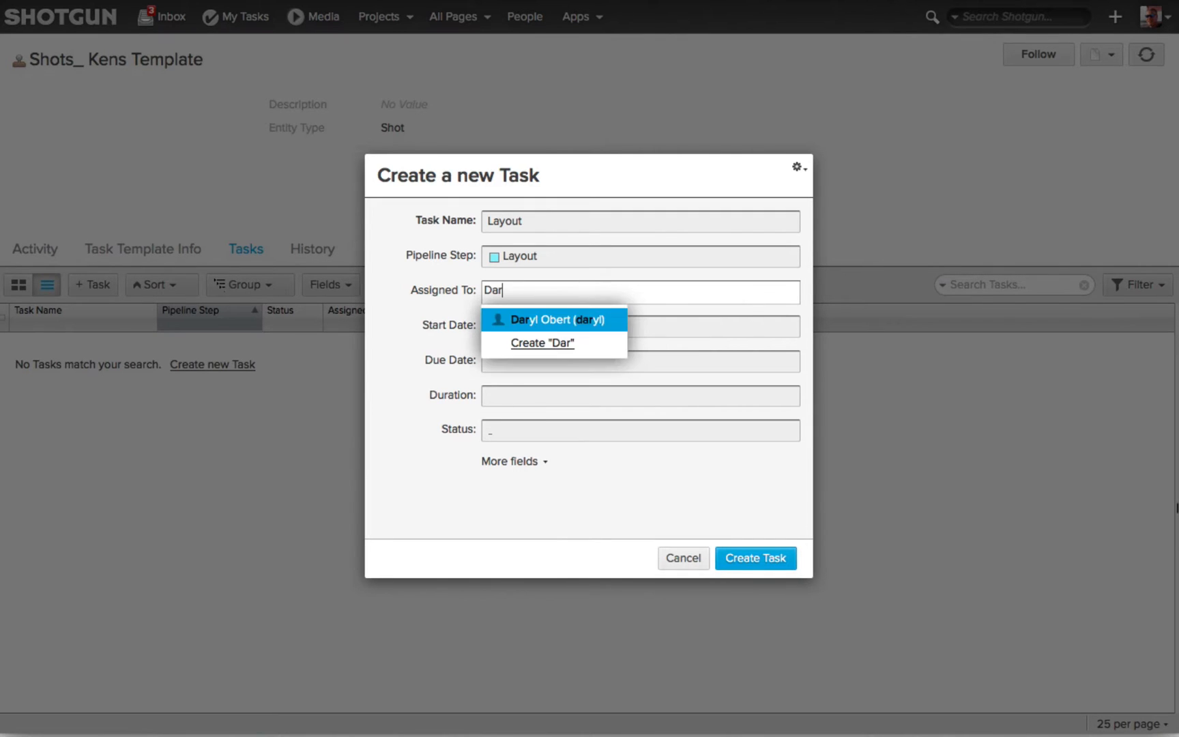
text(yl)
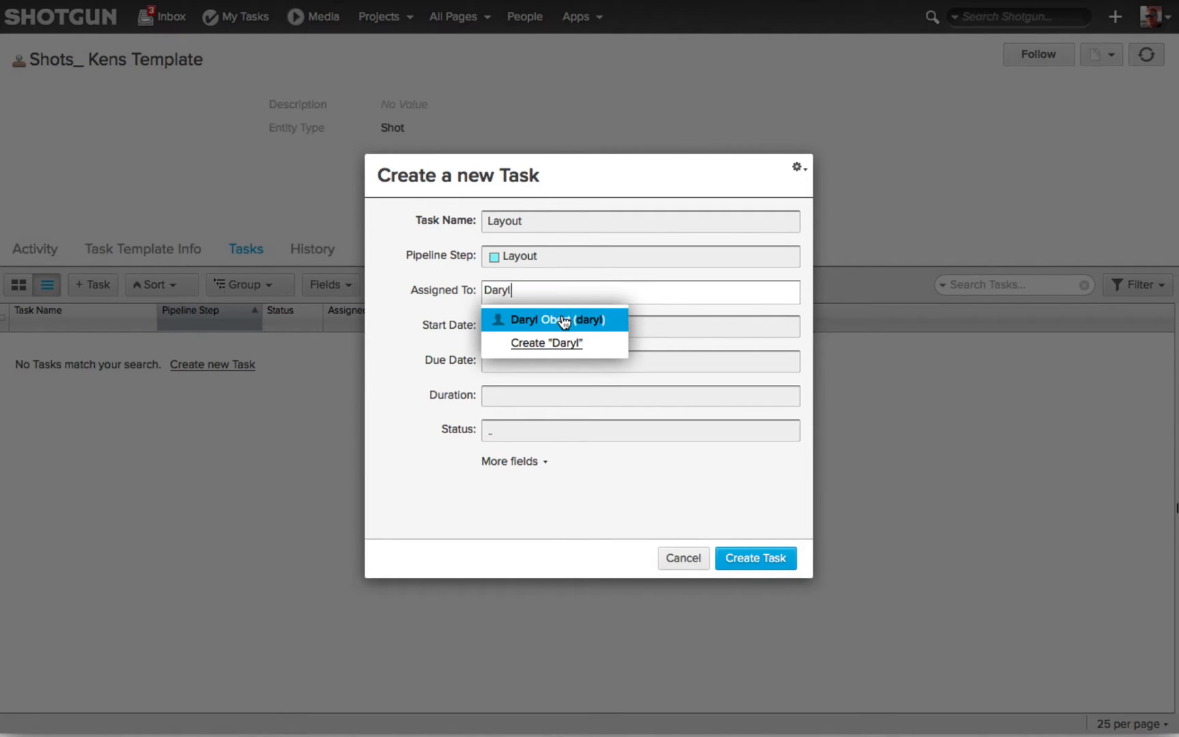
click(553, 320)
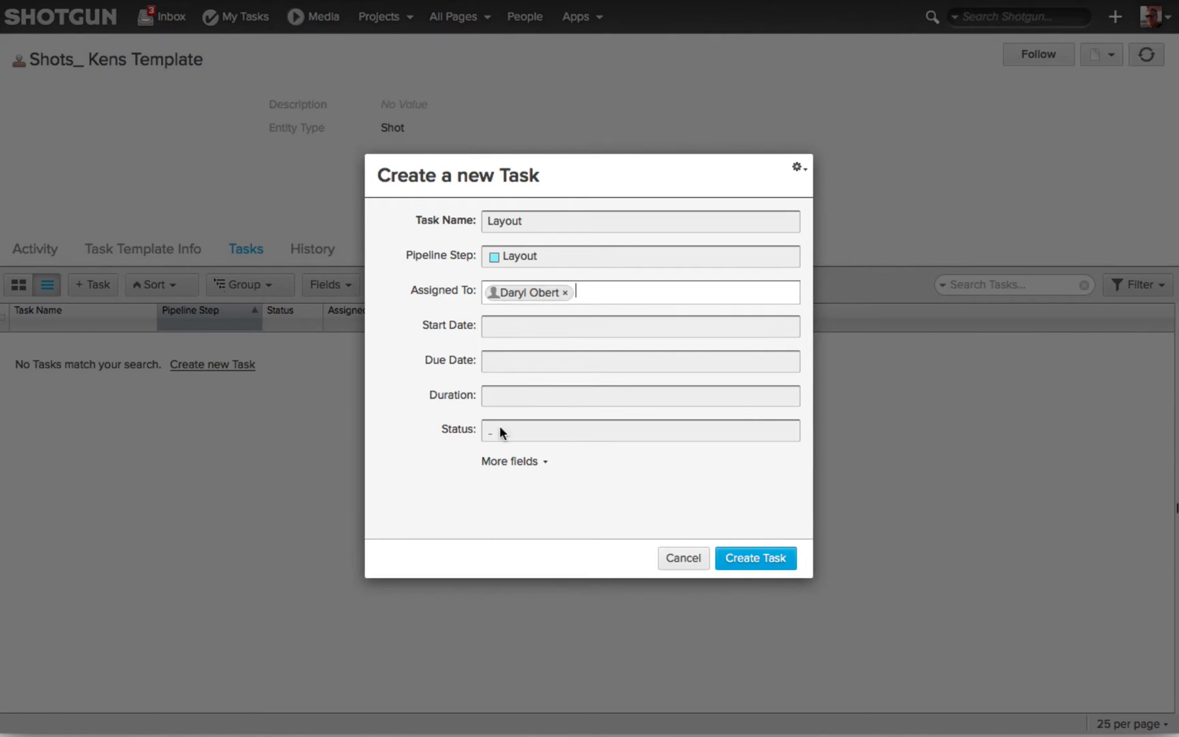
click(754, 558)
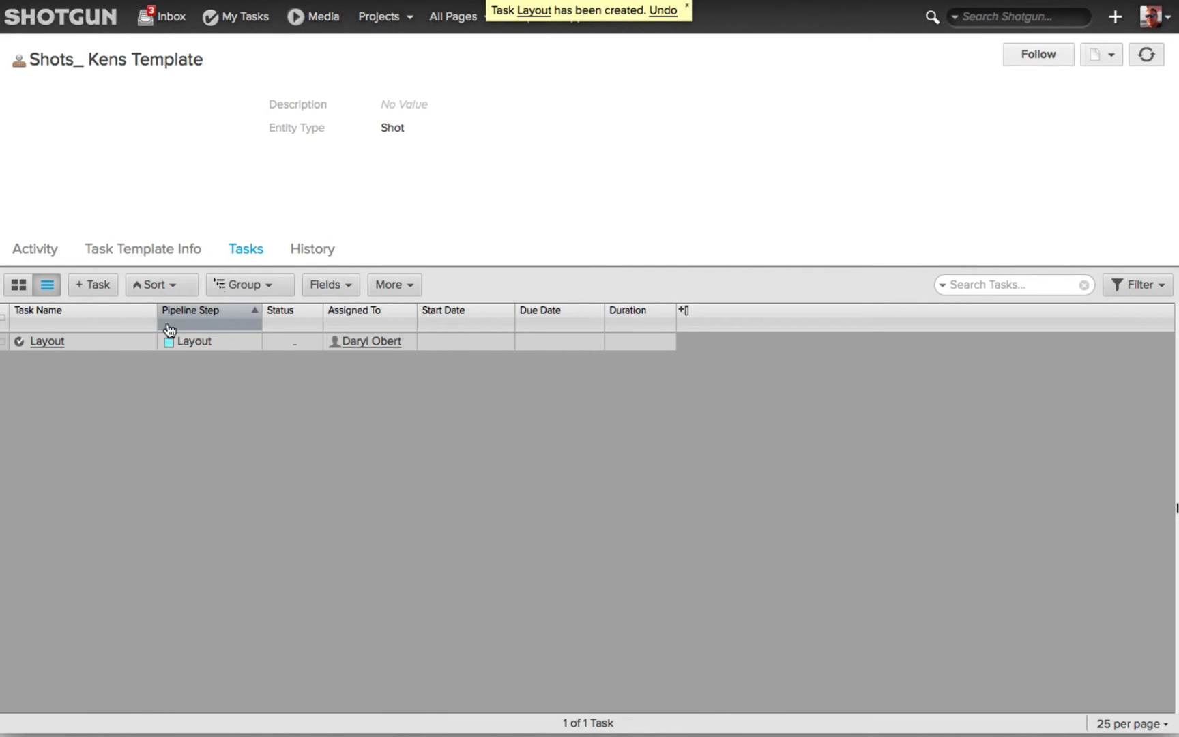
click(464, 342)
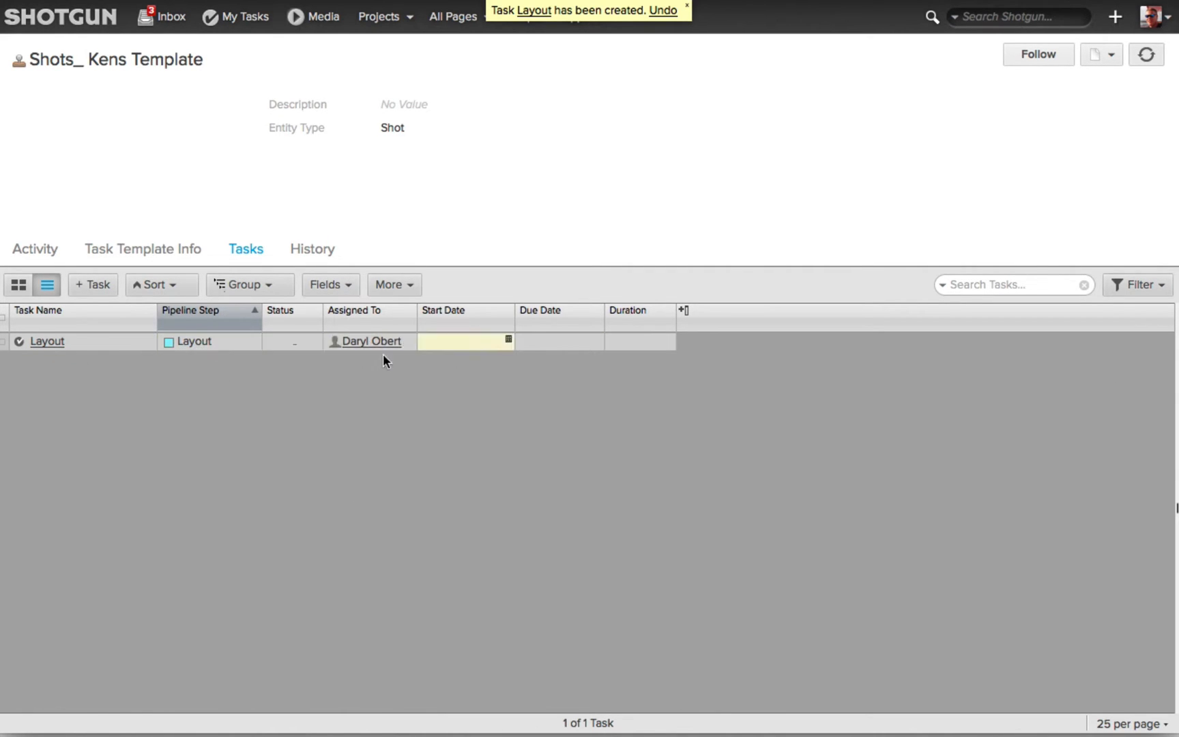
click(92, 284)
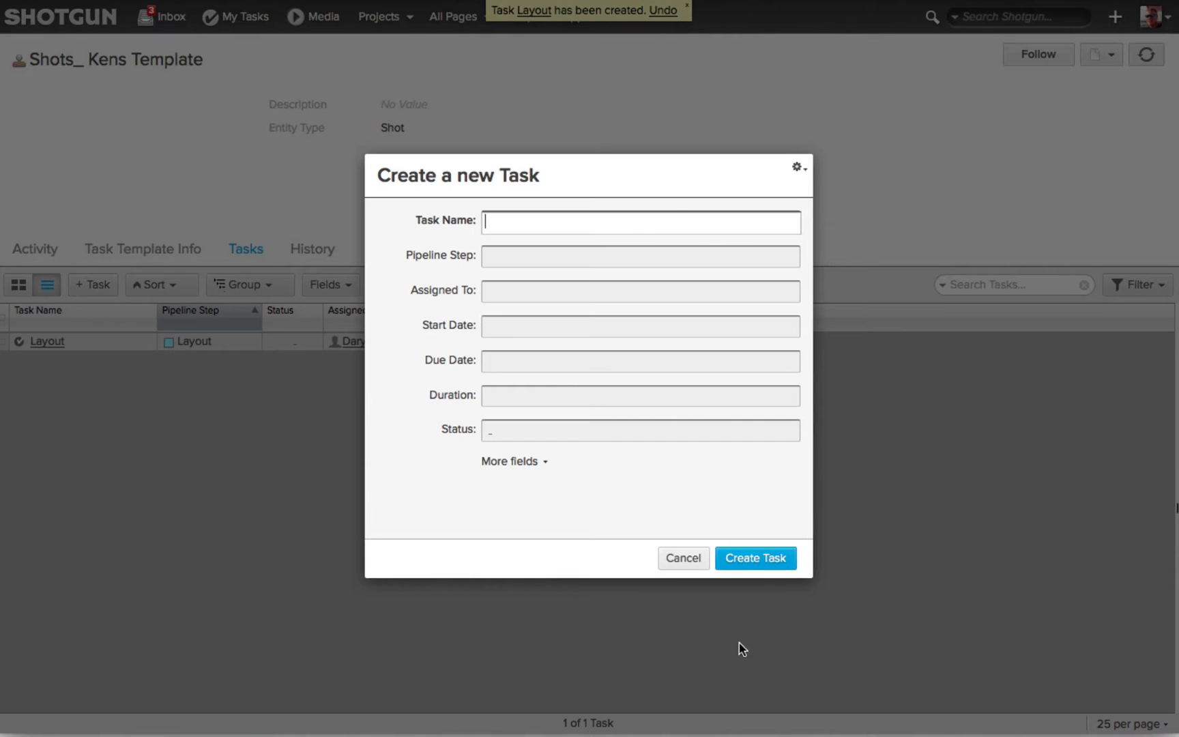
text(A)
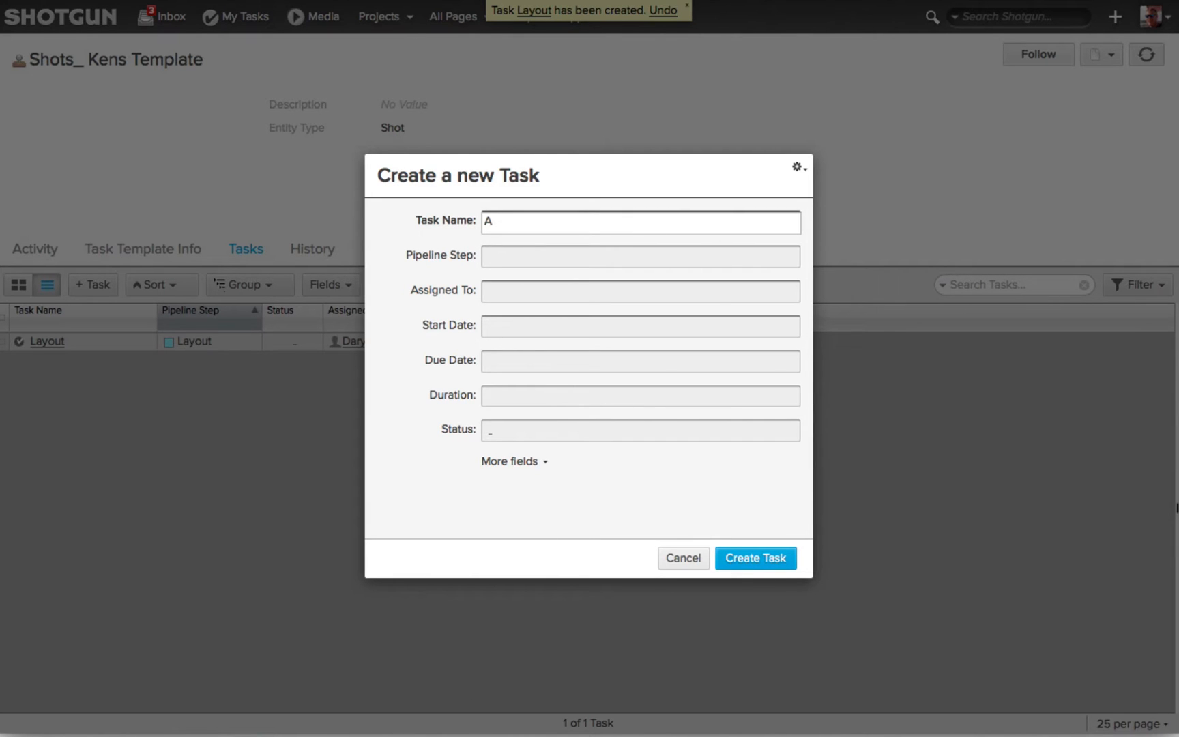
click(638, 256)
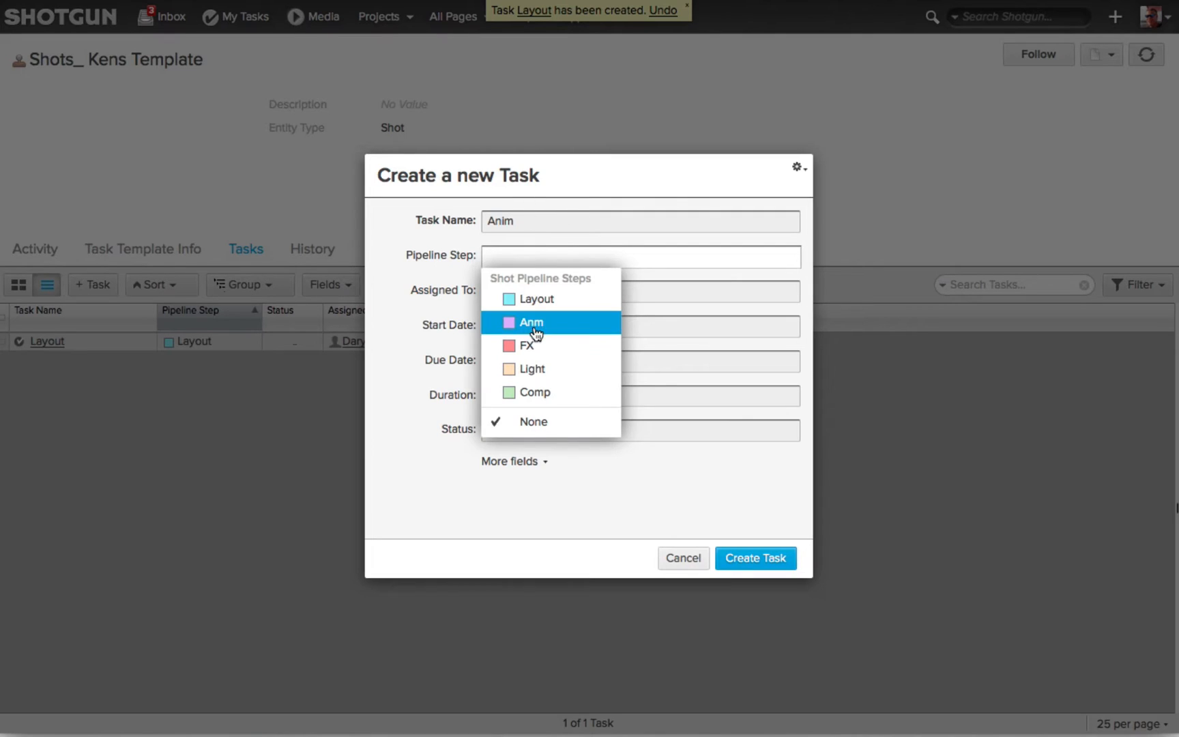
click(531, 322)
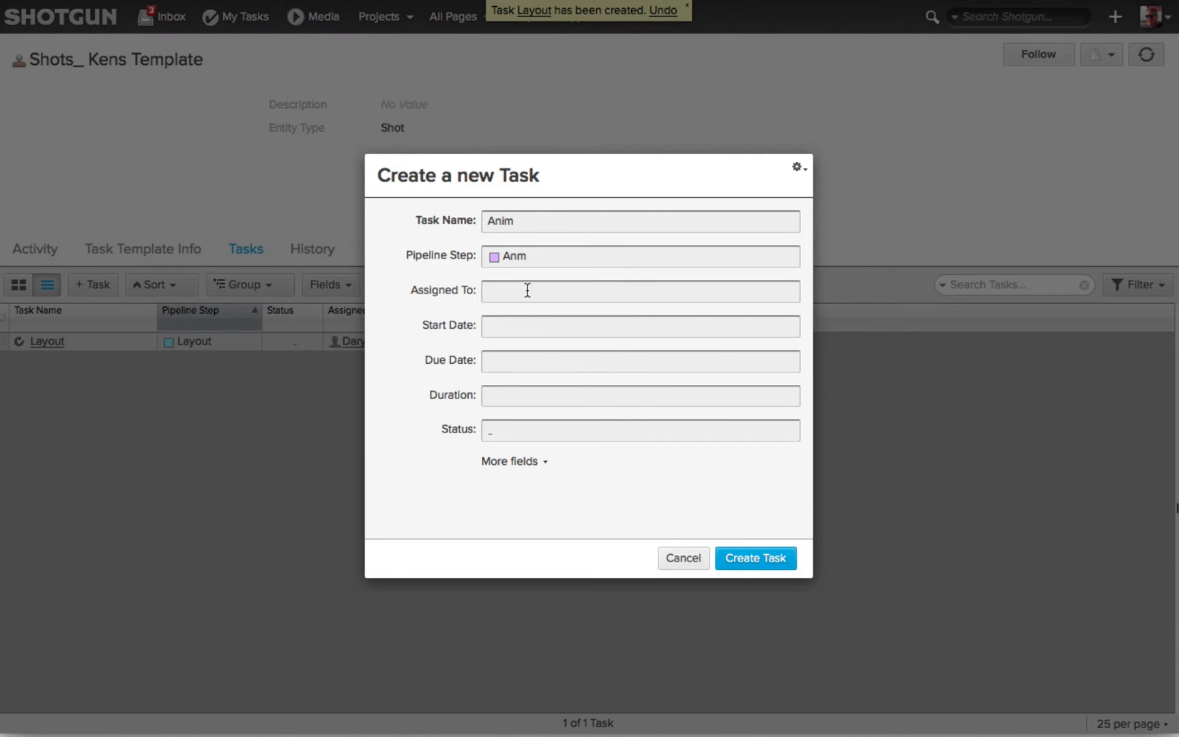
text(Gary)
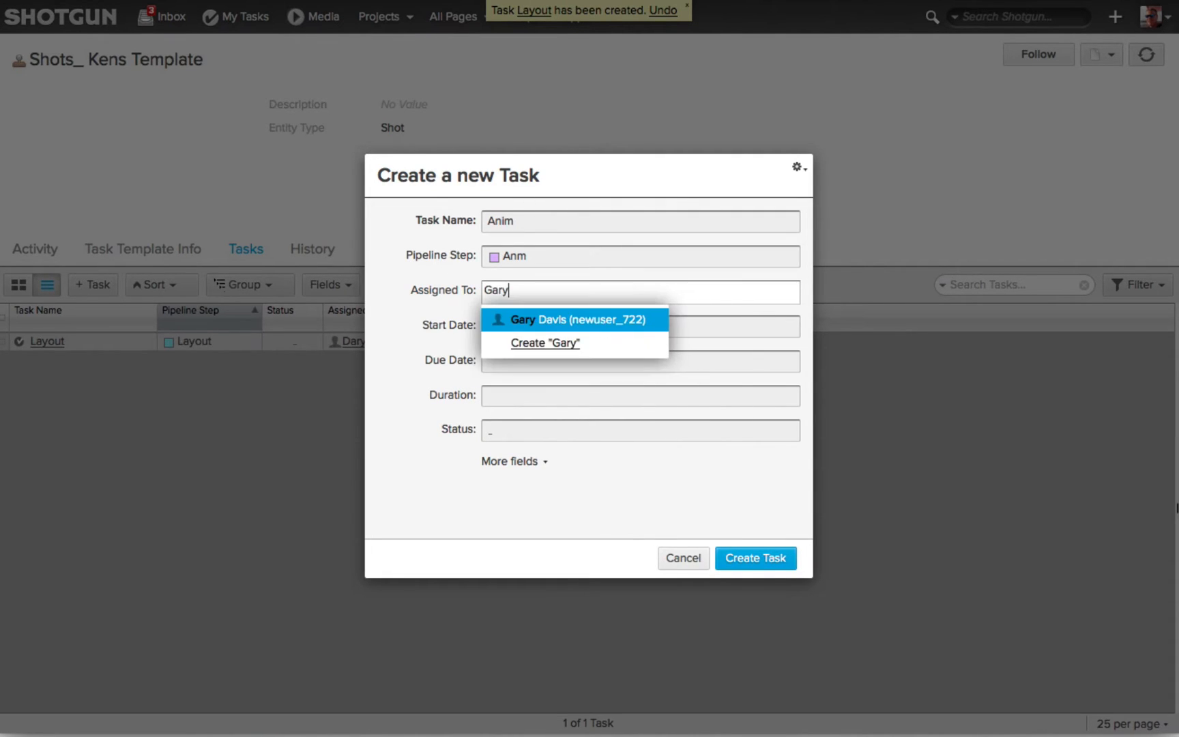
click(571, 320)
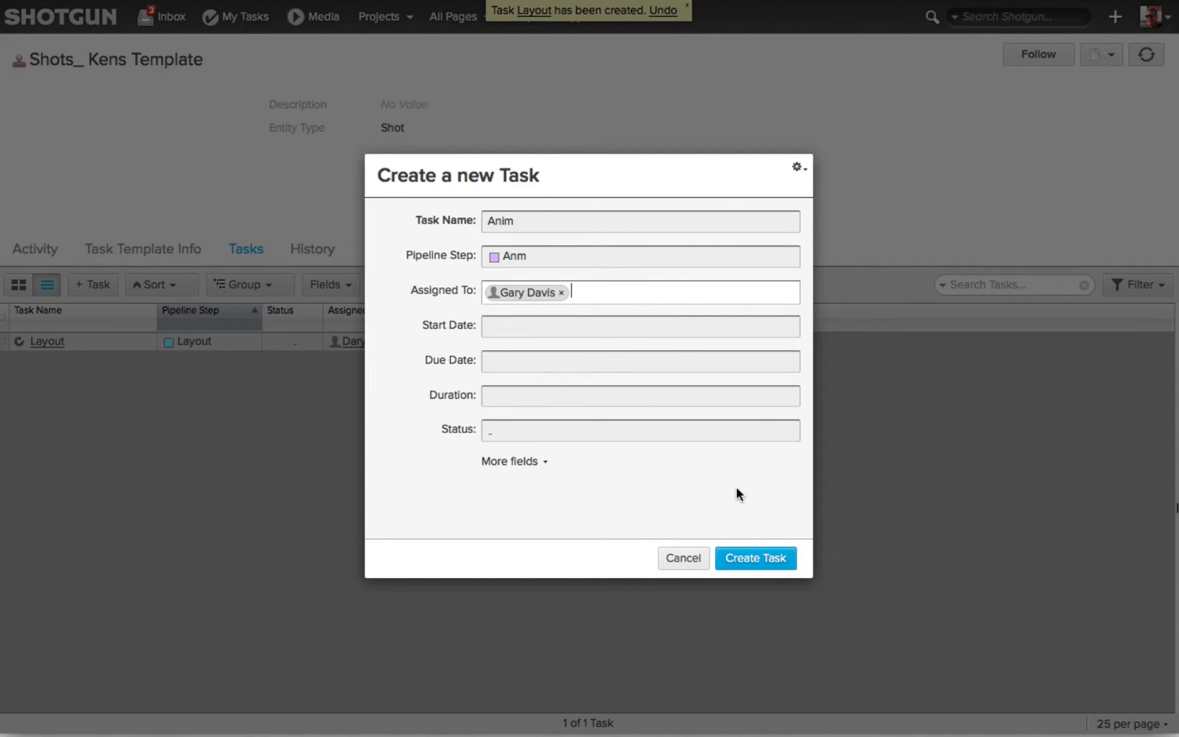
mouse_move(733, 511)
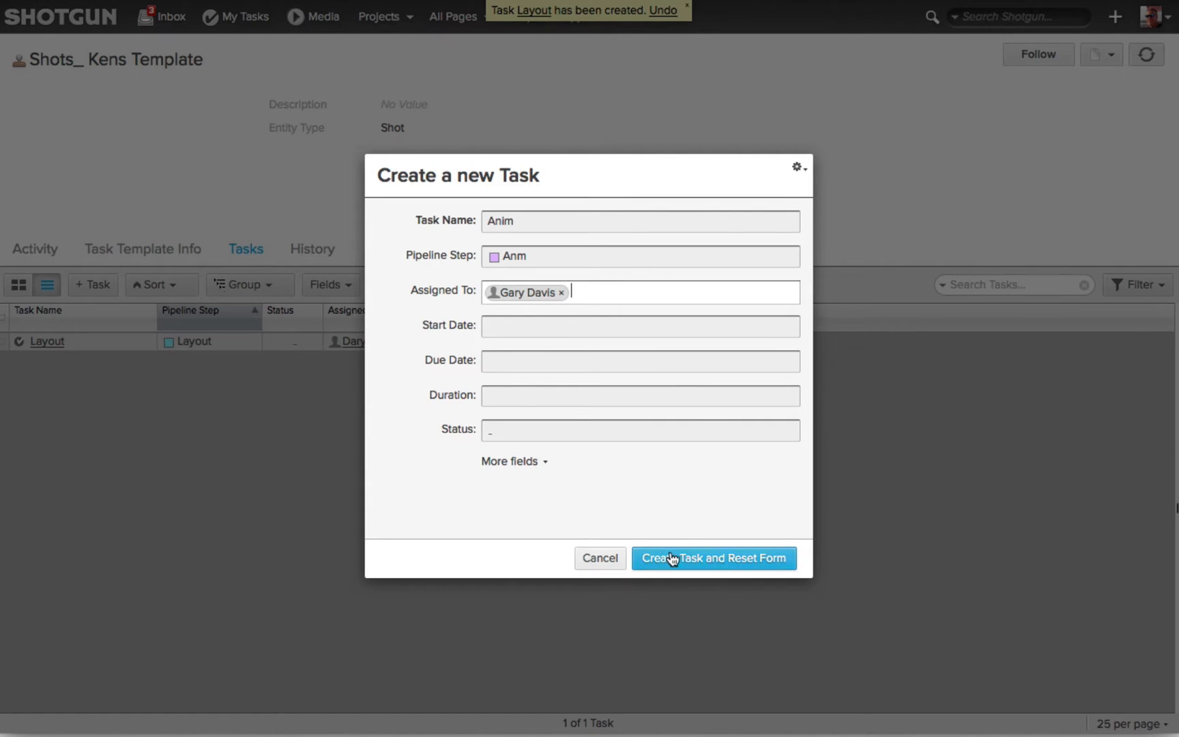
click(712, 558)
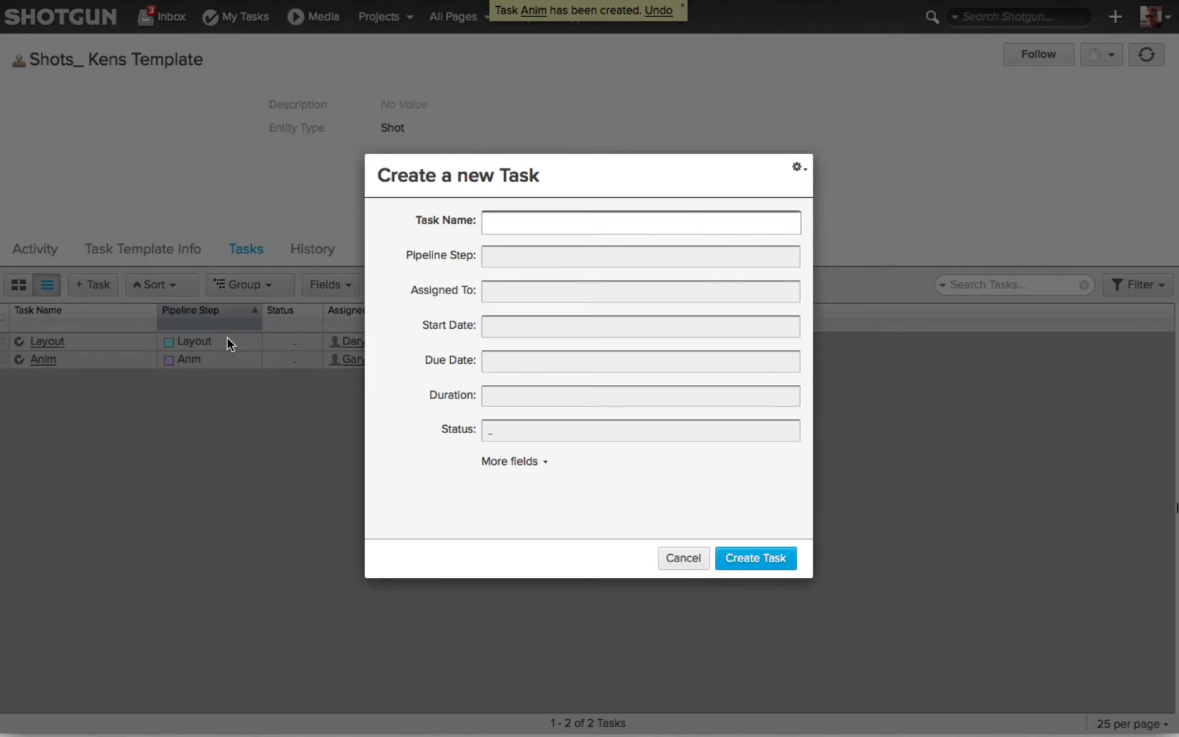
mouse_move(674, 183)
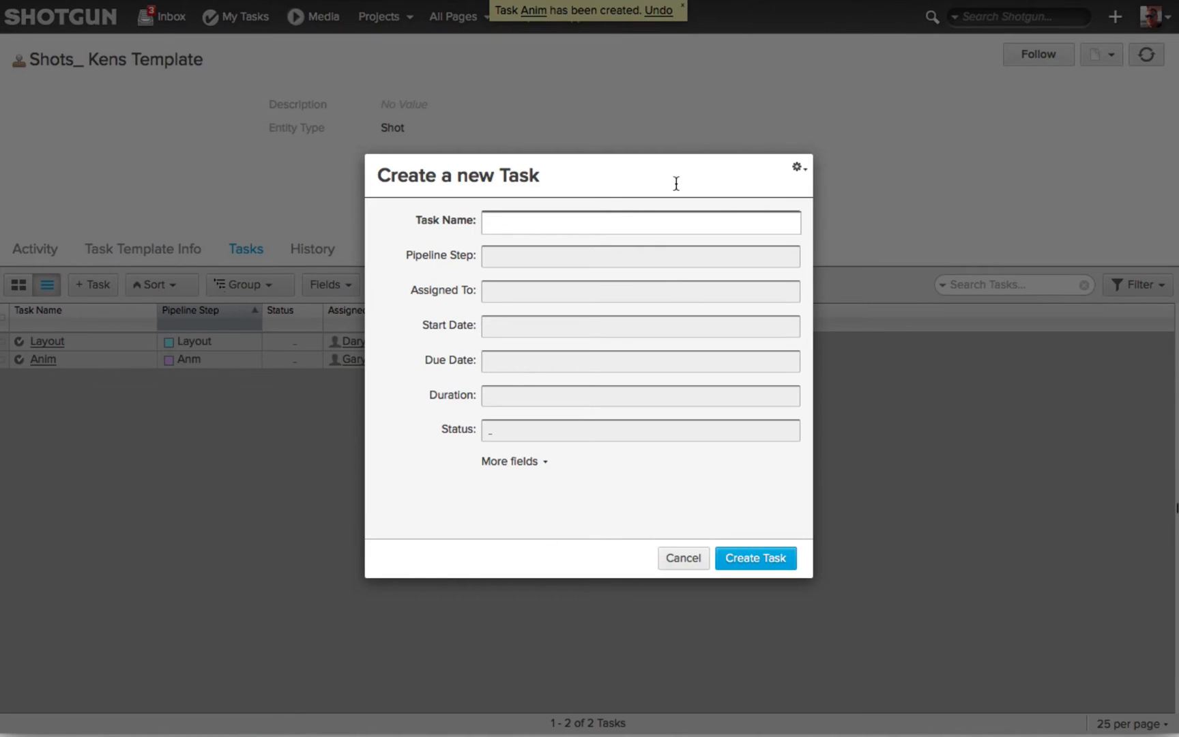
click(640, 221)
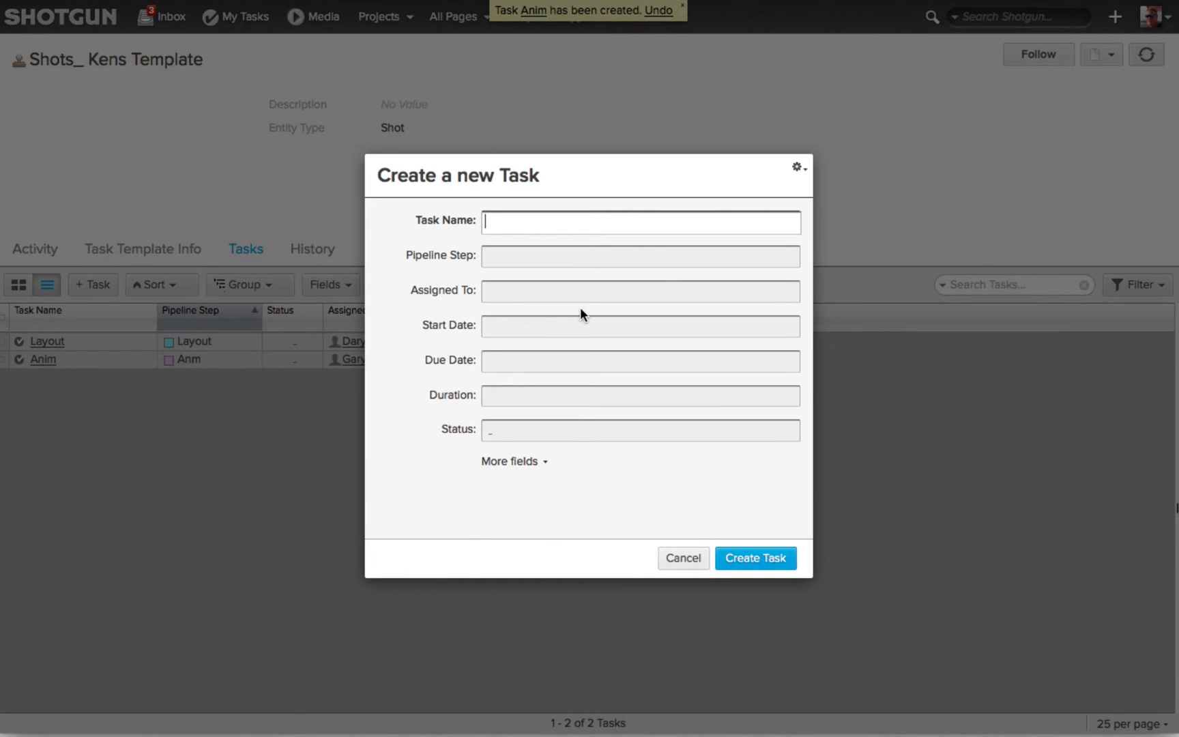
click(641, 255)
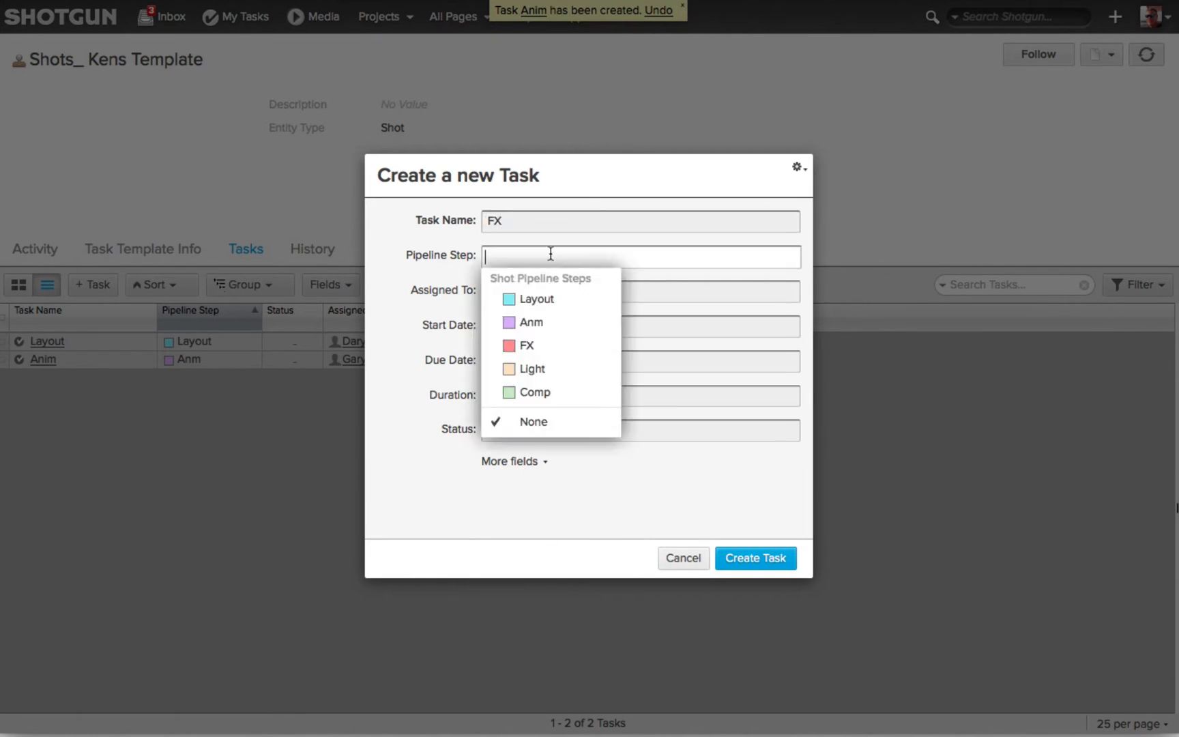
click(526, 346)
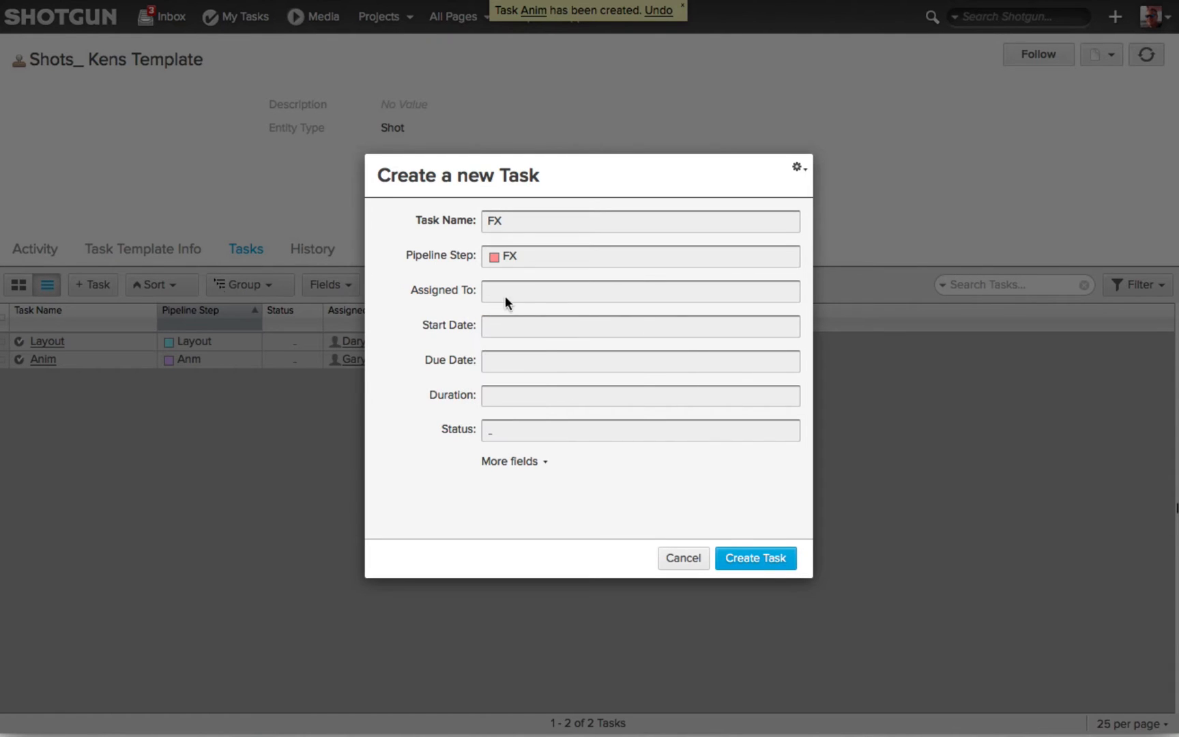
text(Laura)
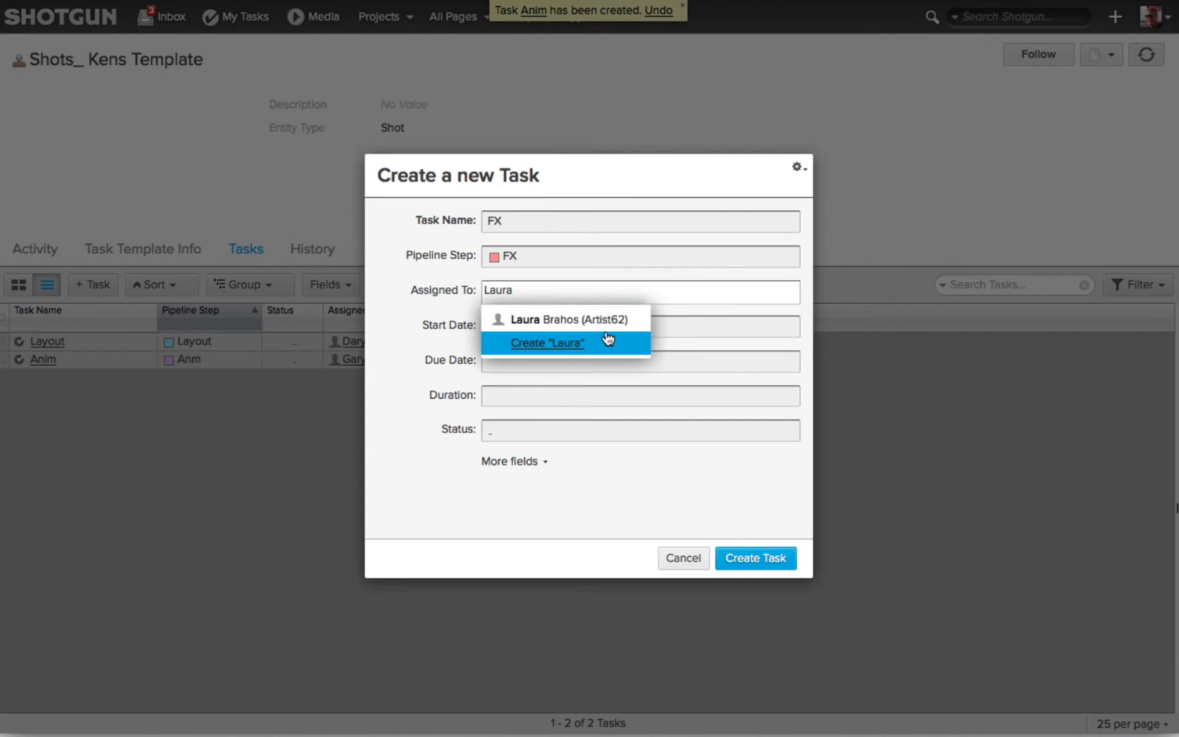
click(565, 320)
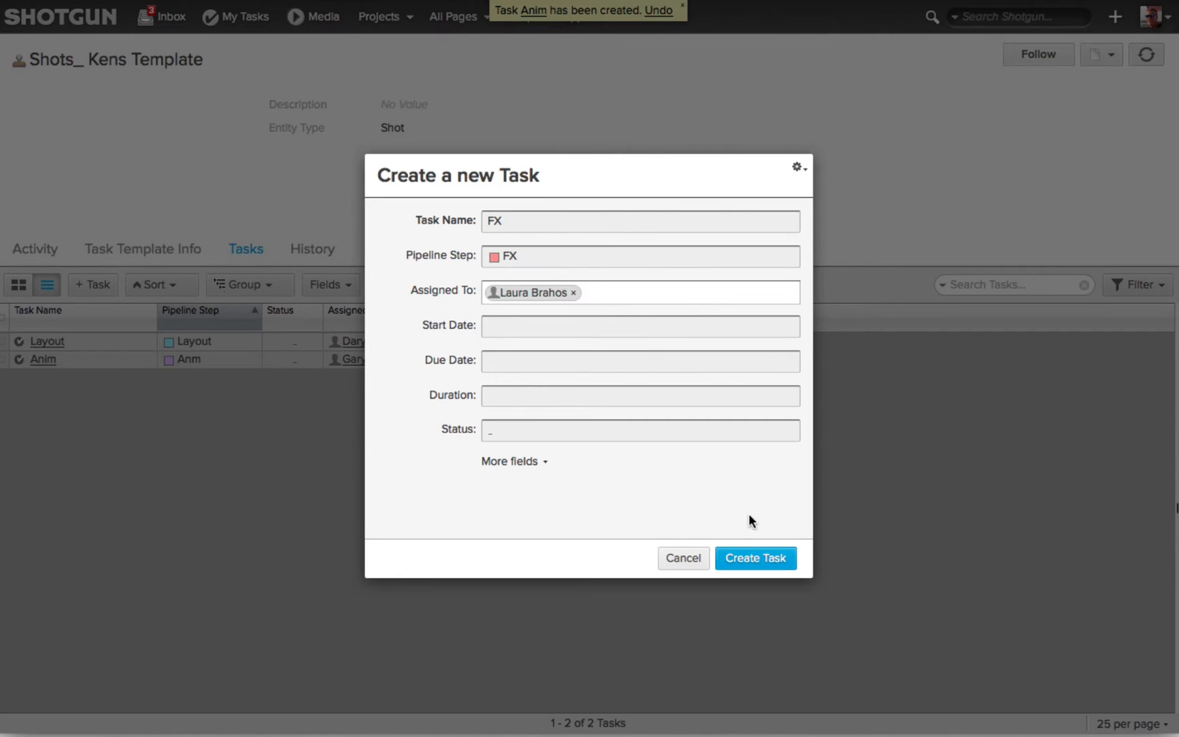
click(755, 558)
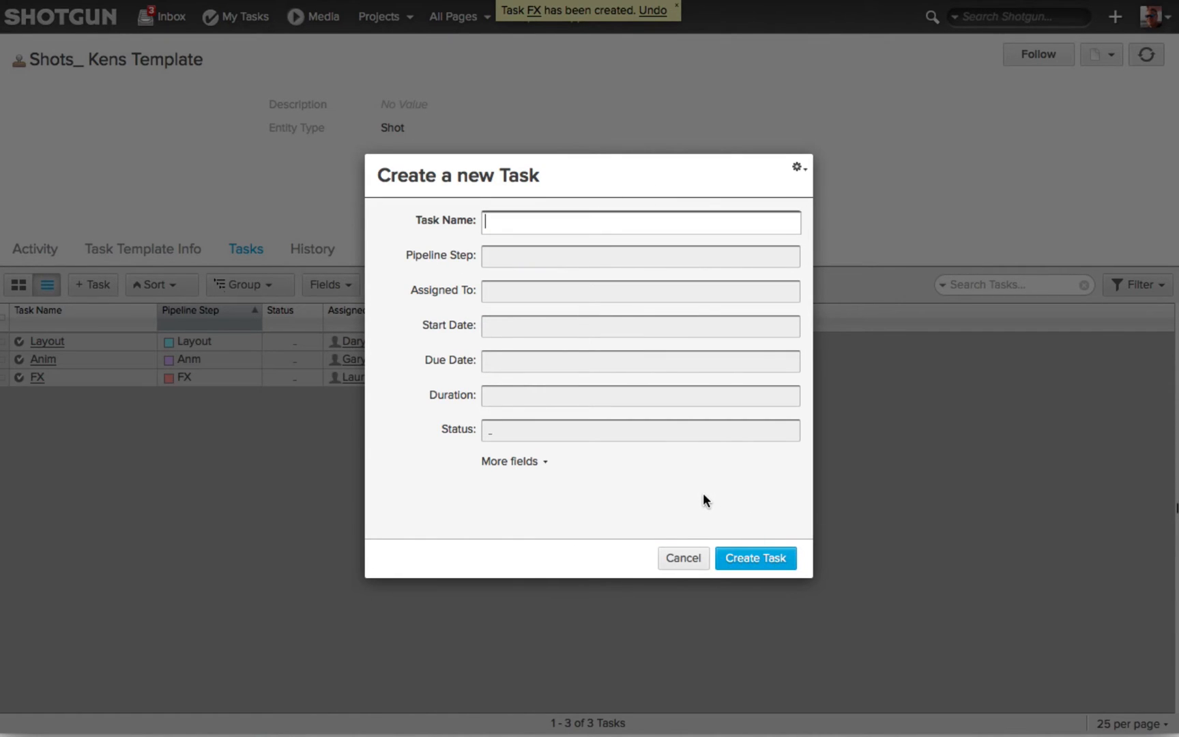
text(Li)
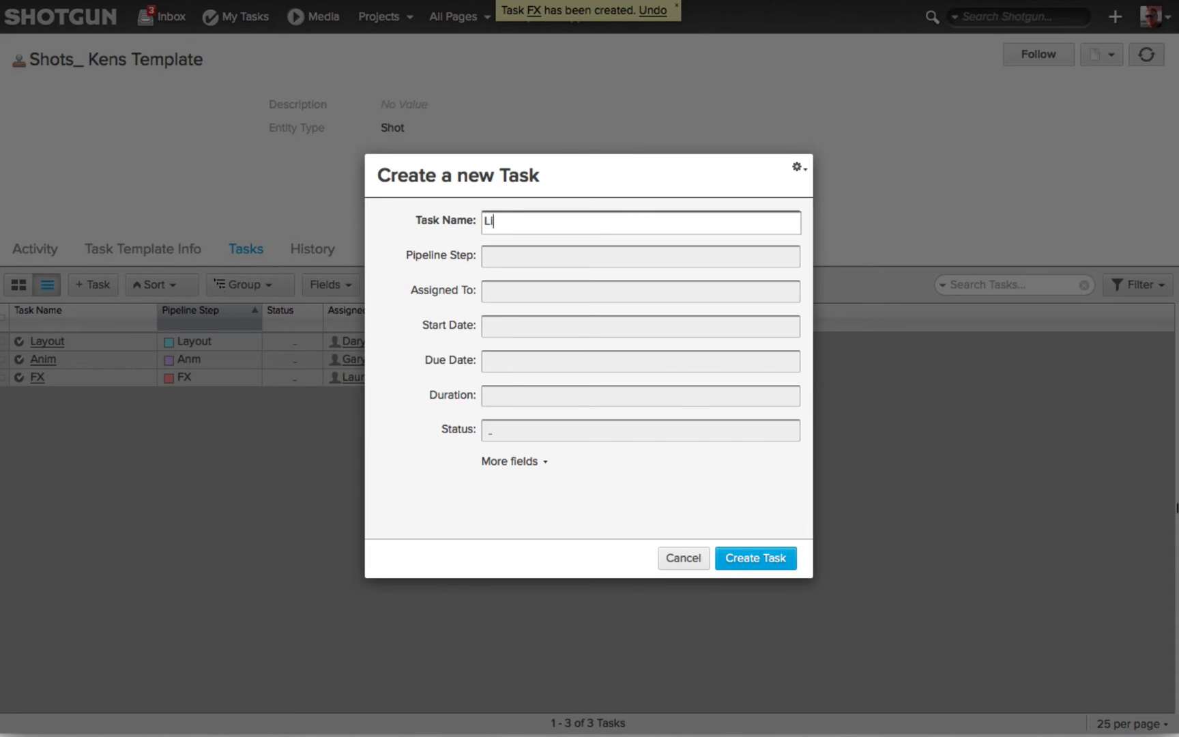
text(Ren)
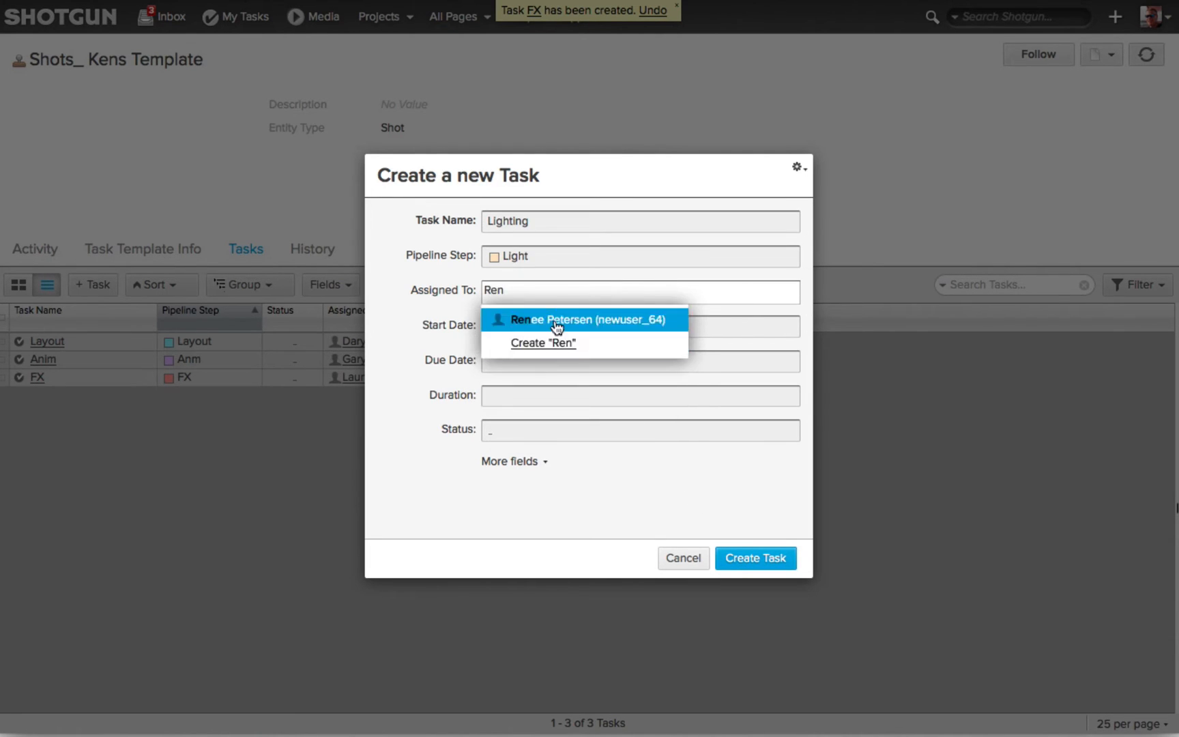
click(755, 559)
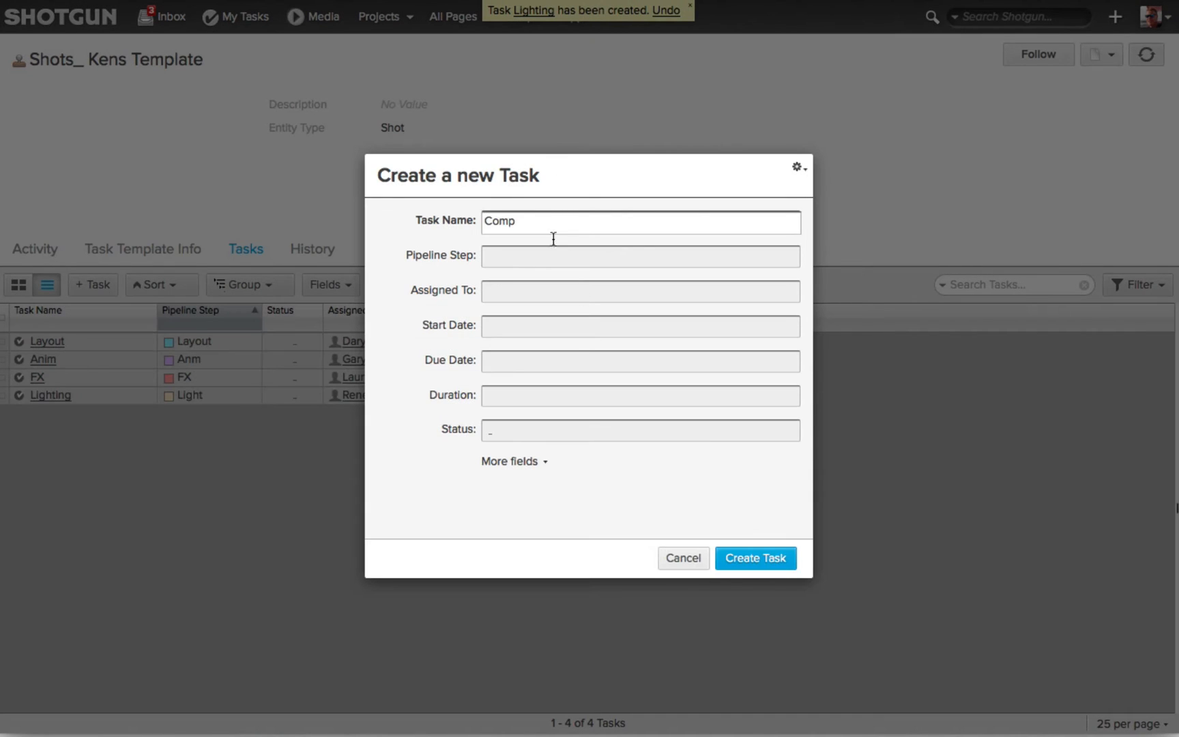
click(639, 292)
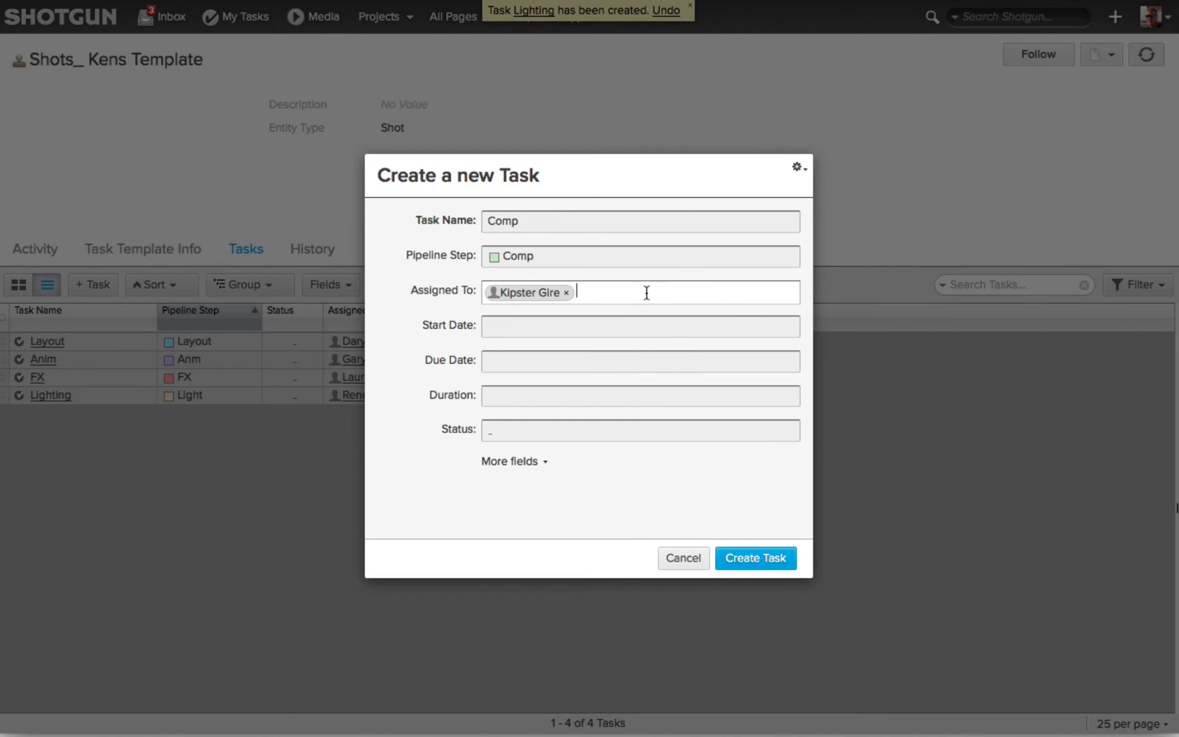
click(755, 559)
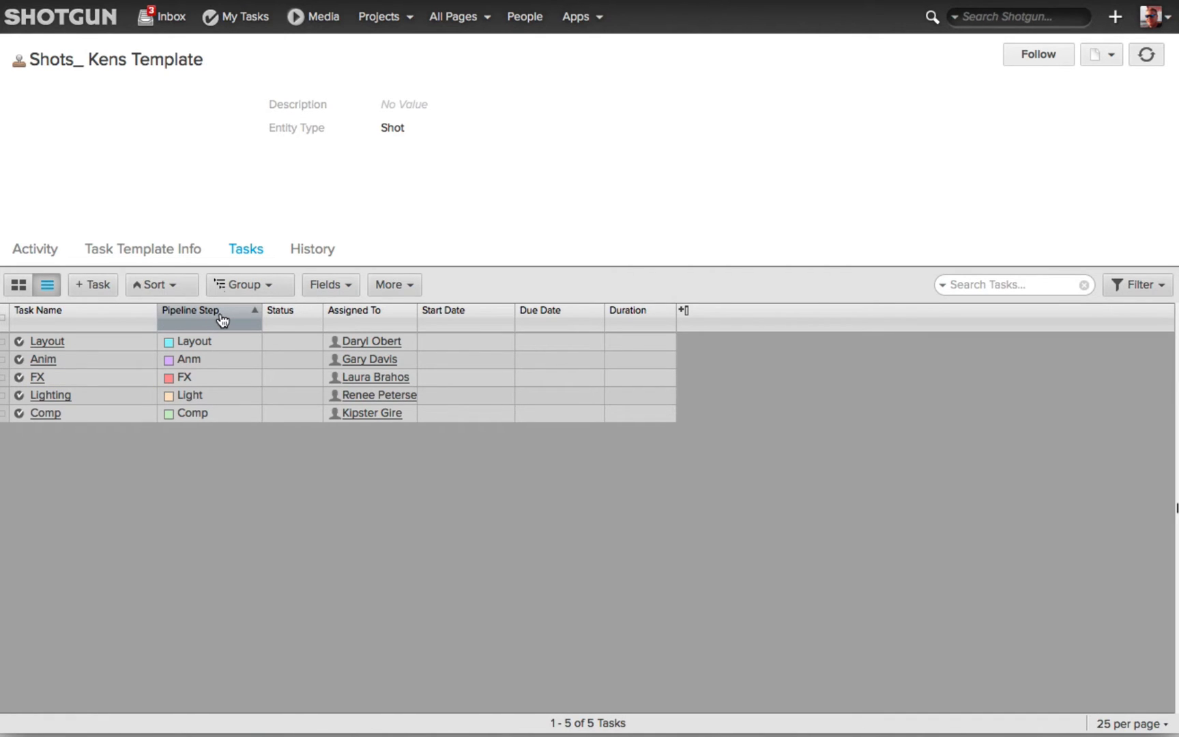
mouse_move(497, 687)
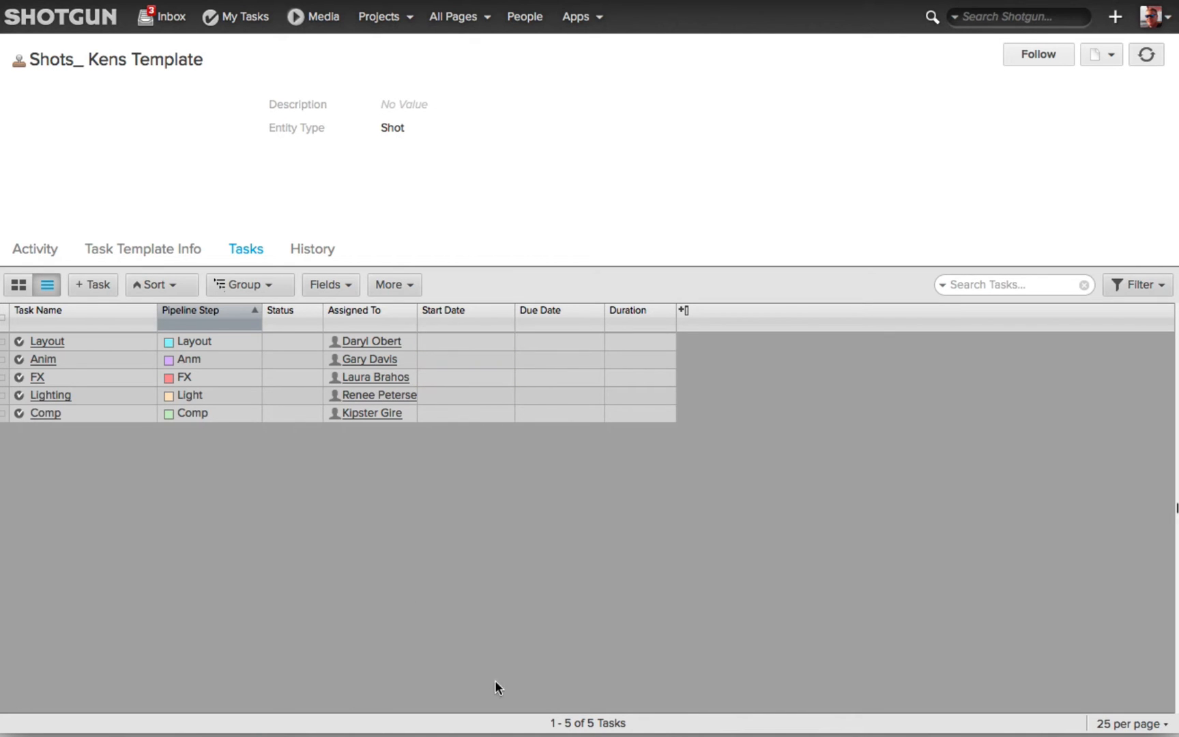
mouse_move(481, 651)
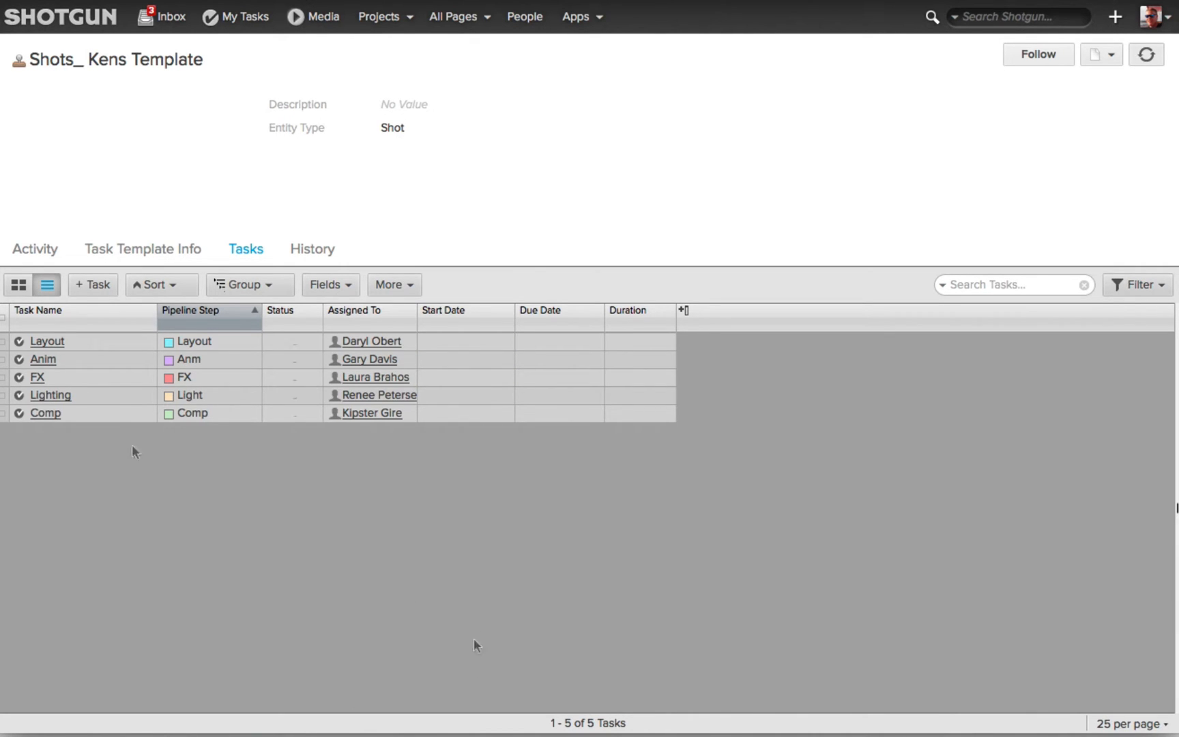
Link all five selected template tasks as dependencies via Dependencies > Link Selected.
click(6, 309)
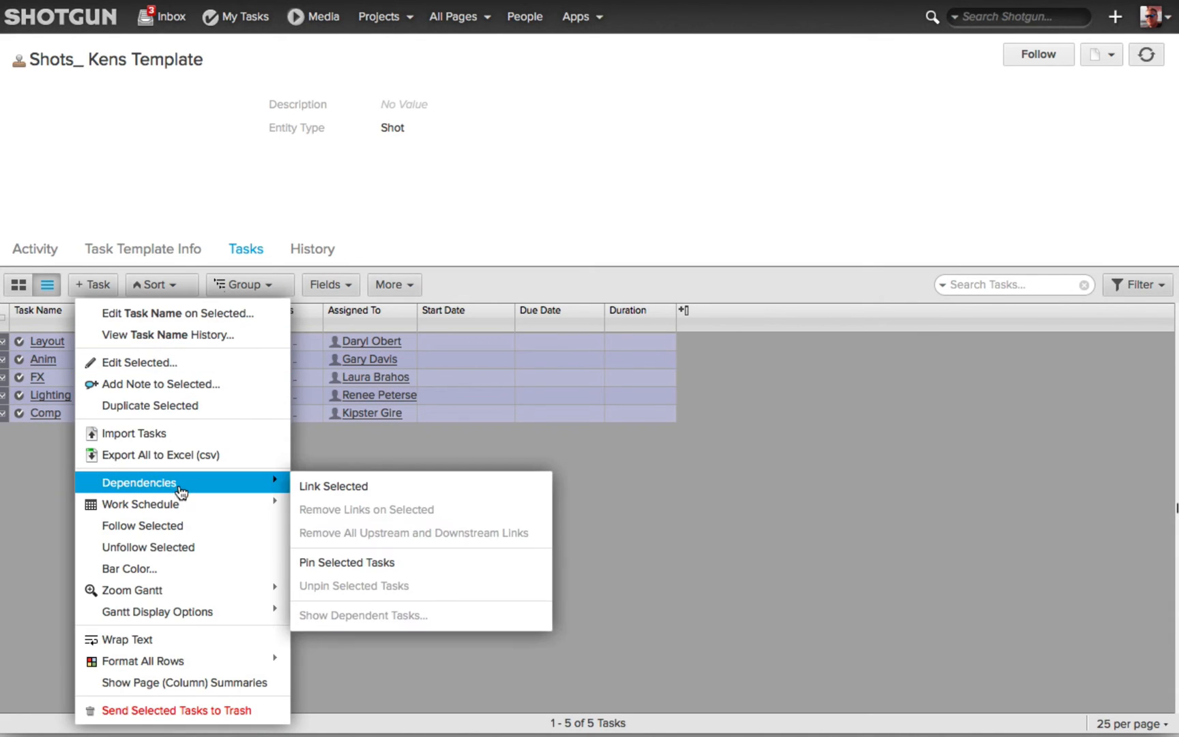
mouse_move(340, 491)
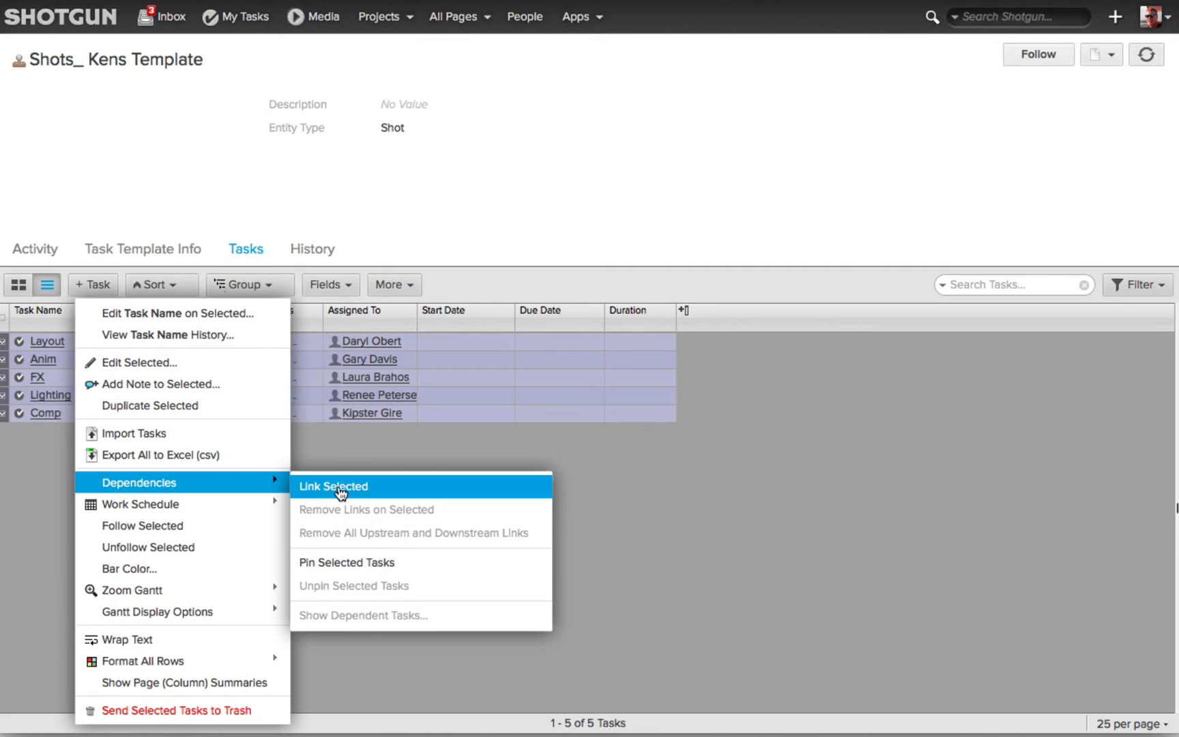
click(333, 488)
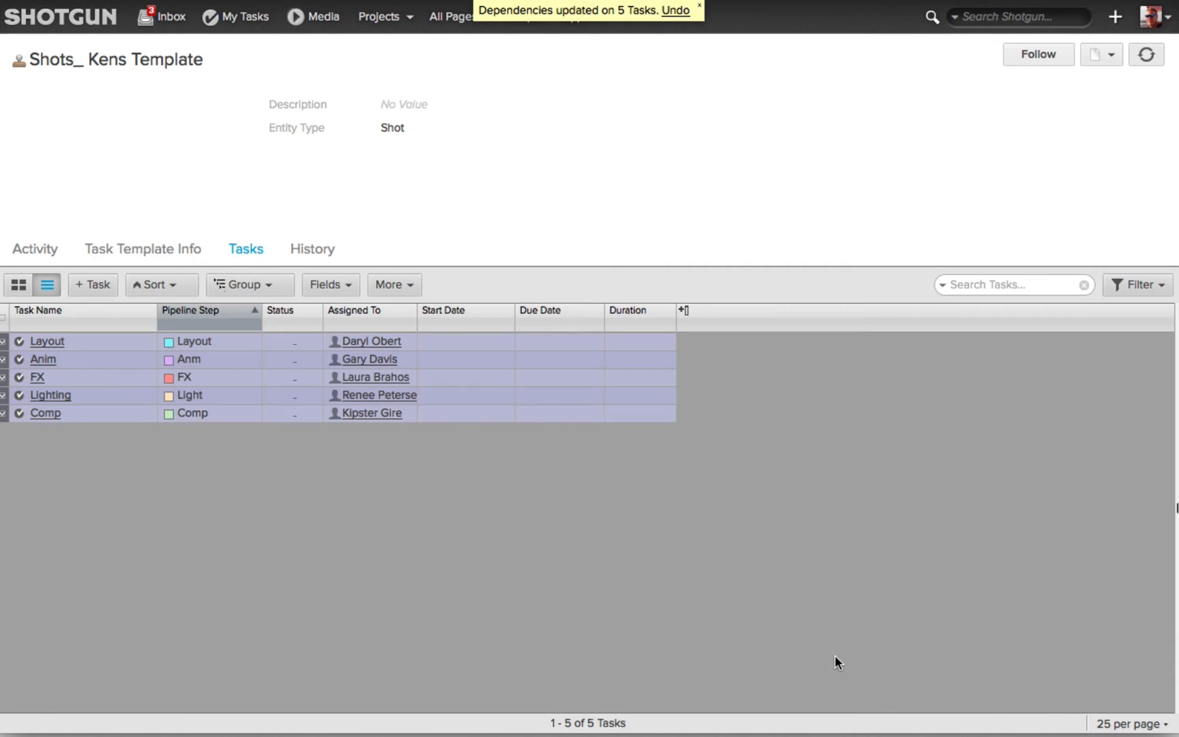
mouse_move(863, 639)
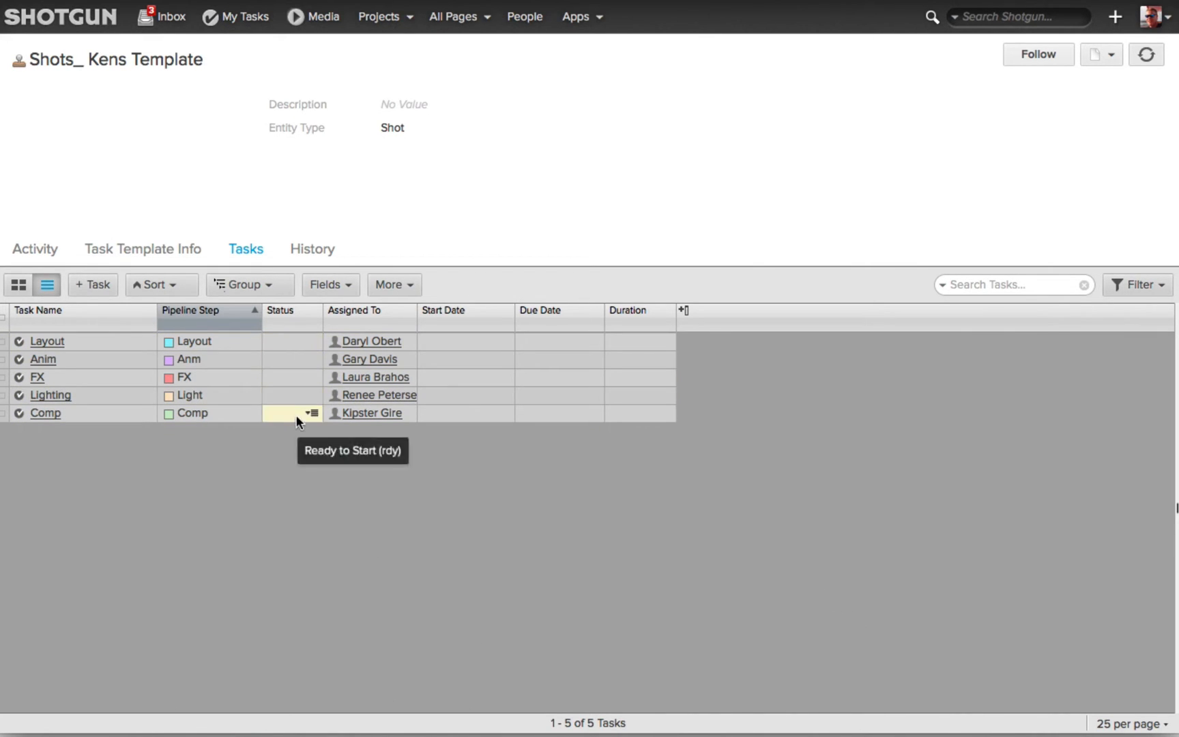
mouse_move(512, 382)
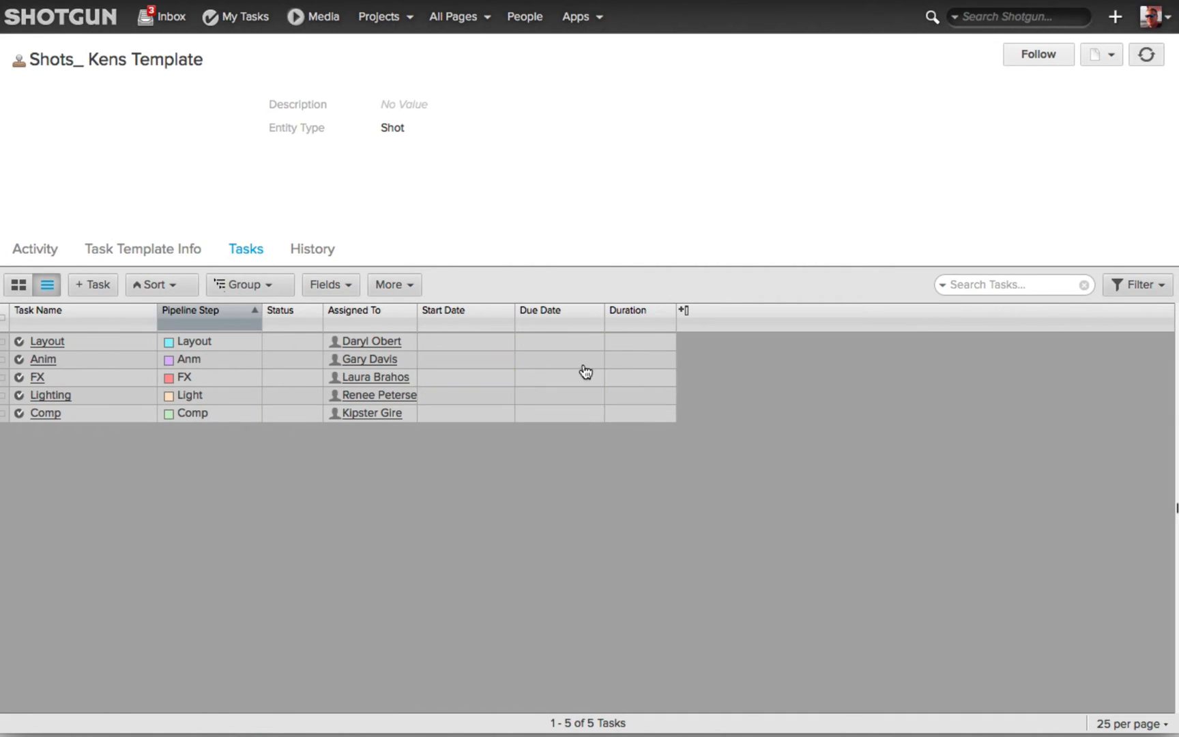
click(463, 341)
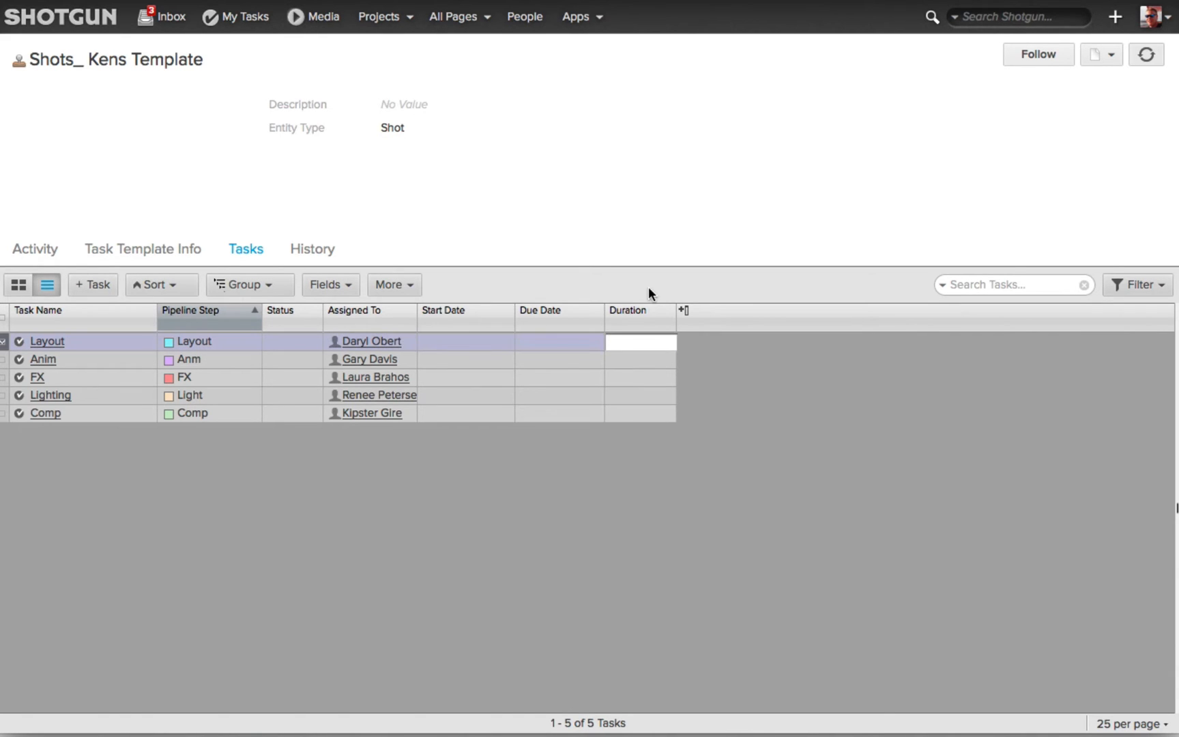
Enter durations Layout 5, Anim 6, FX 5, Lighting 3, Comp 5 days.
text(5 days)
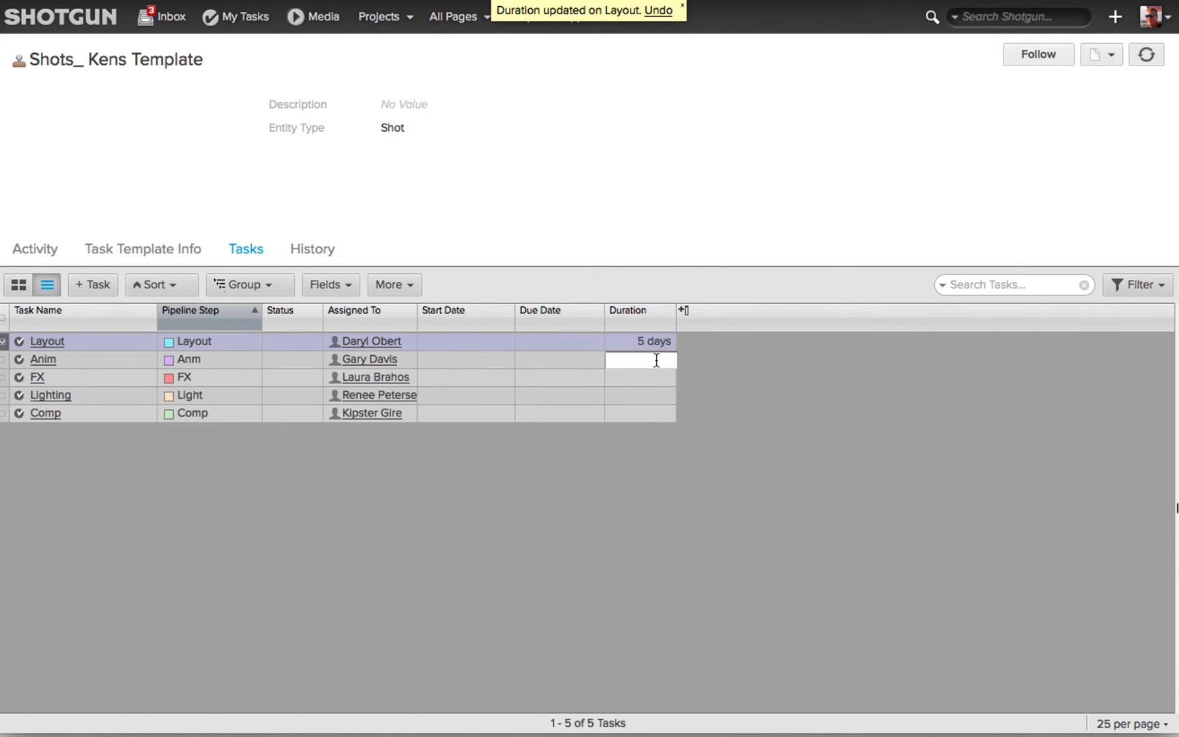
text(6 days)
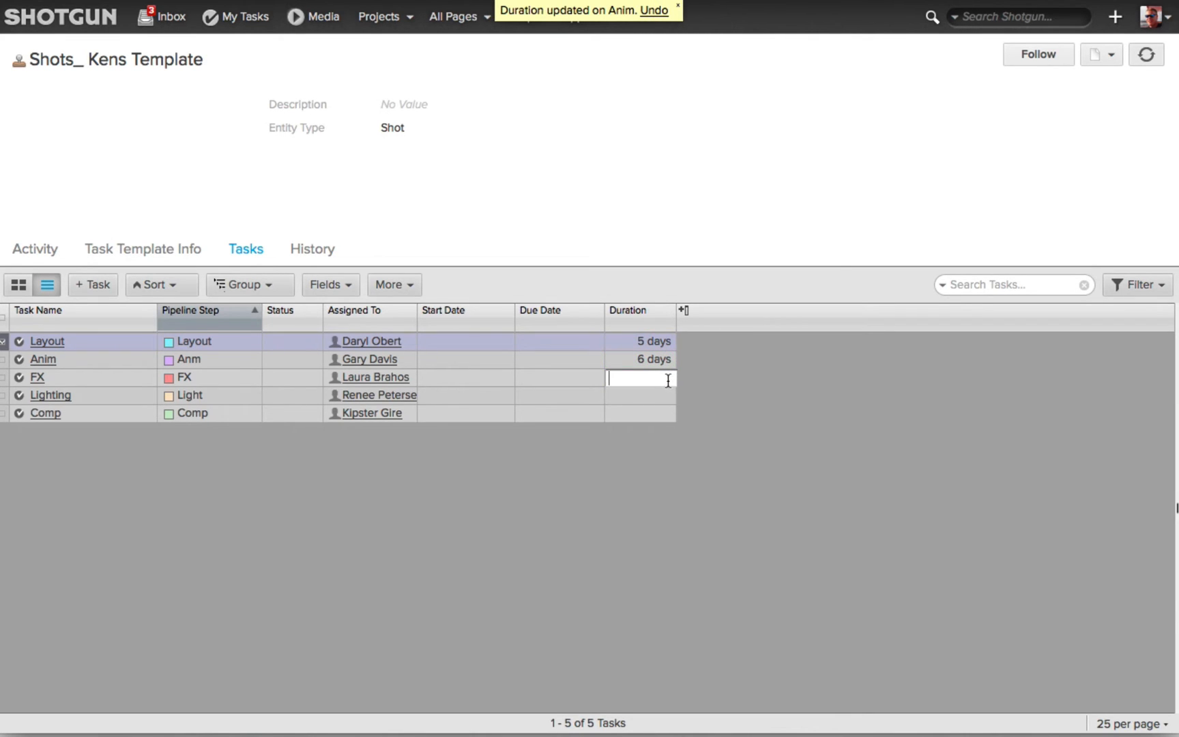
text(5 days)
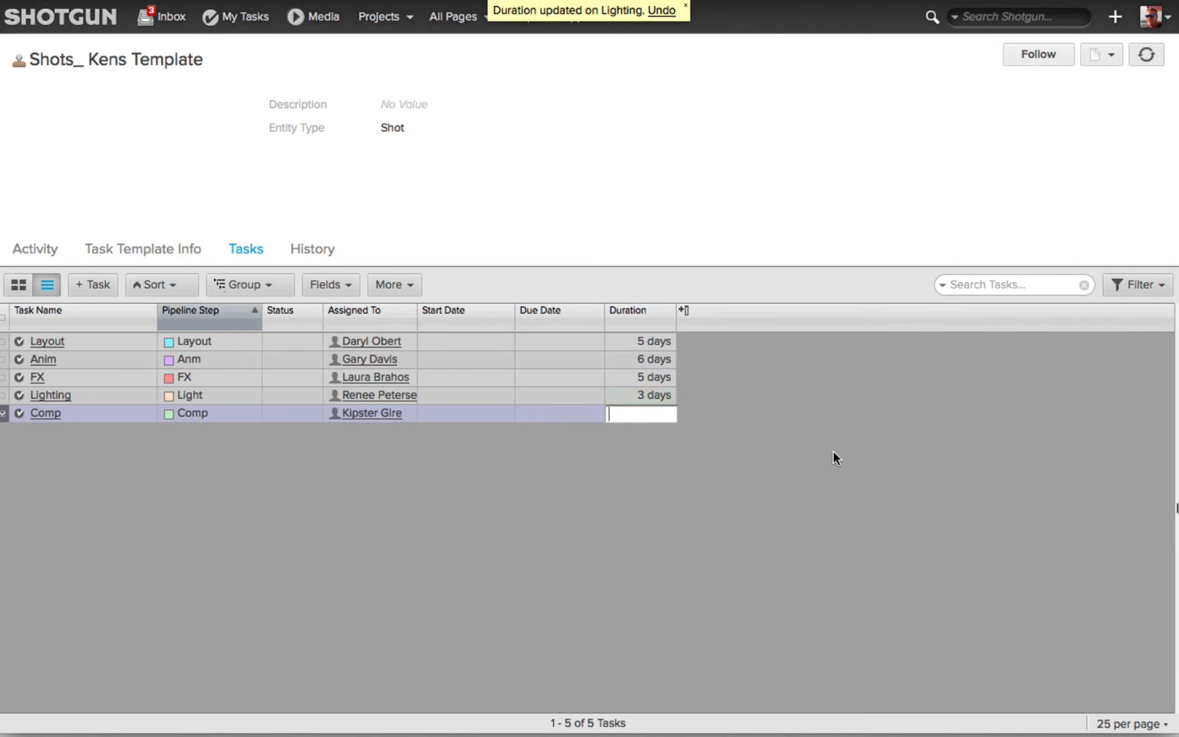
text(5 days)
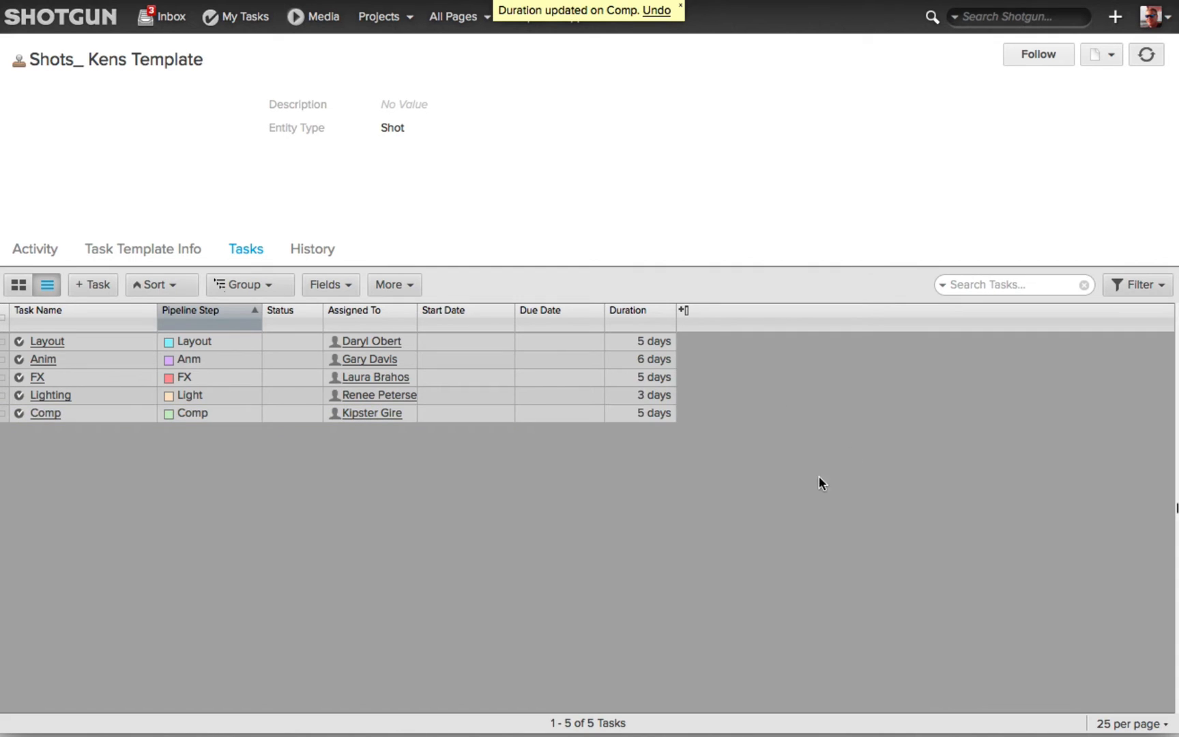
mouse_move(760, 483)
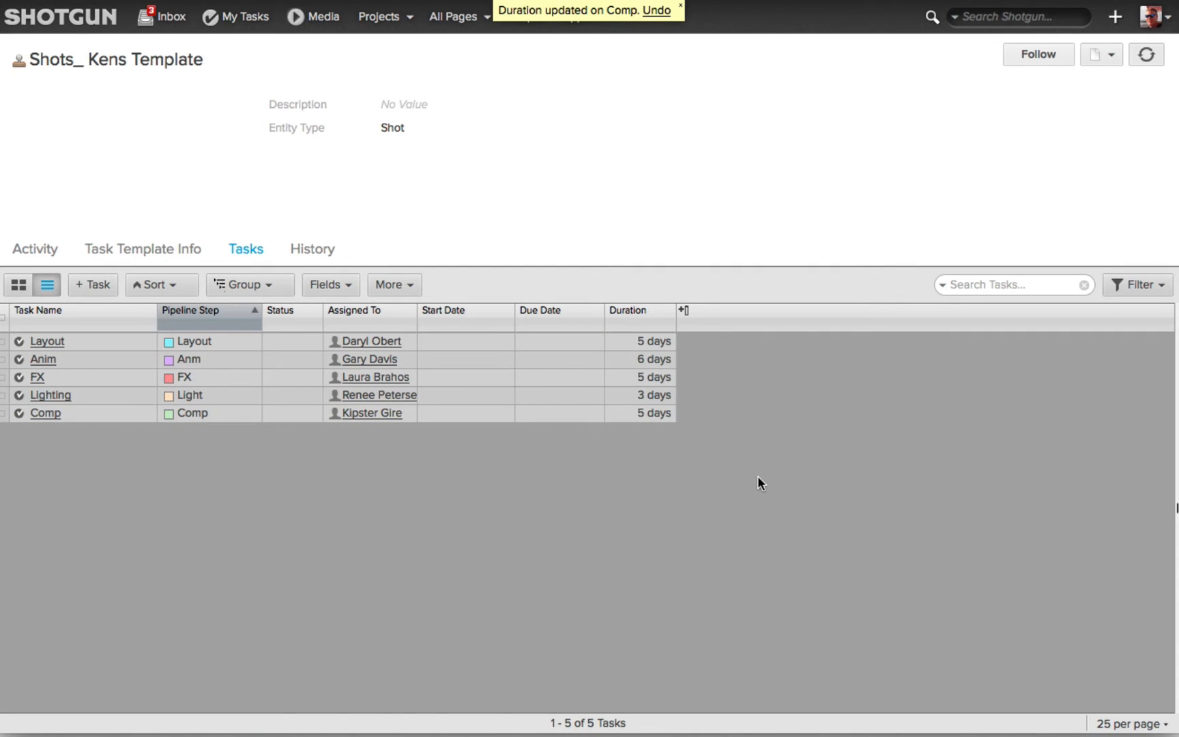
mouse_move(636, 636)
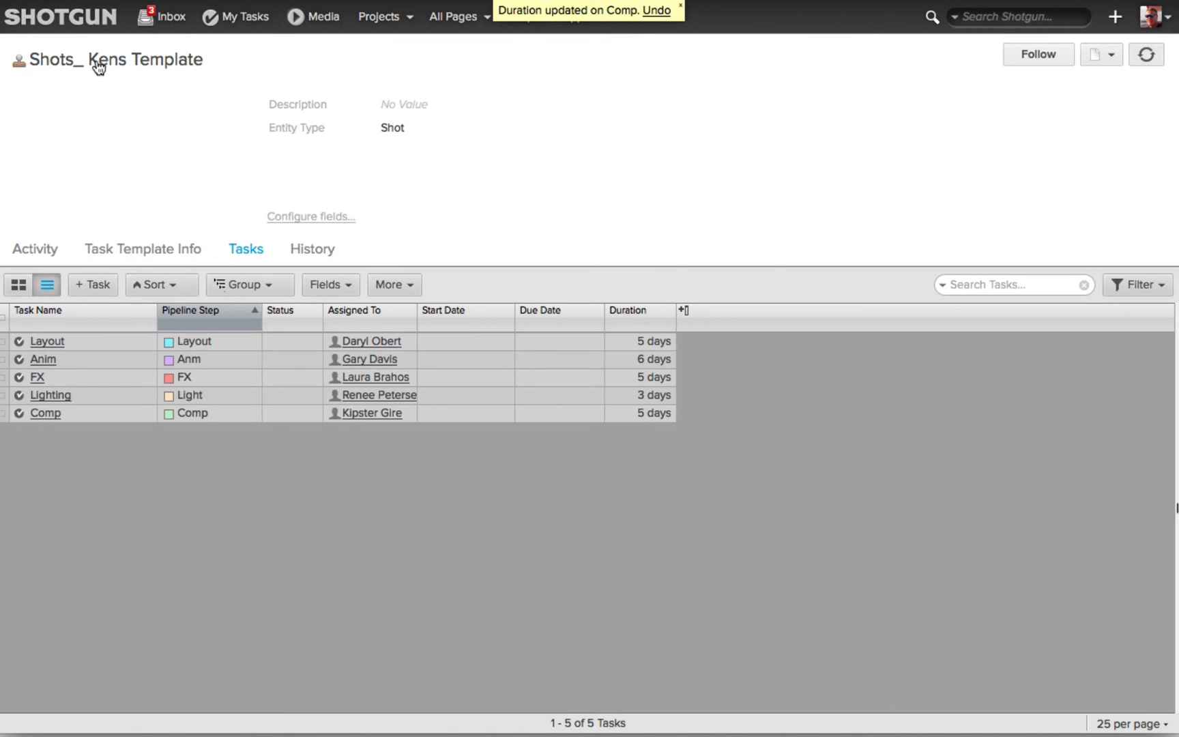
From New Project's Shots page, start a new shot Shot_2201 using Shots_ Kens Template.
click(379, 17)
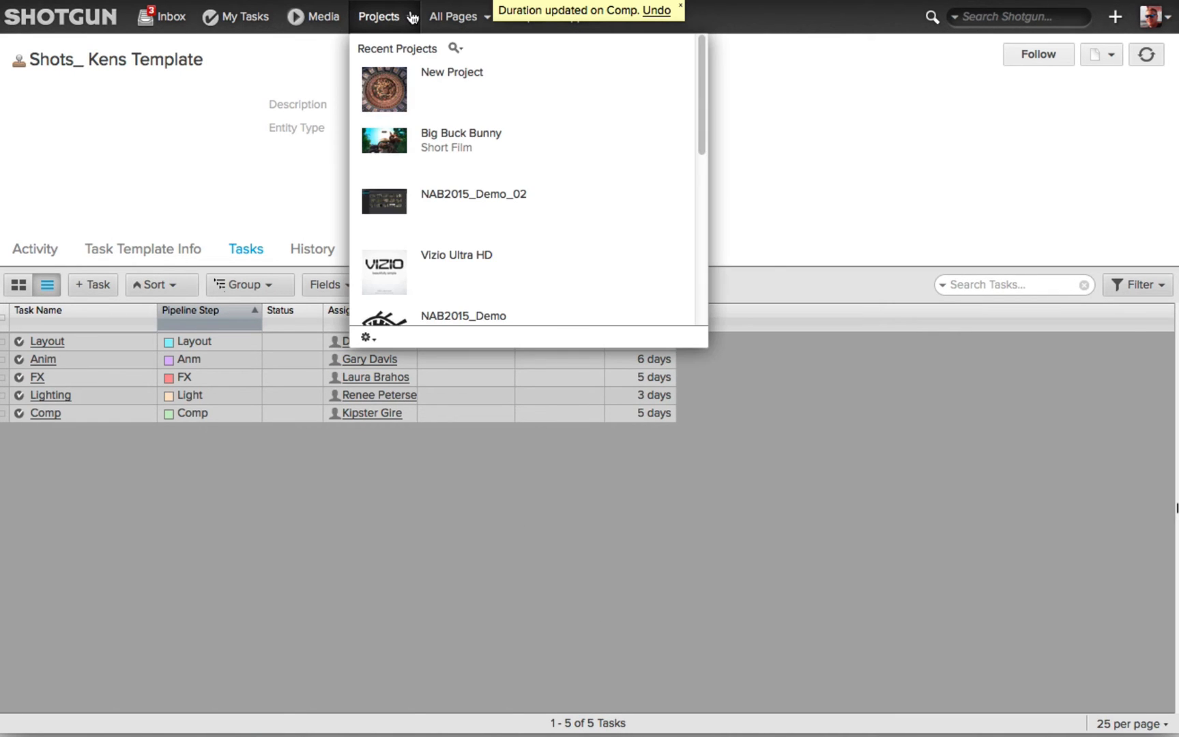
click(451, 73)
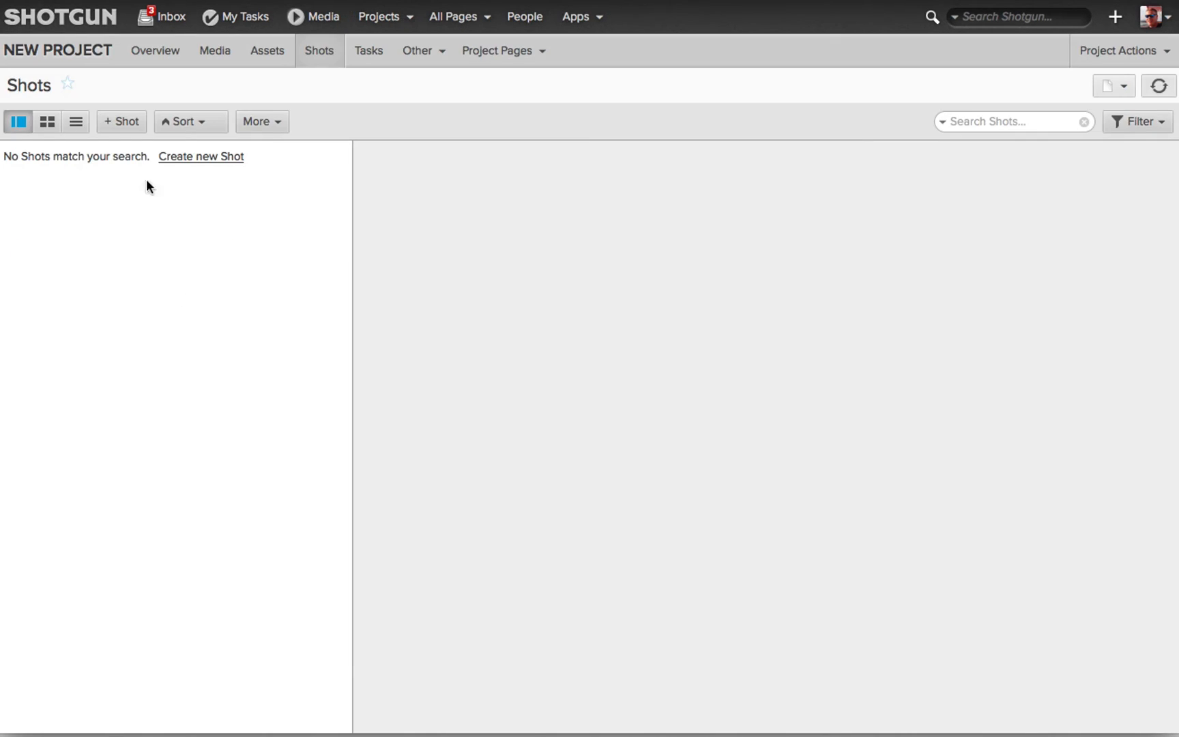
click(201, 156)
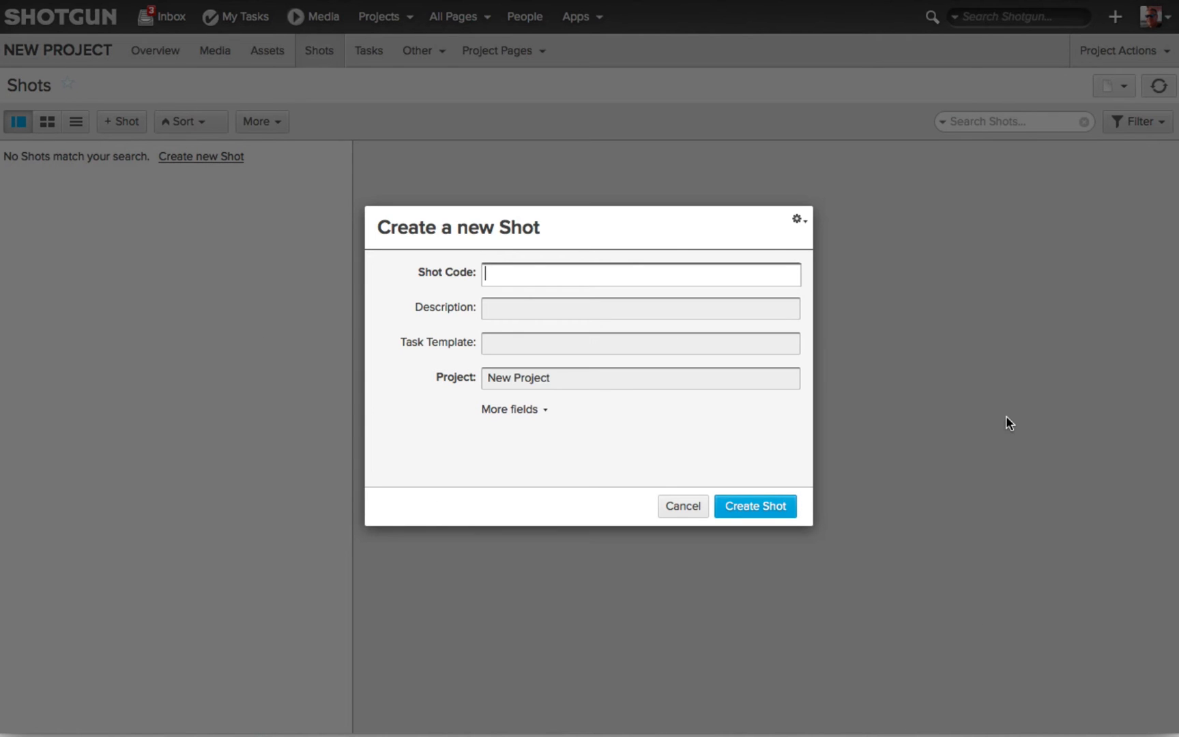
text(Shot_2201)
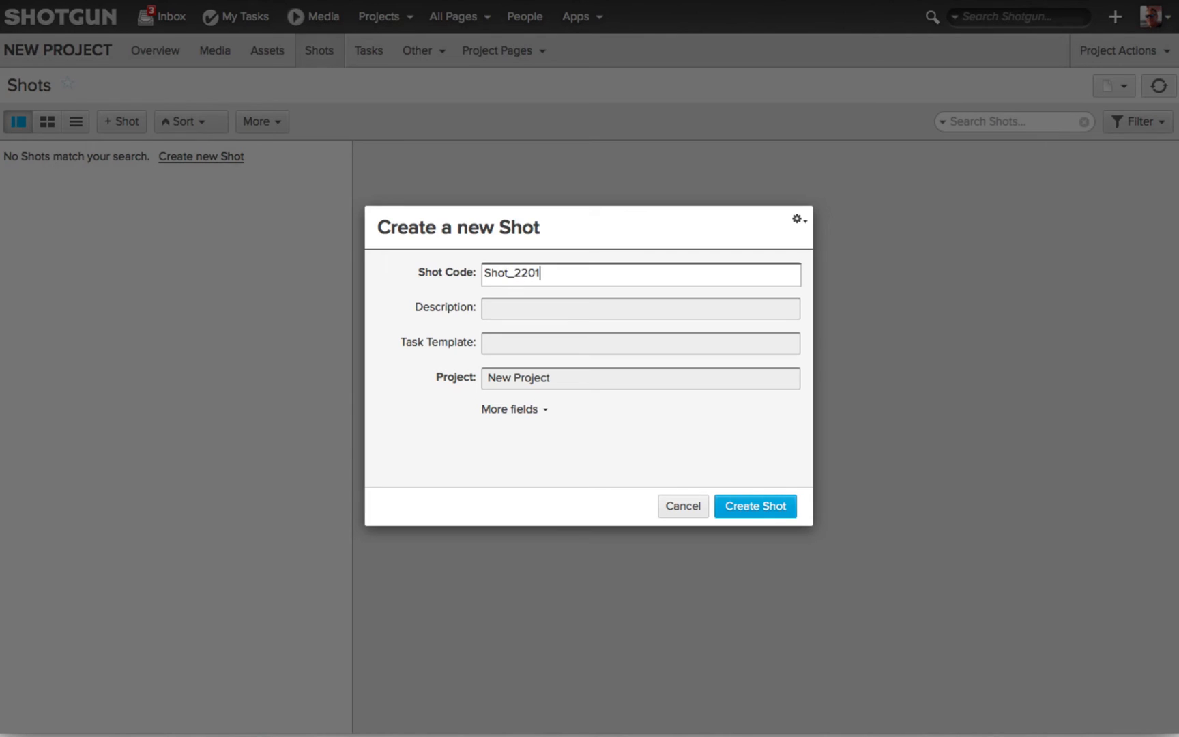
mouse_move(409, 359)
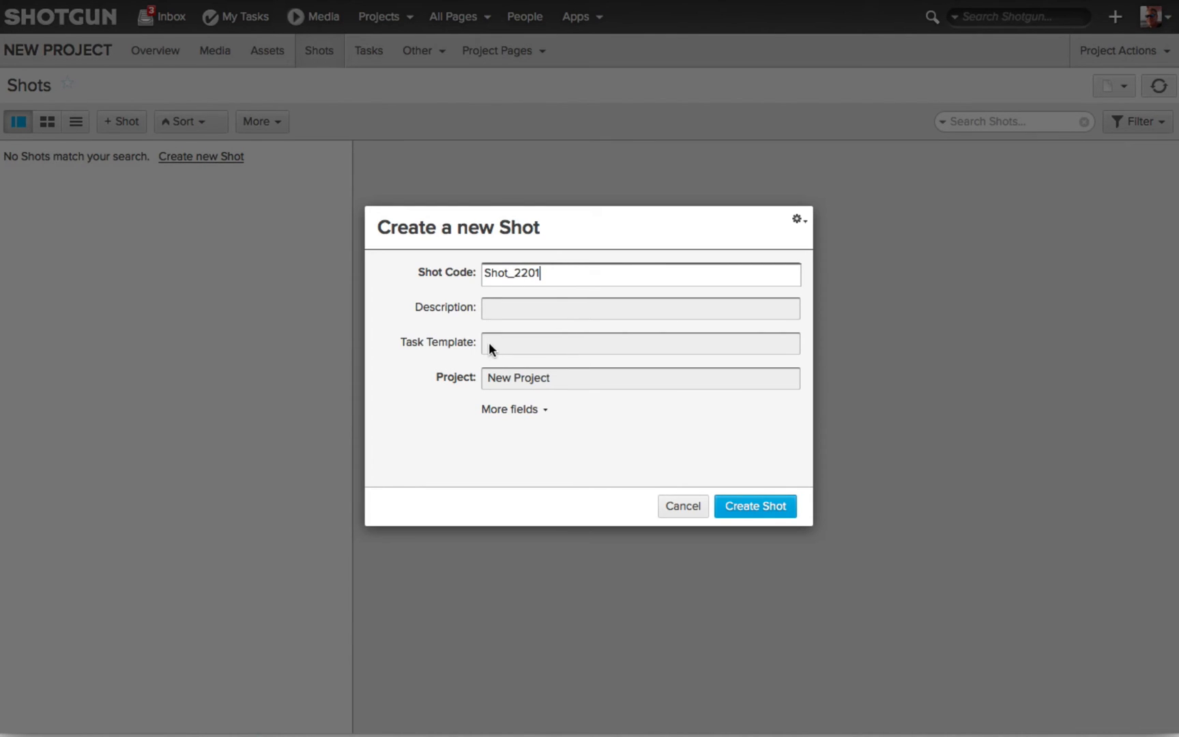
click(640, 344)
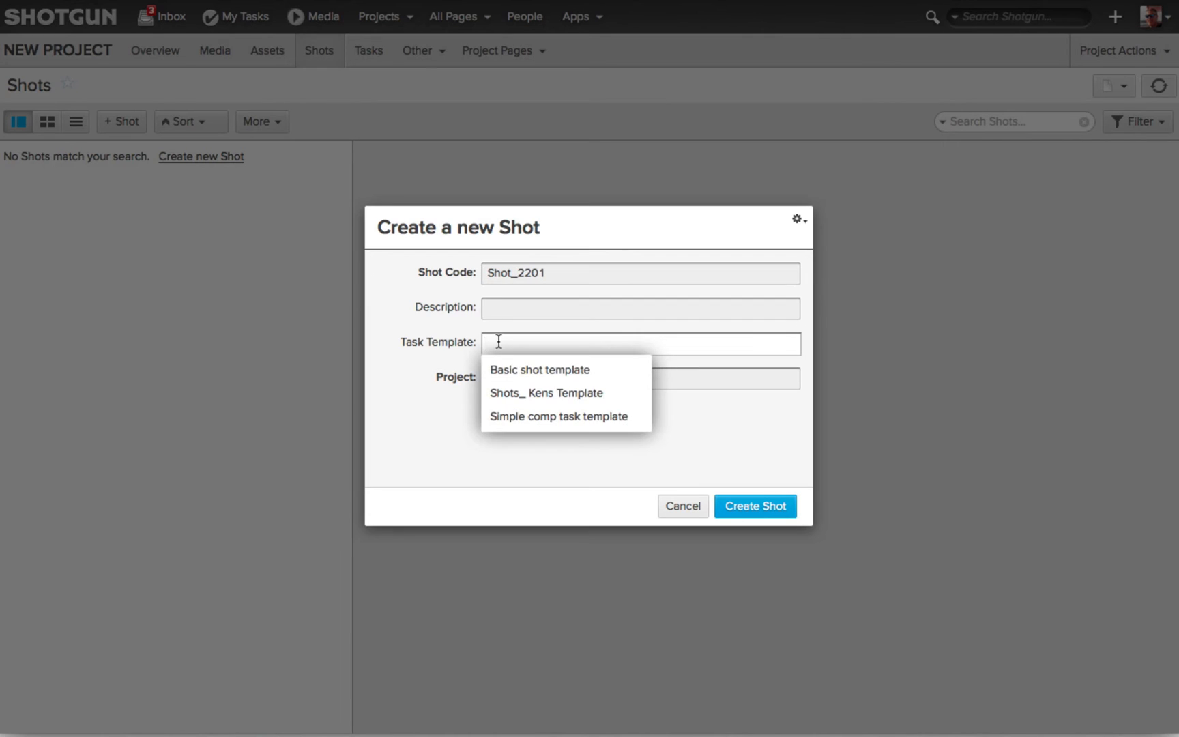
mouse_move(540, 370)
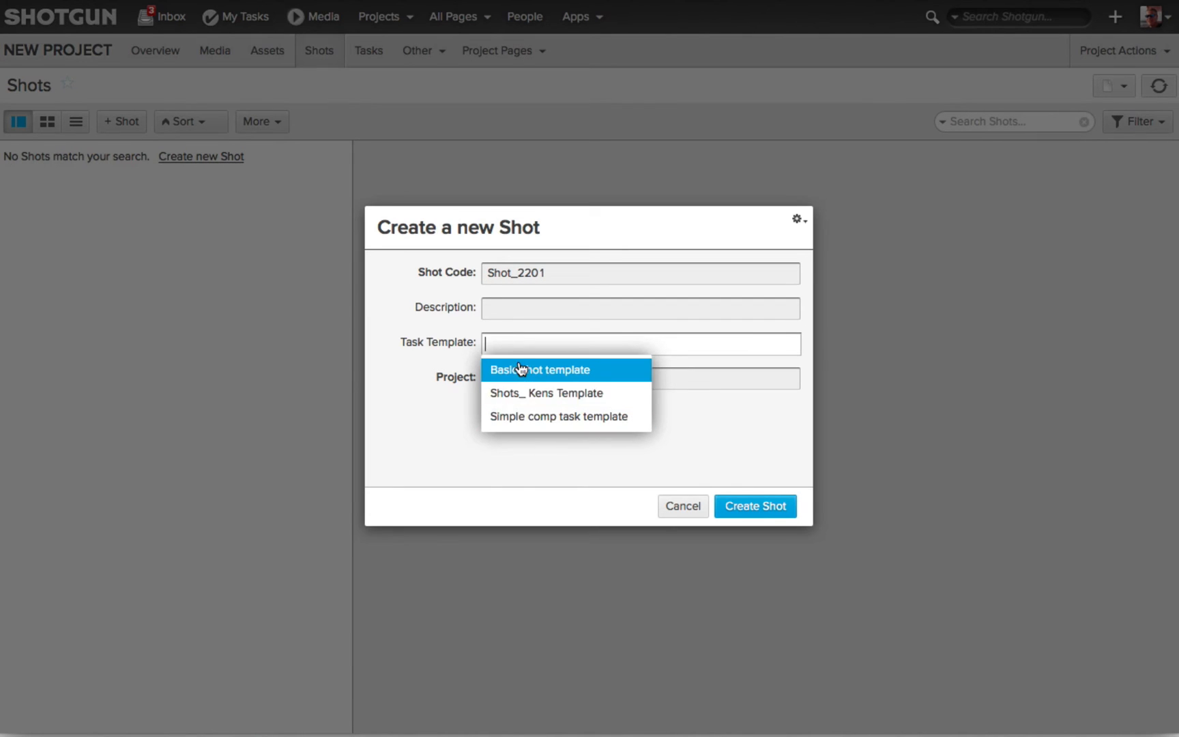
mouse_move(547, 394)
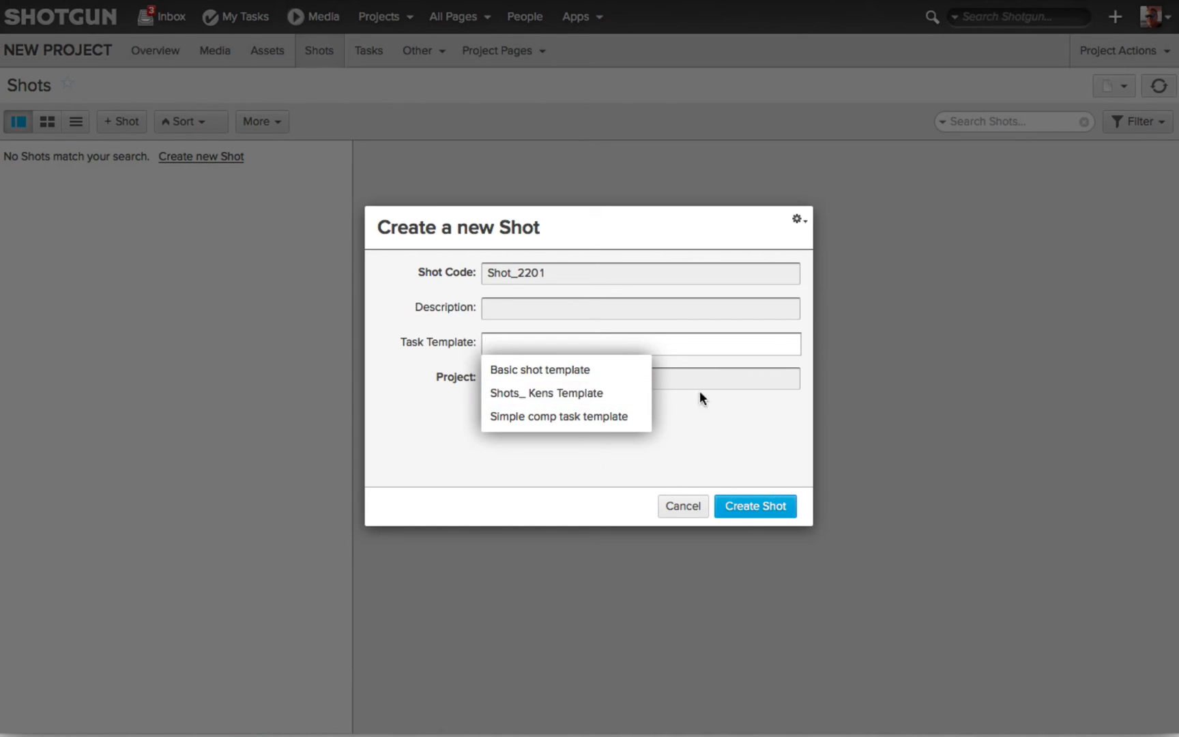
click(546, 393)
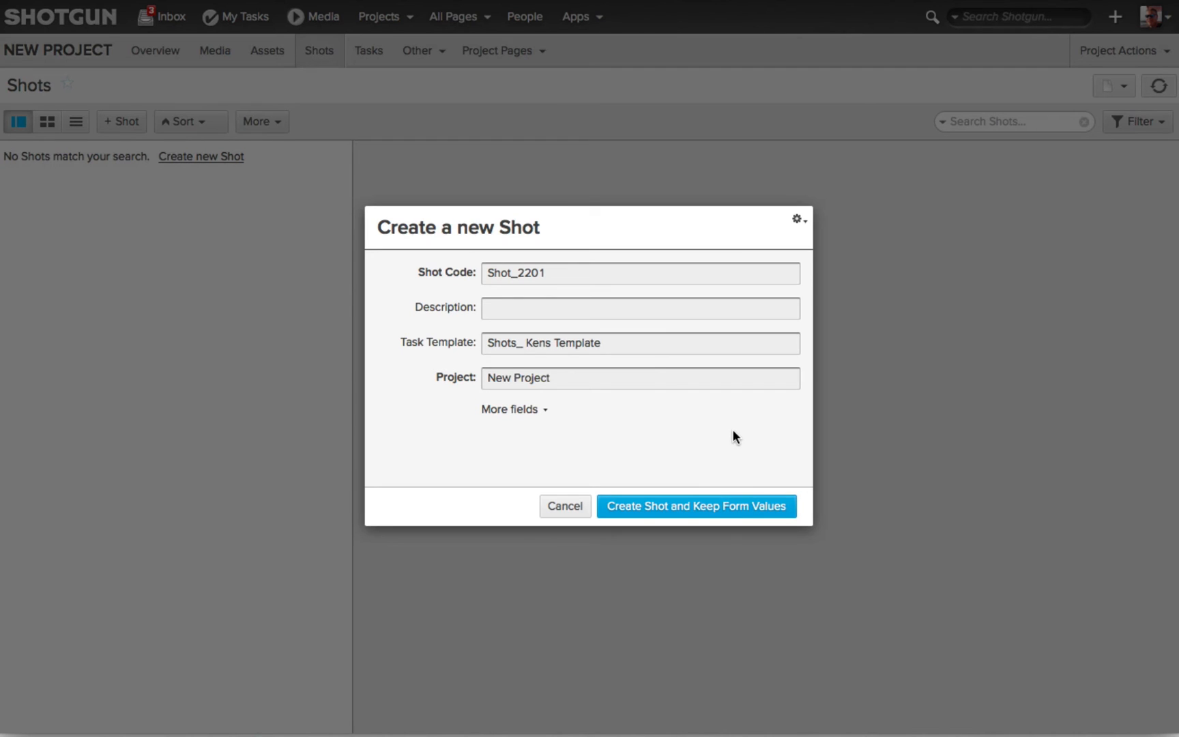
mouse_move(729, 412)
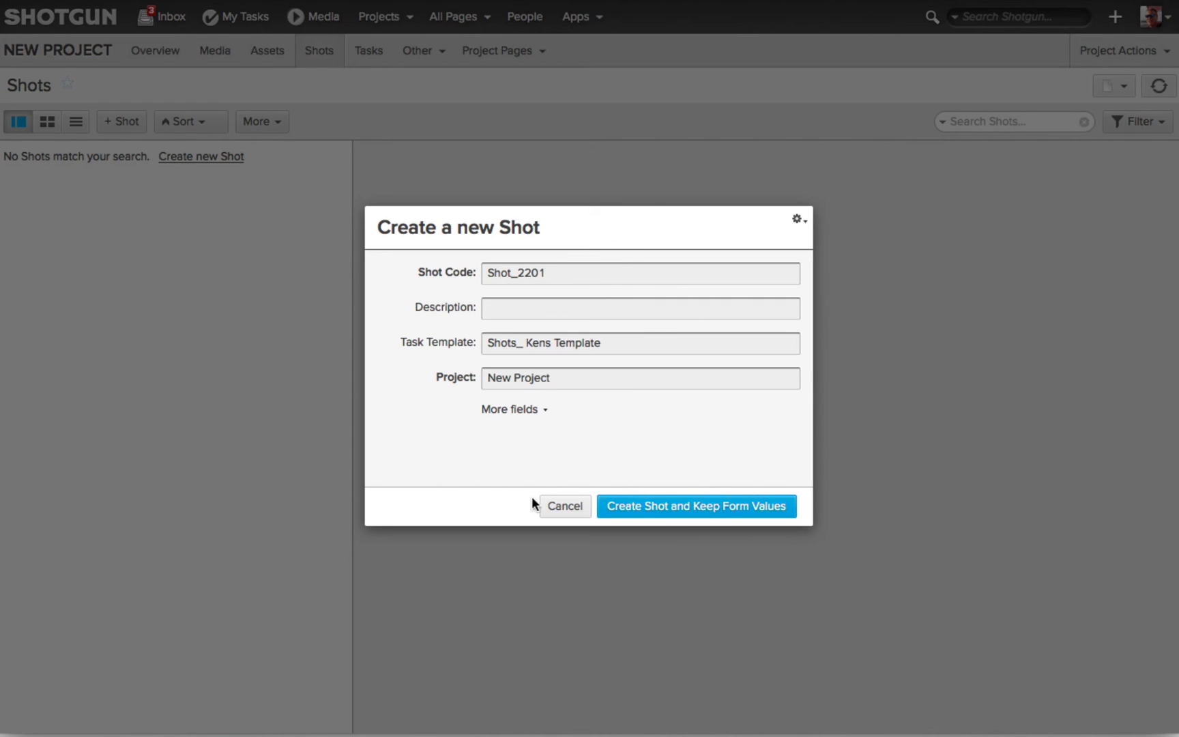
Create Shot_2201 through Shot_2204, keeping form values between each, closing after Shot_2204.
click(695, 505)
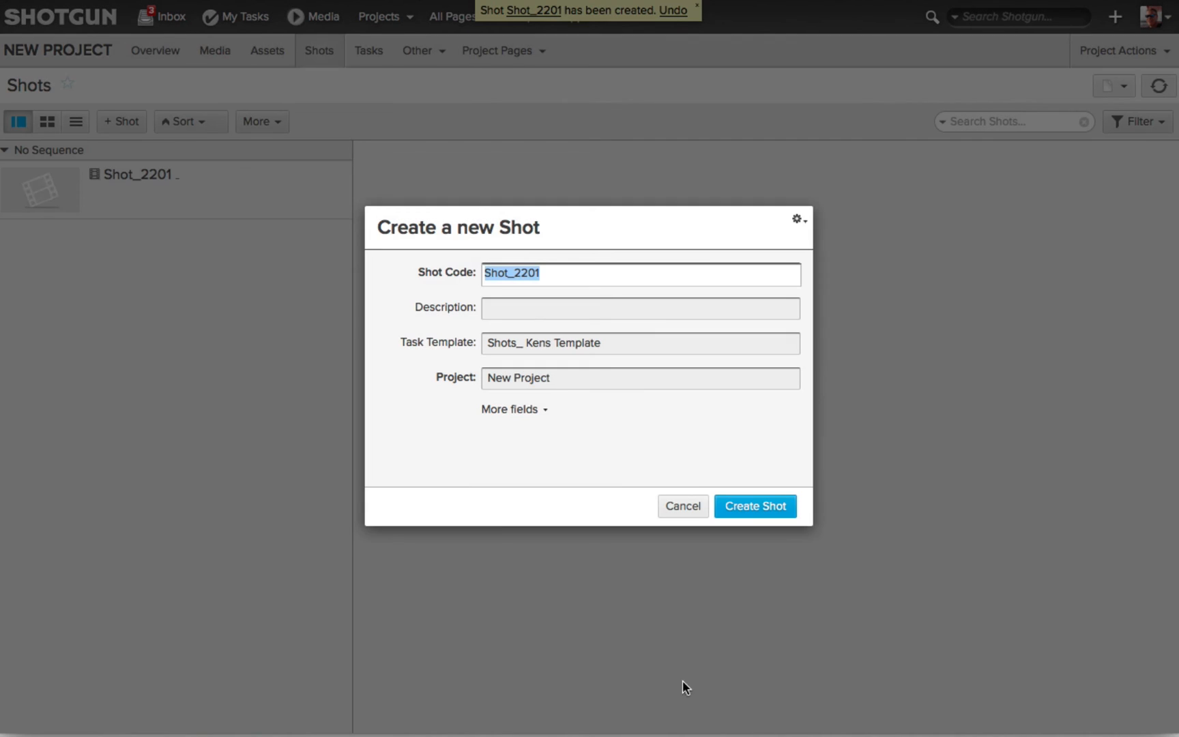
mouse_move(506, 311)
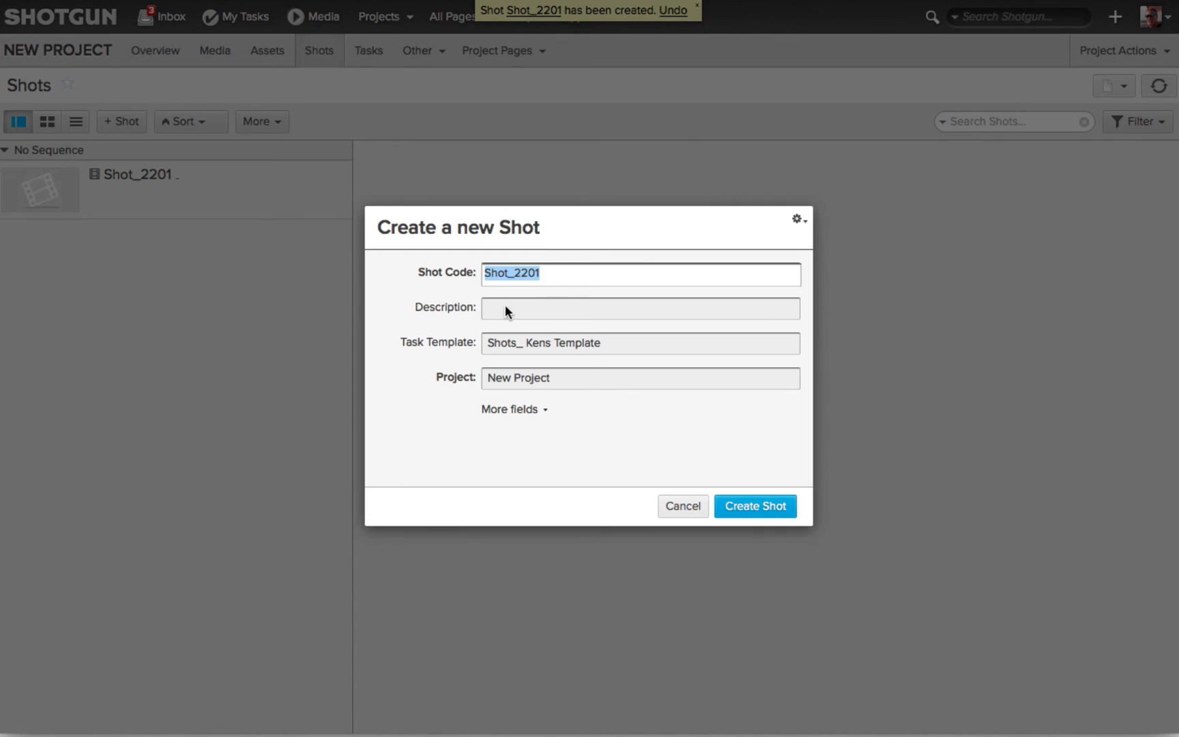
text(Shot_2202)
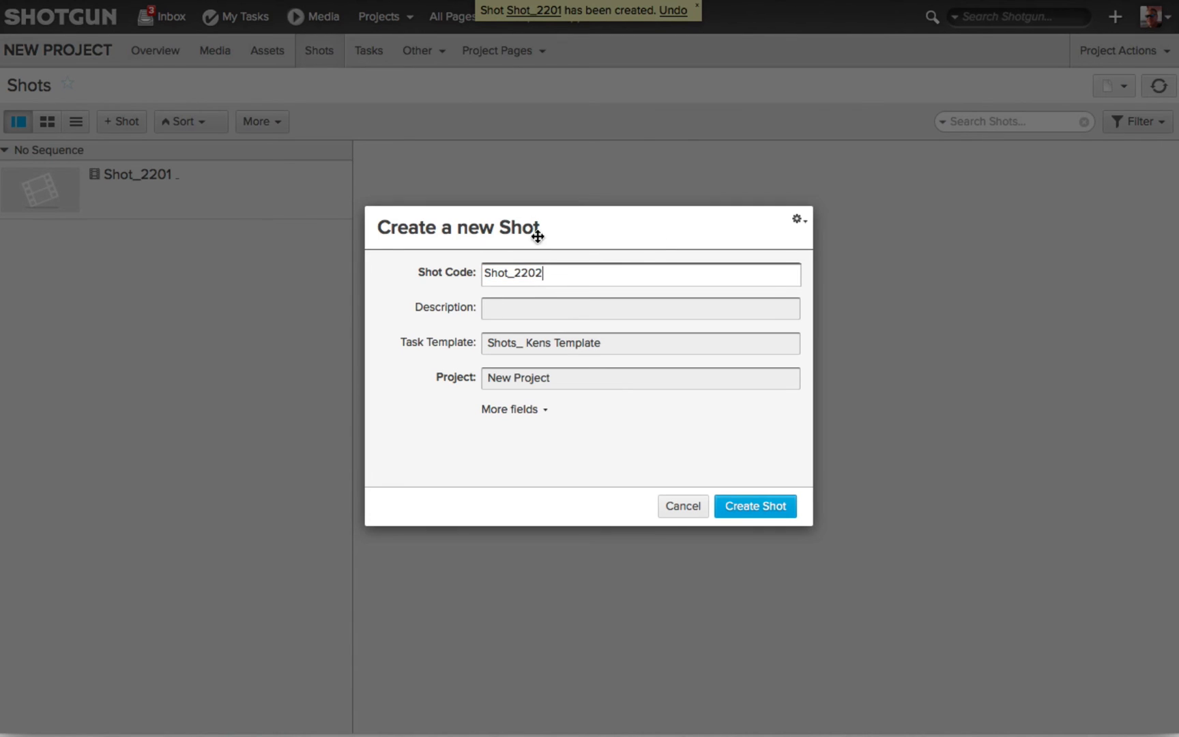
mouse_move(755, 505)
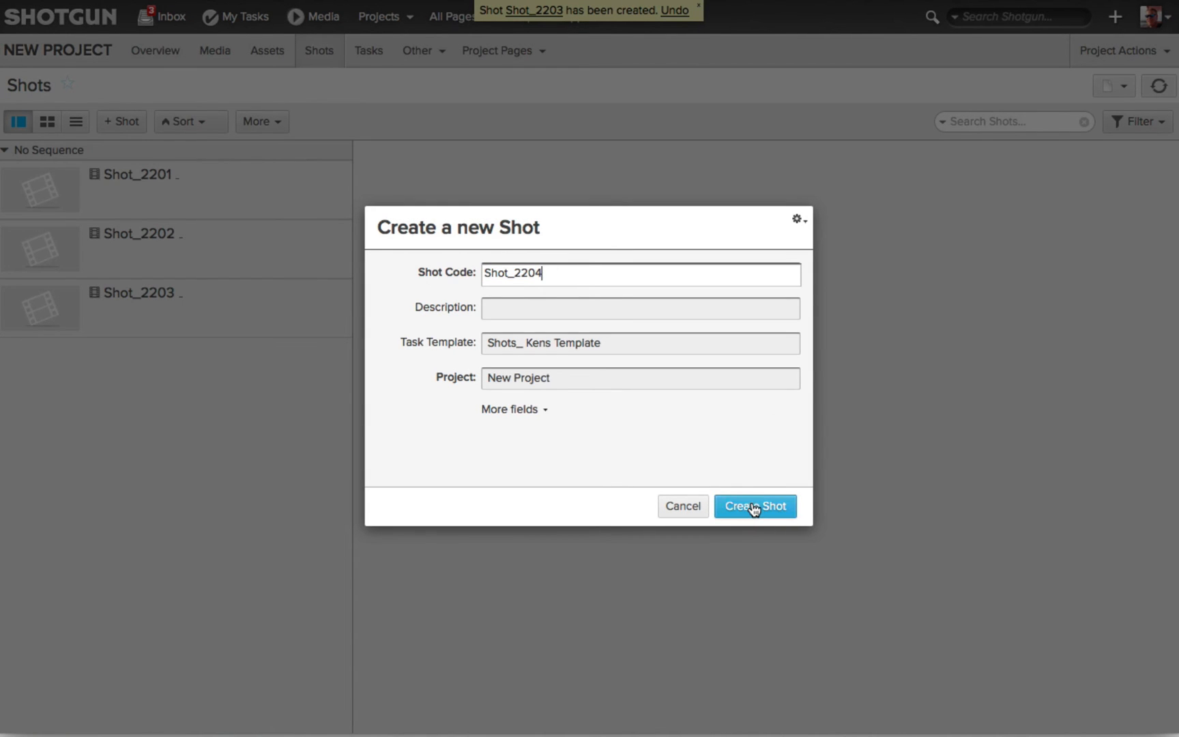
mouse_move(754, 510)
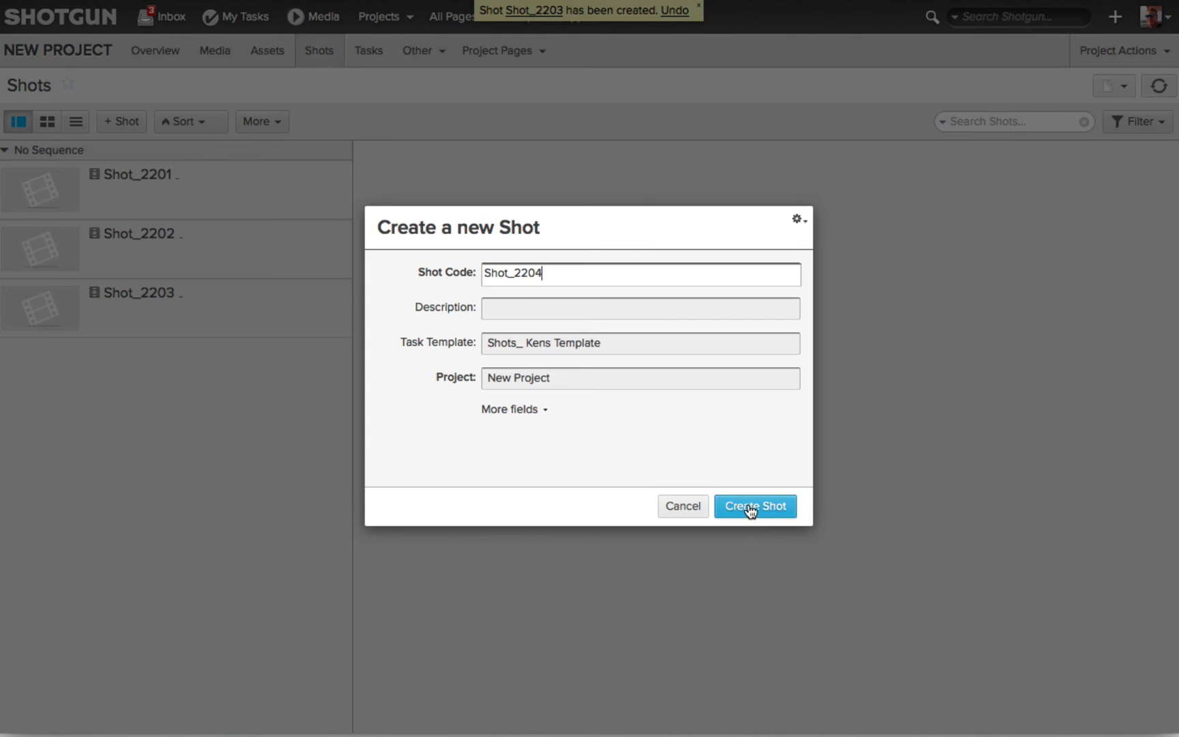
click(755, 505)
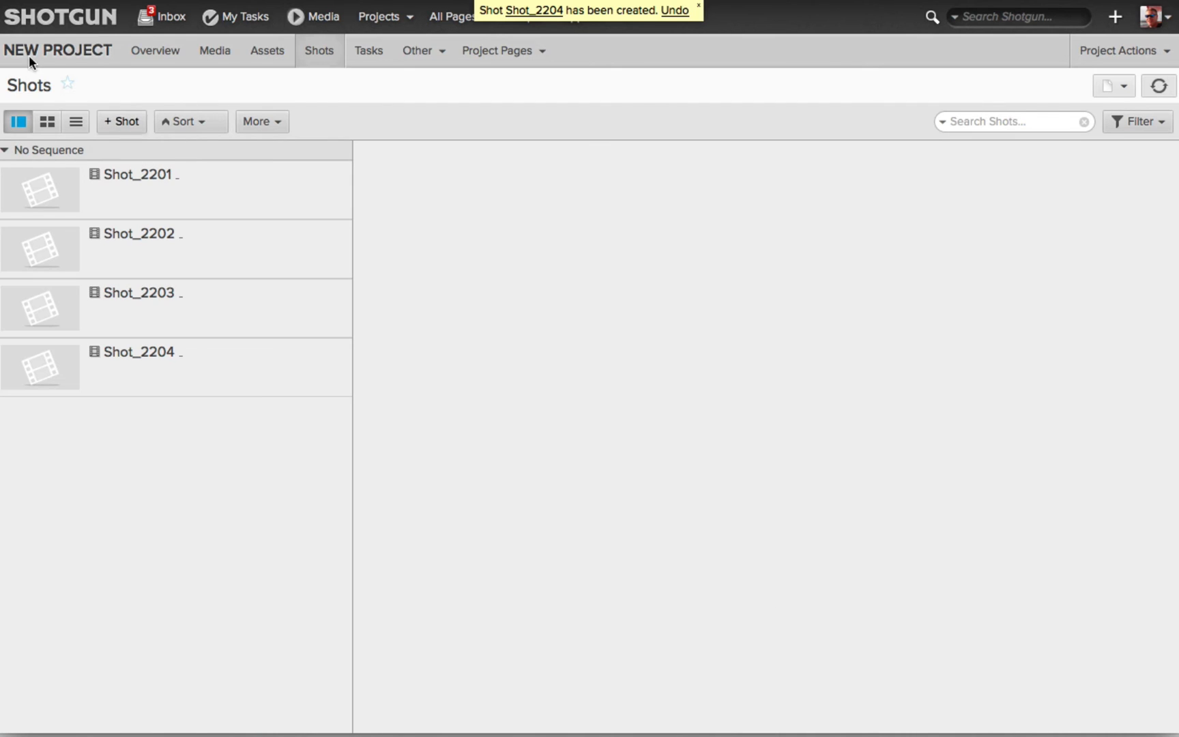
Switch the Shots page to list view showing Lay, Anm, FX, Light and Comp columns.
click(75, 121)
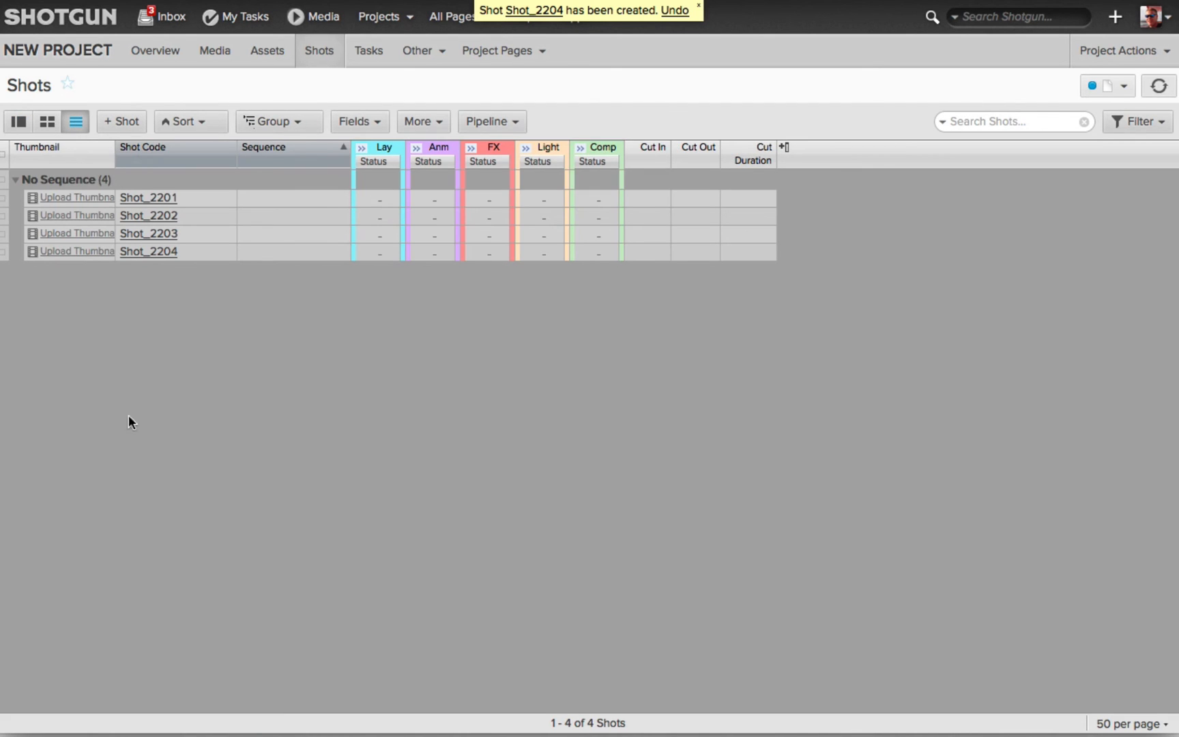
mouse_move(418, 651)
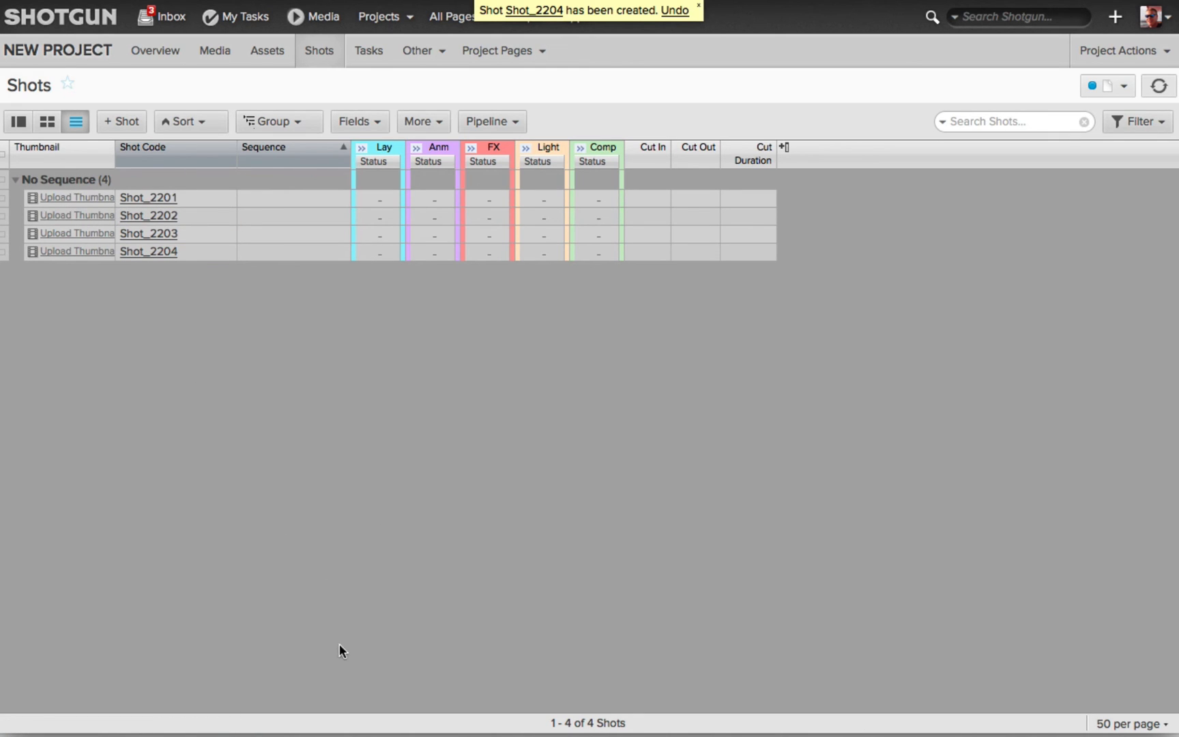
mouse_move(494, 147)
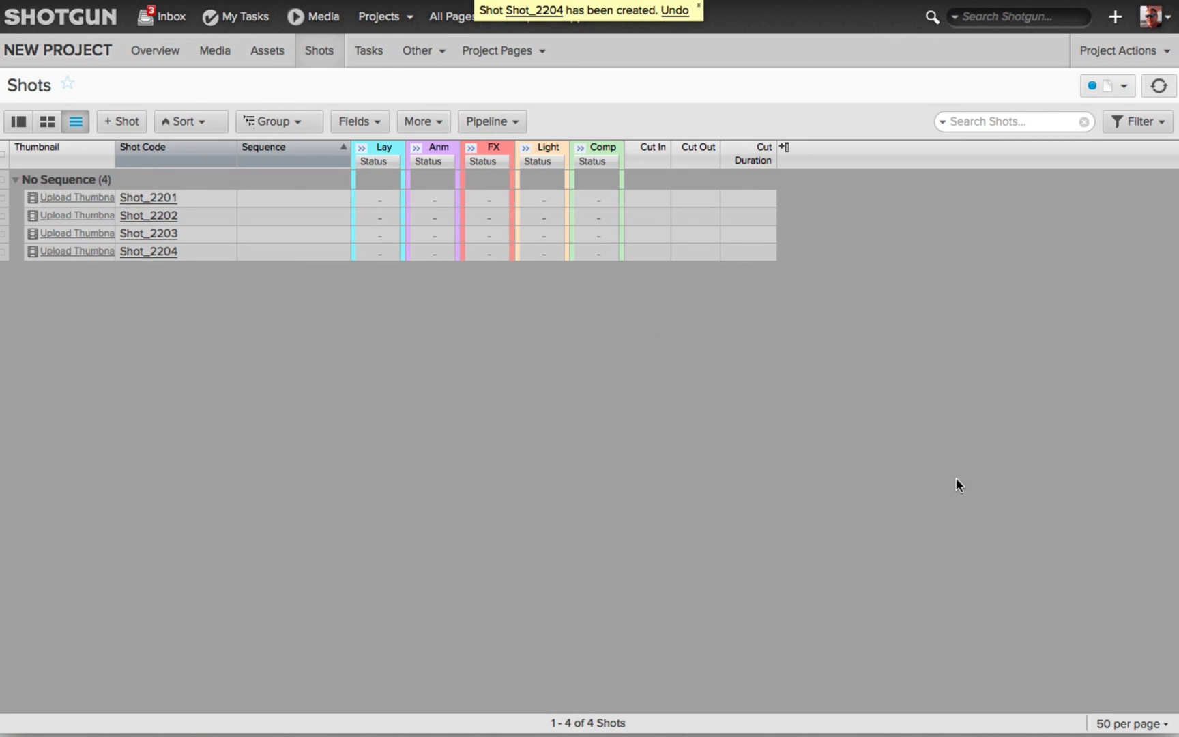
mouse_move(933, 495)
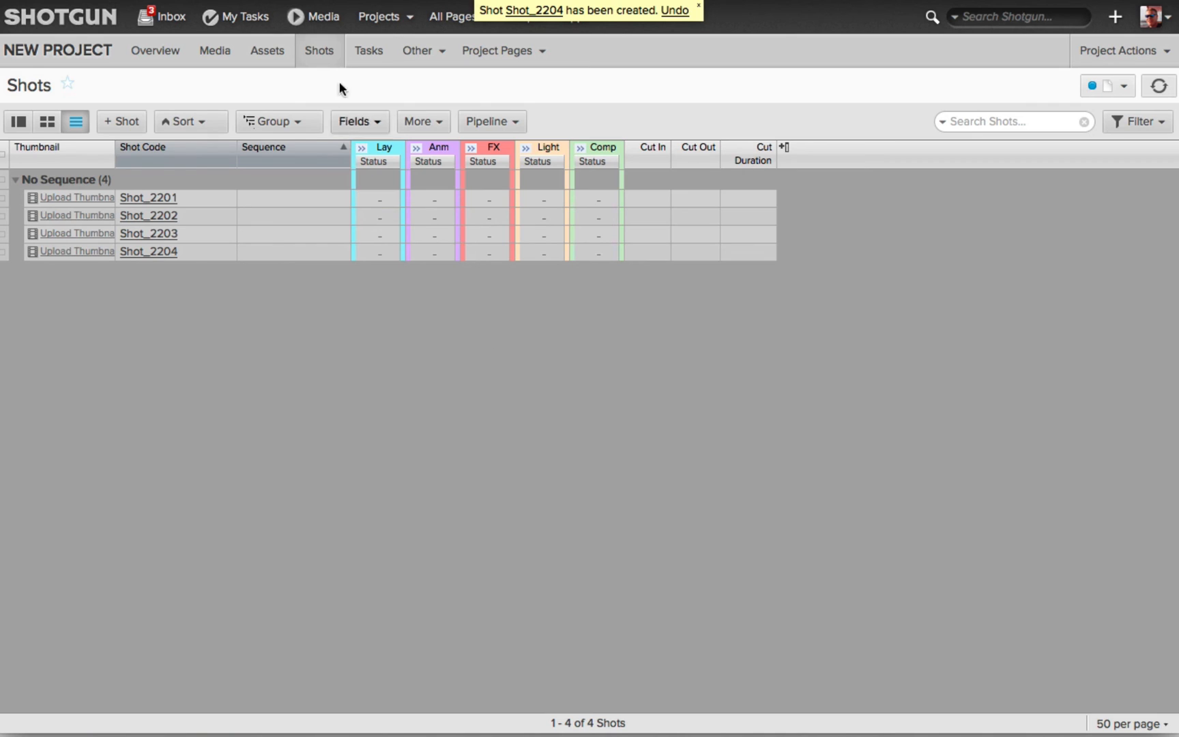
Go to the project's Tasks page listing 20 tasks, five per shot.
click(368, 51)
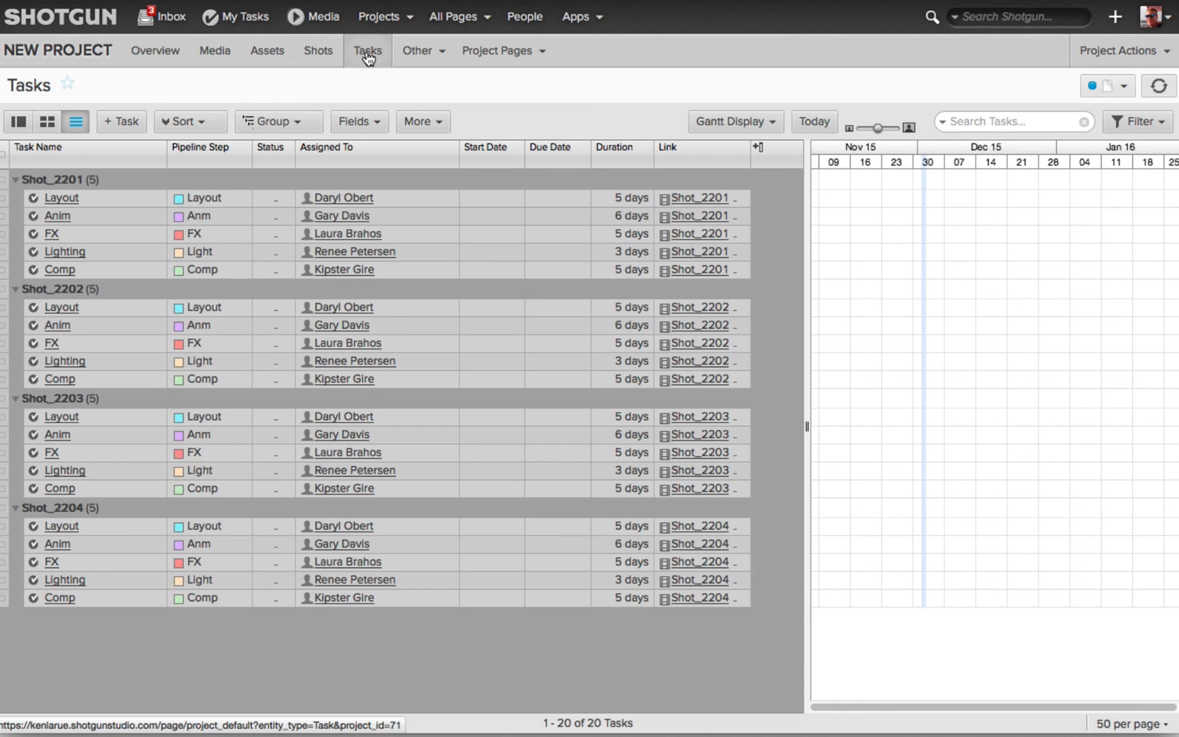
mouse_move(101, 296)
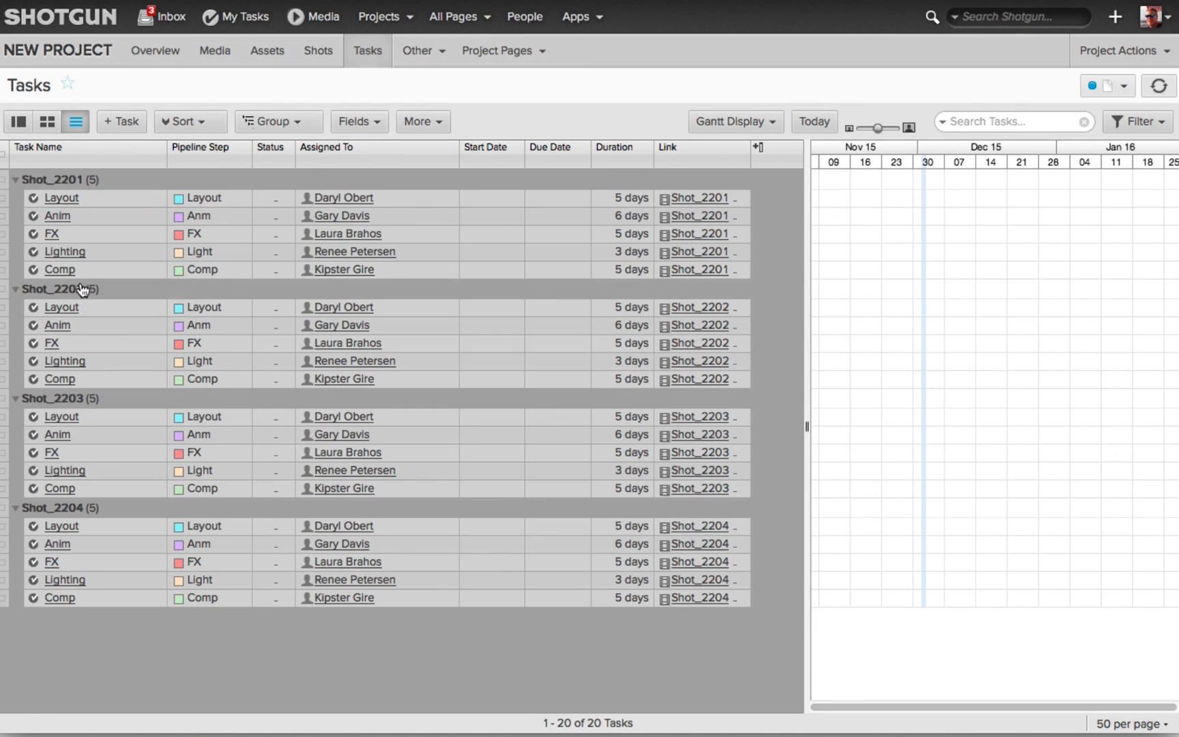
mouse_move(359, 303)
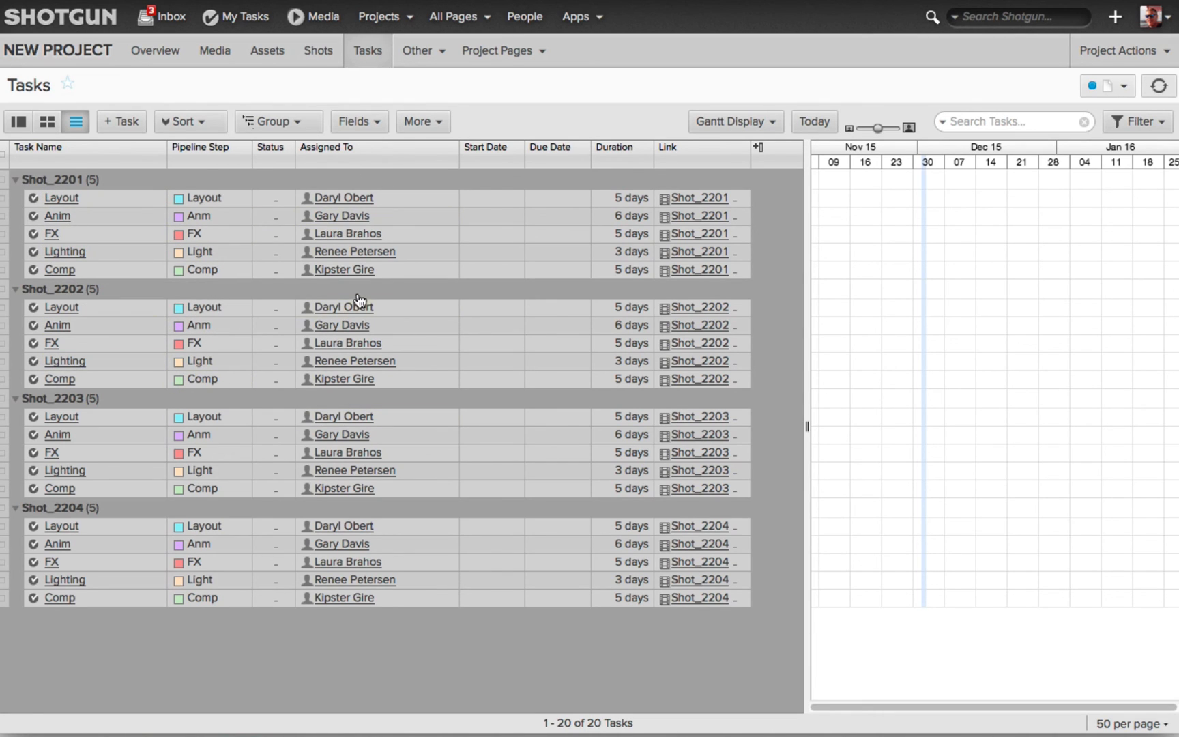
mouse_move(625, 290)
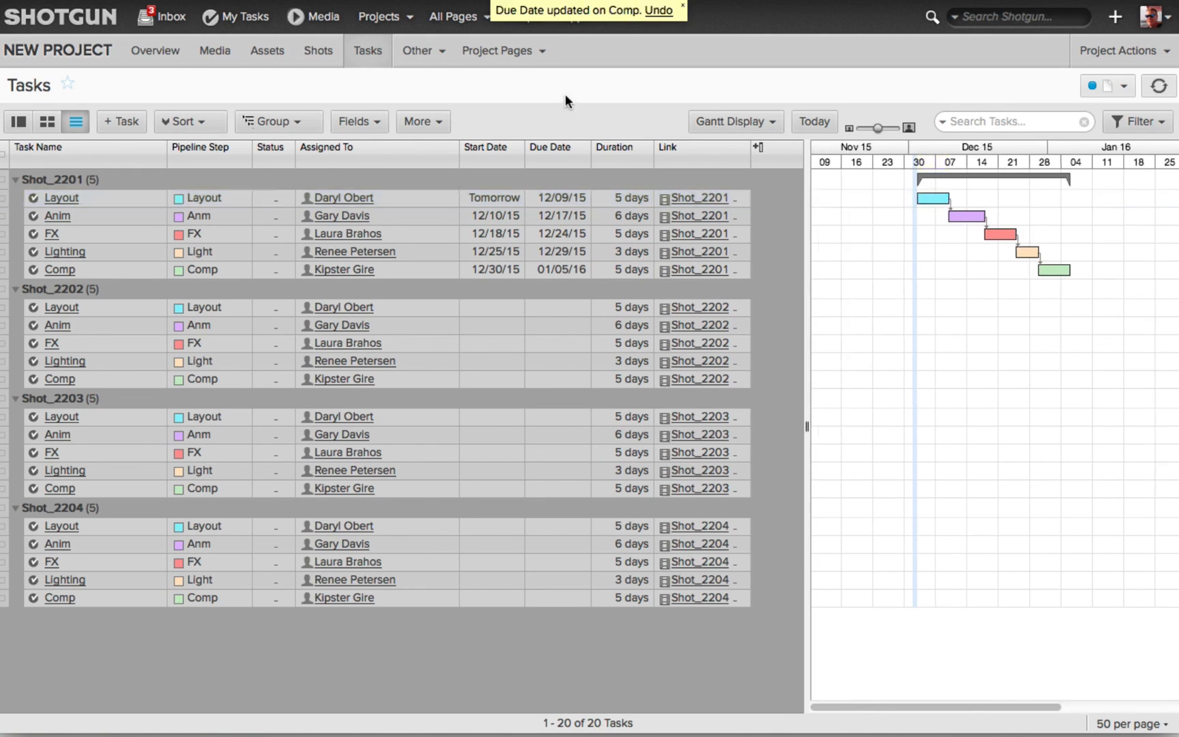
mouse_move(36, 303)
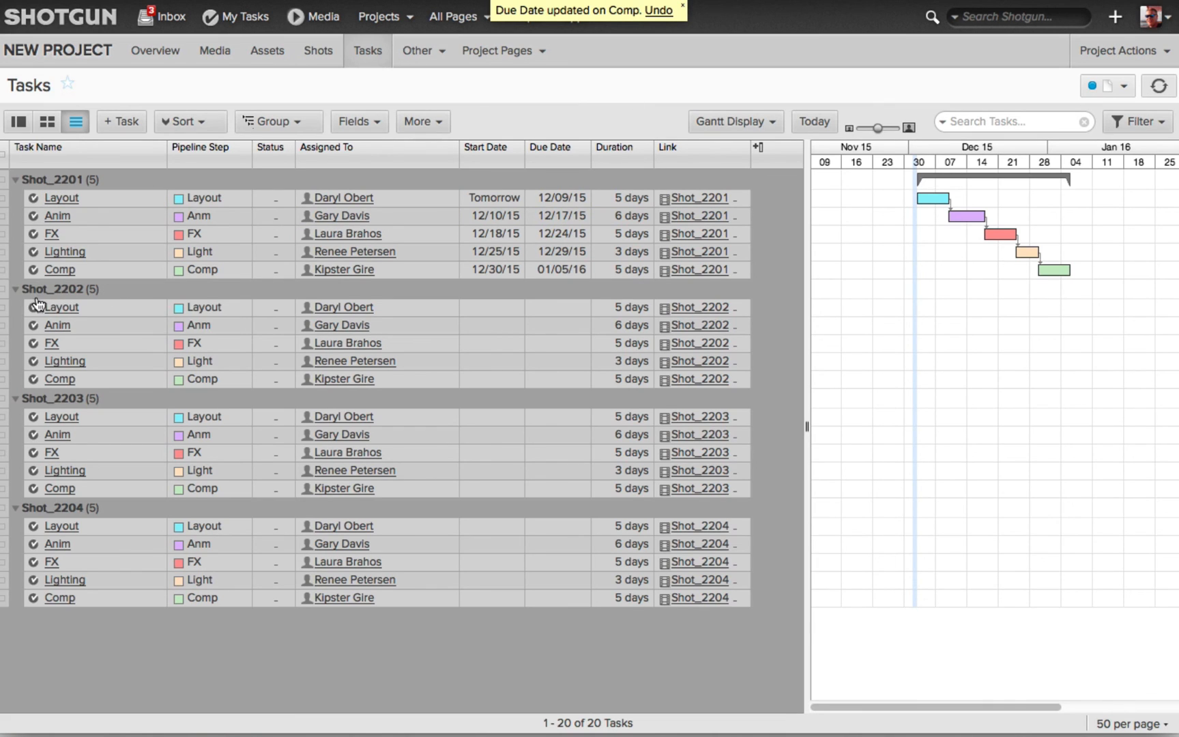
mouse_move(600, 65)
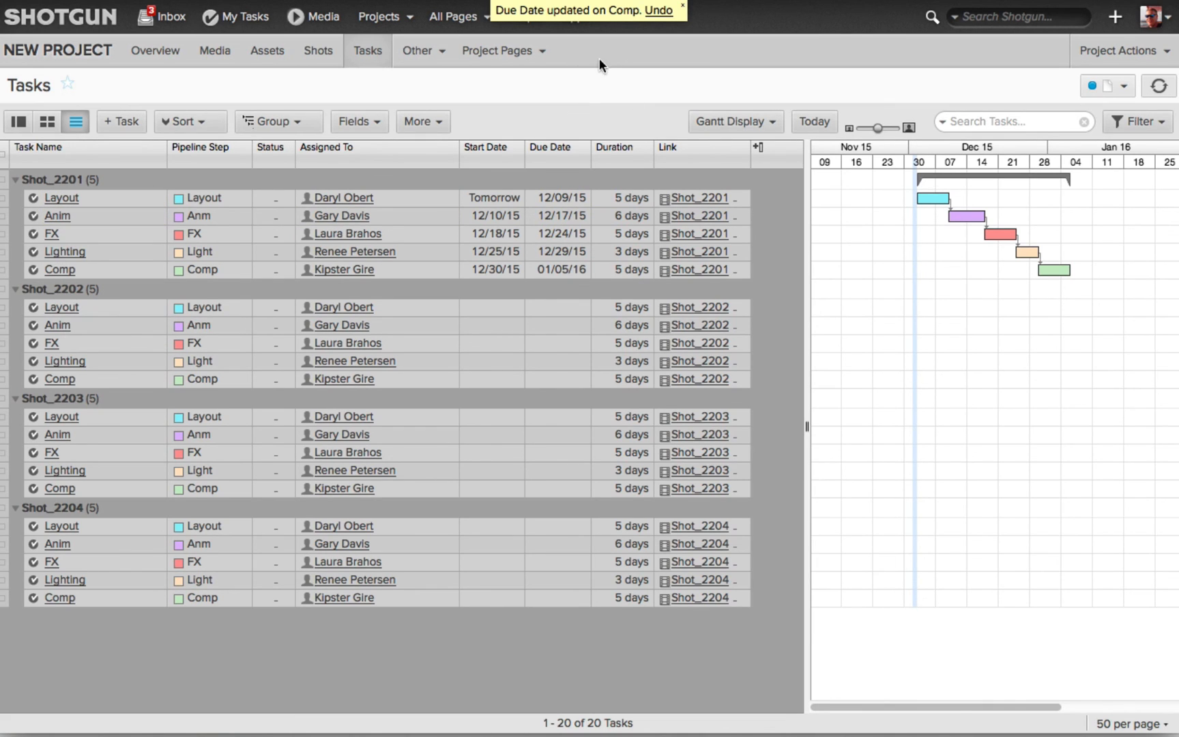
mouse_move(320, 251)
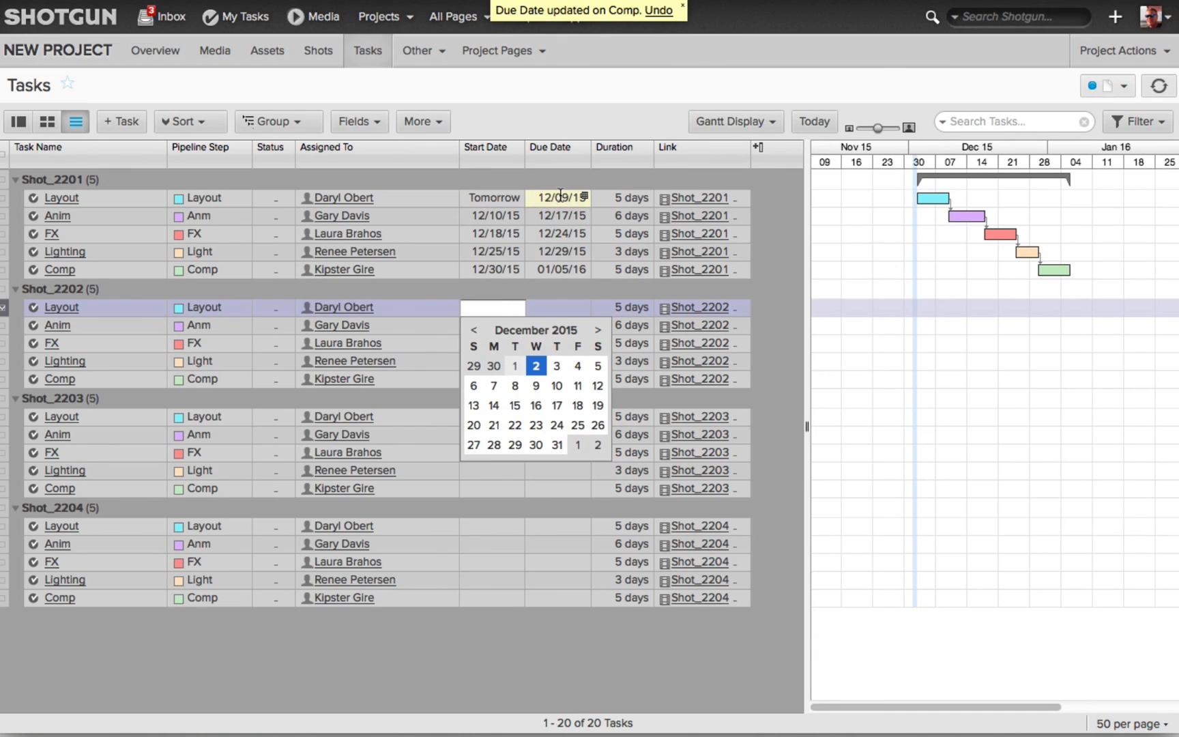
mouse_move(576, 385)
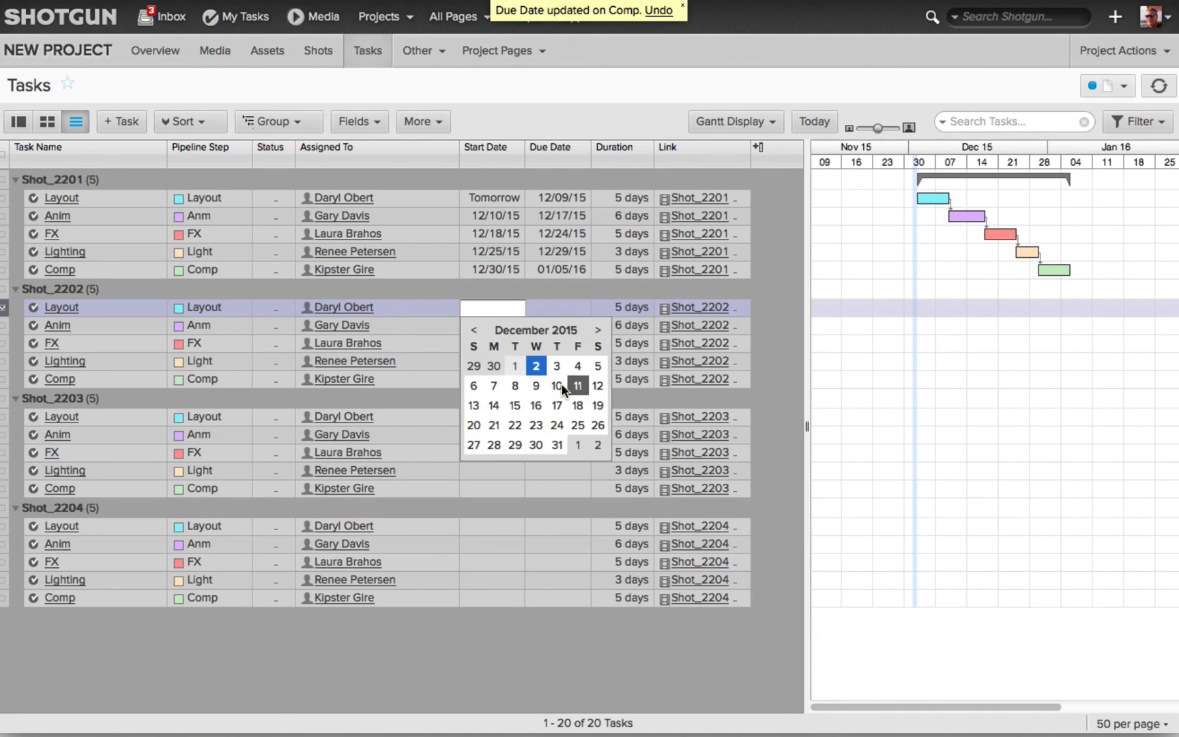
Set Layout start dates of 12/10, 12/17 and 12/24 for Shot_2202, Shot_2203 and Shot_2204.
click(535, 366)
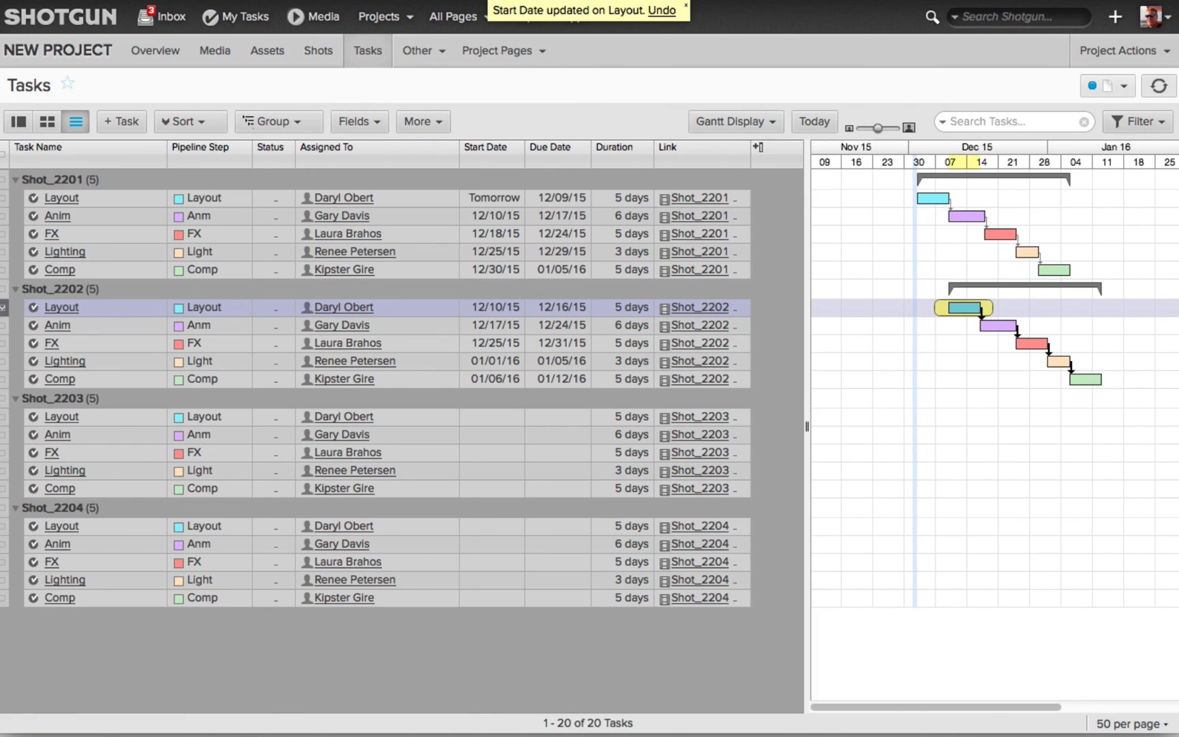
mouse_move(990, 400)
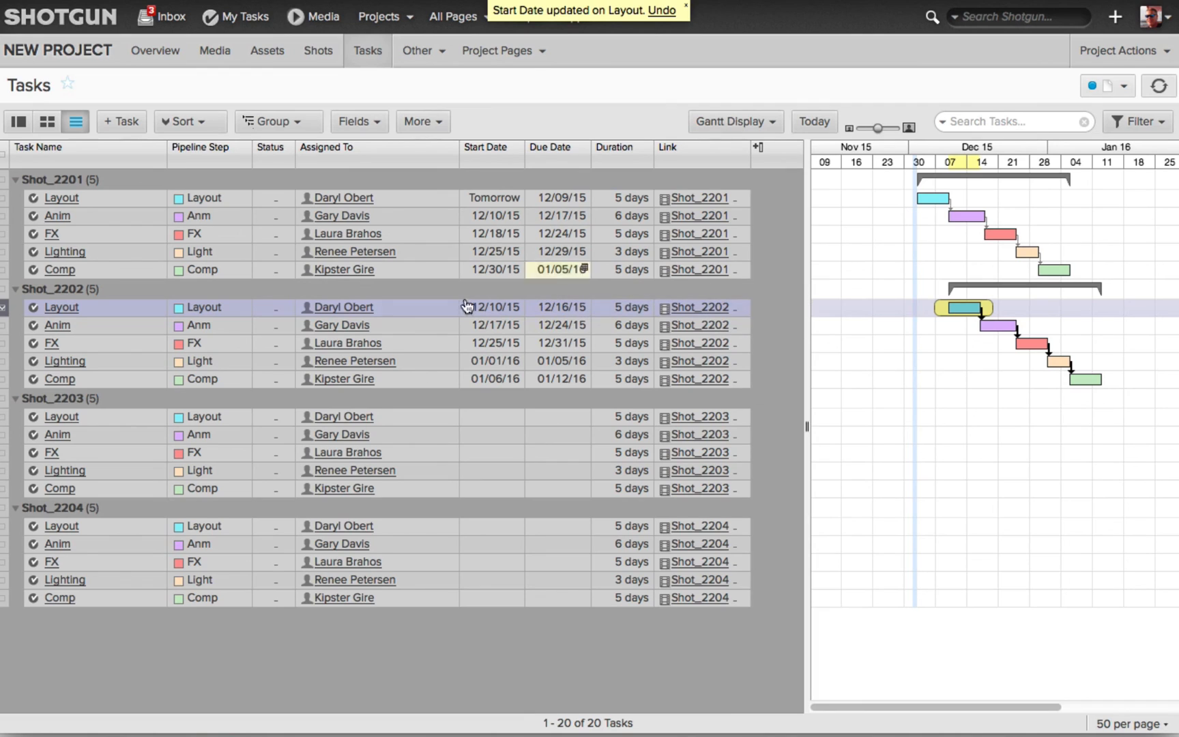
click(492, 417)
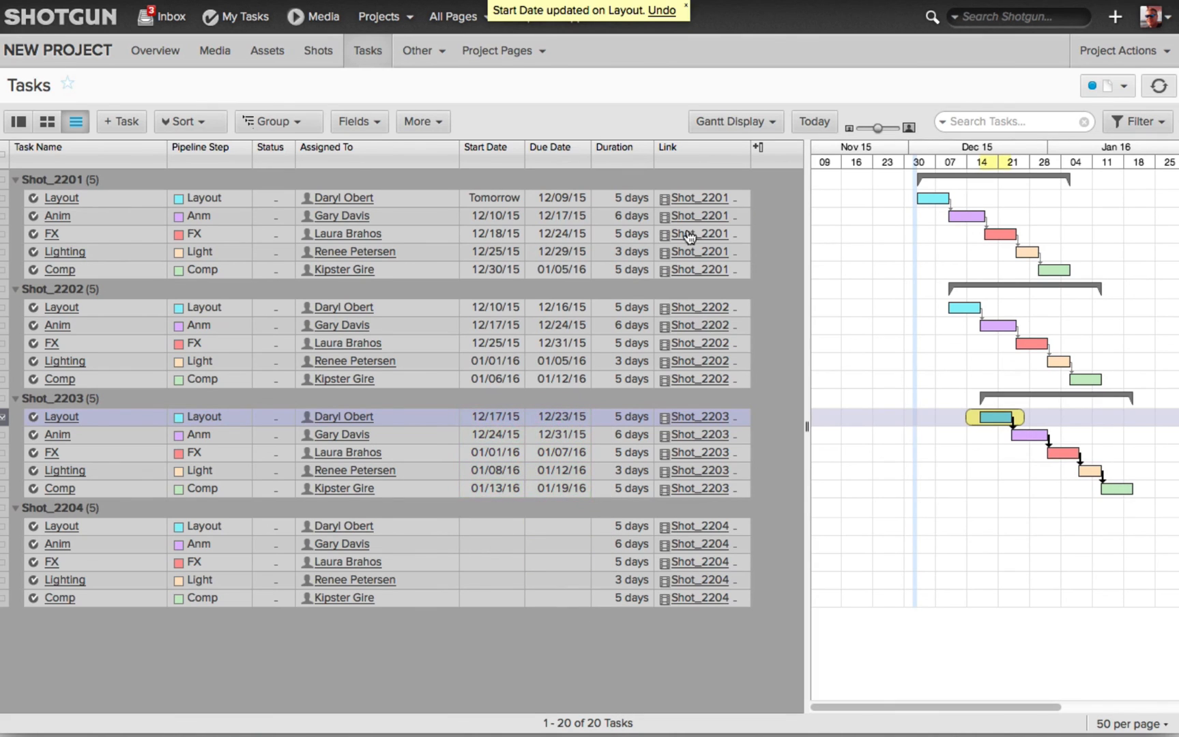
click(492, 526)
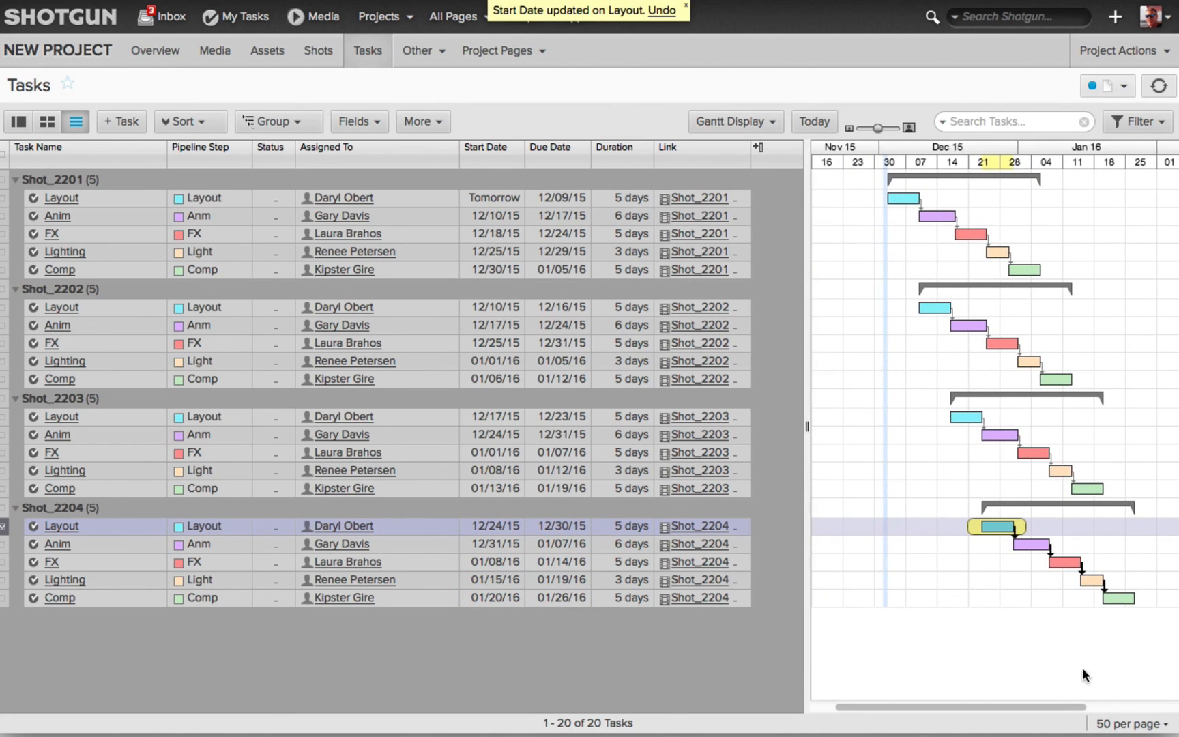
mouse_move(1012, 726)
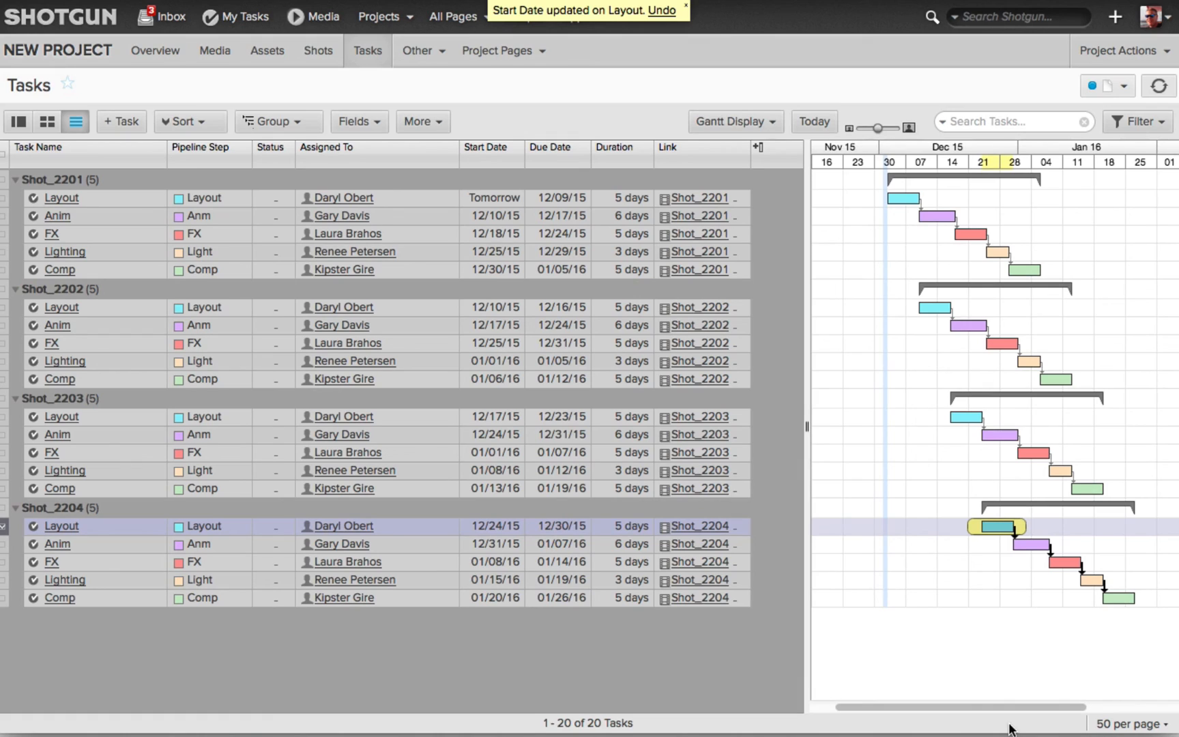